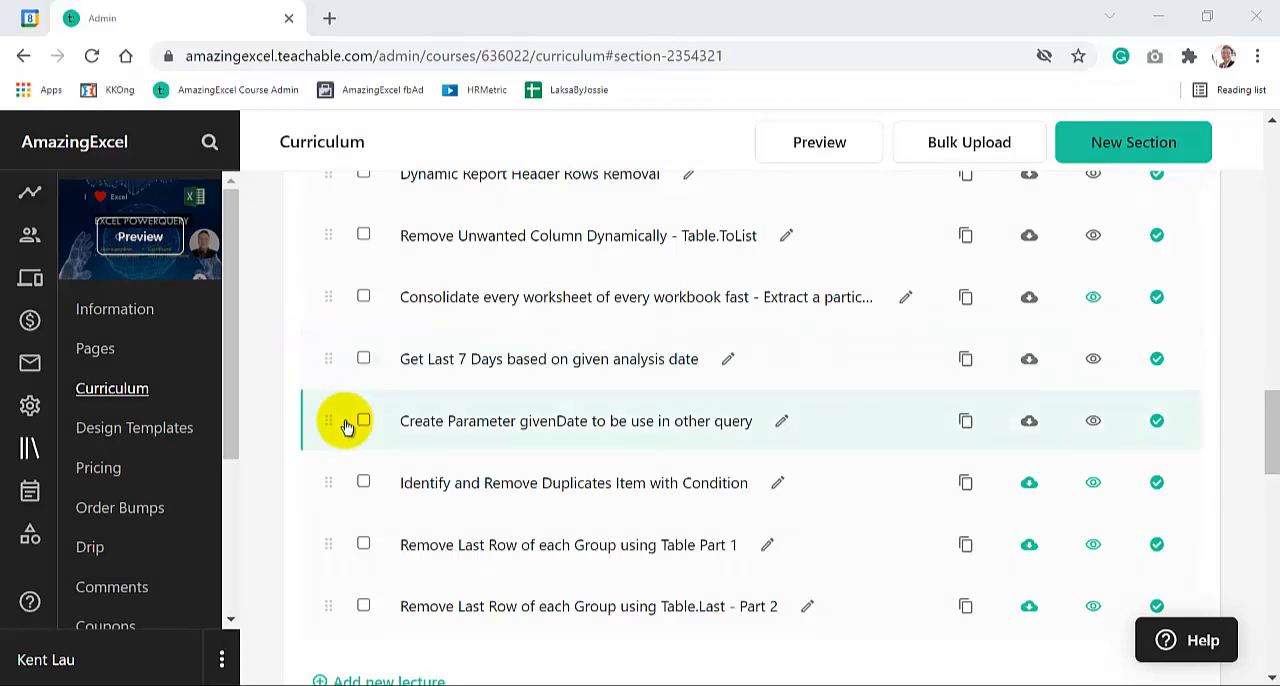
mouse_move(290, 390)
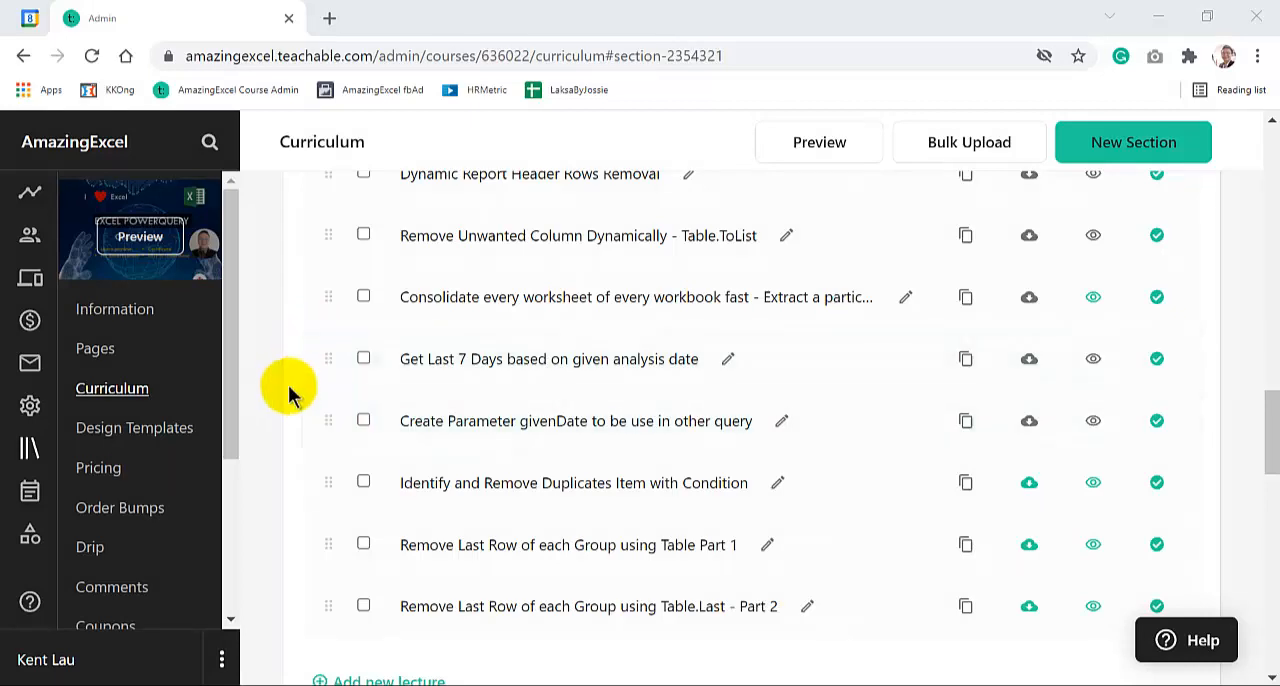
mouse_move(300, 425)
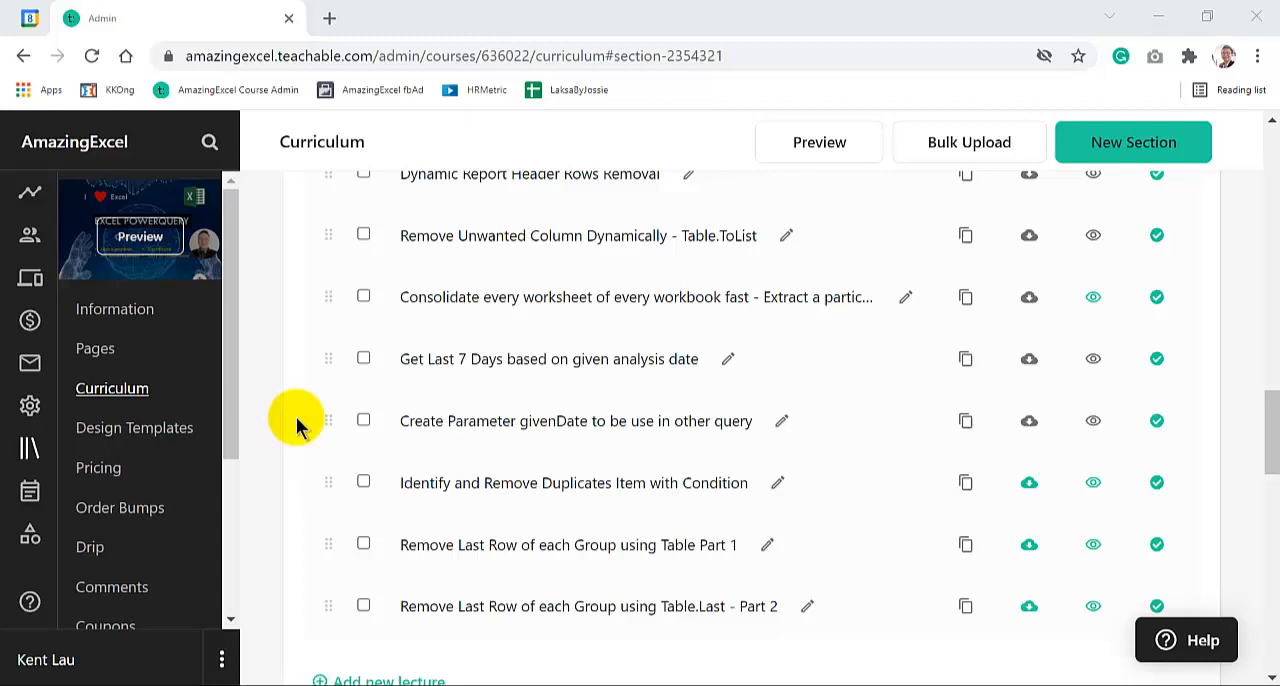
mouse_move(305, 435)
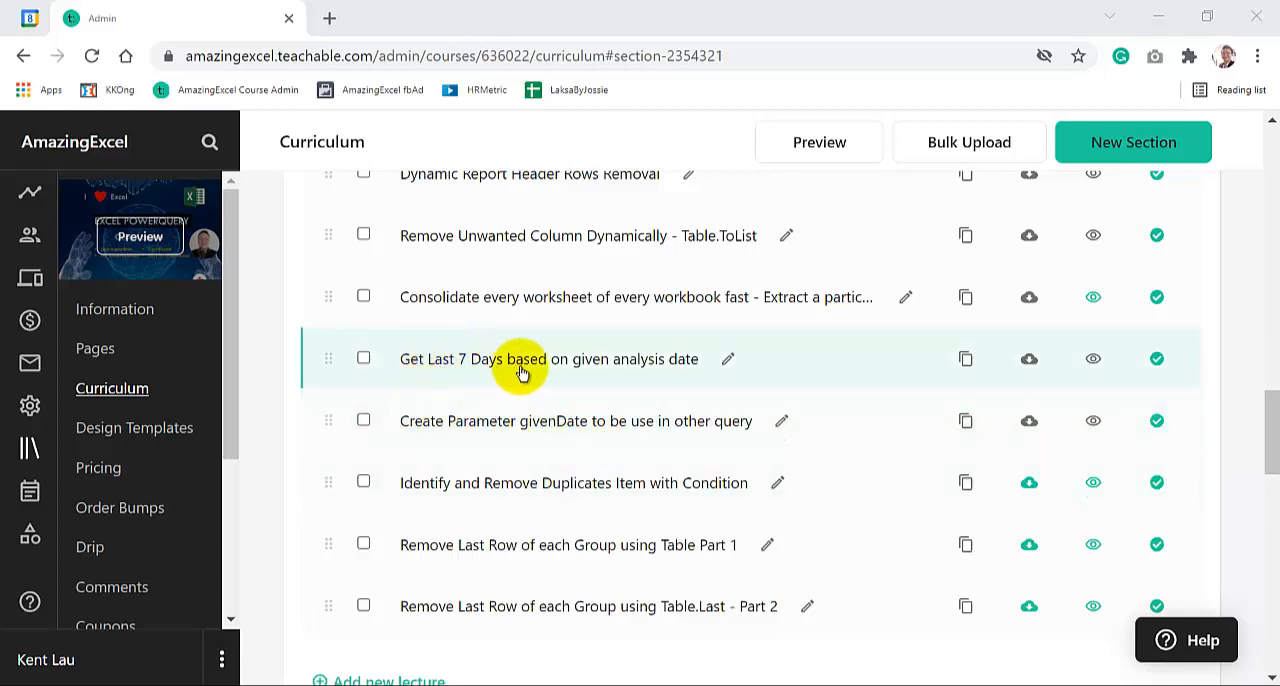
mouse_move(610, 420)
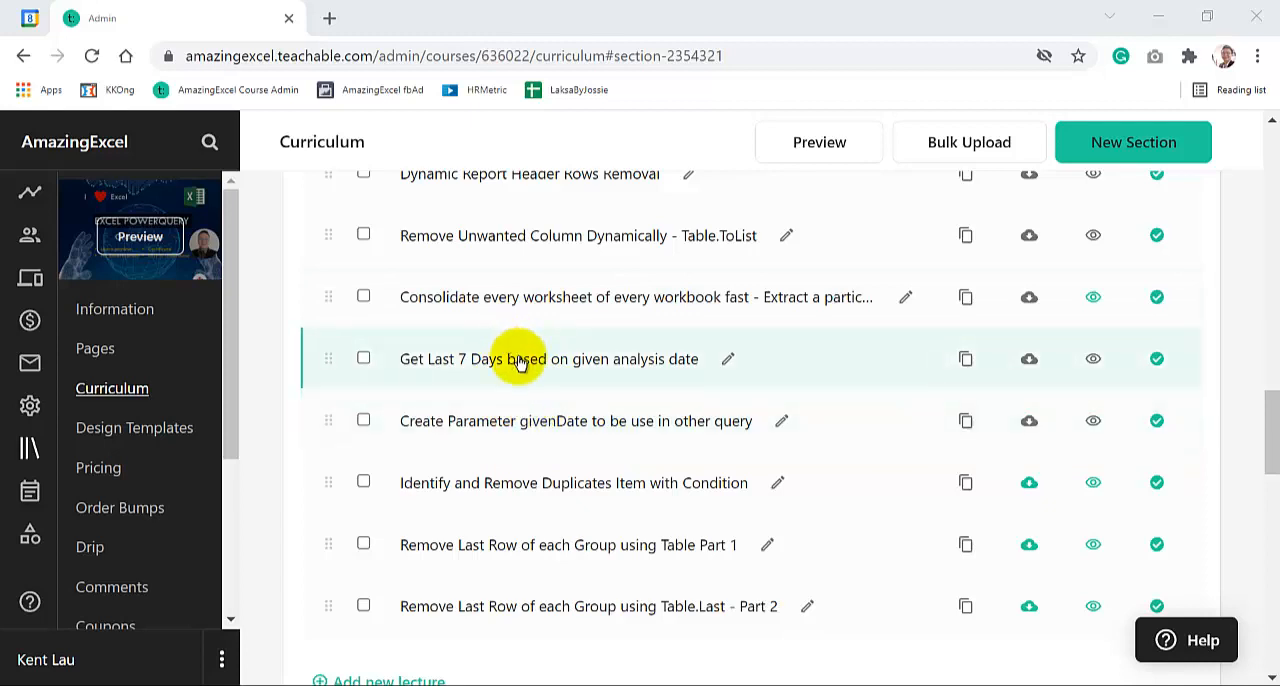
mouse_move(597, 625)
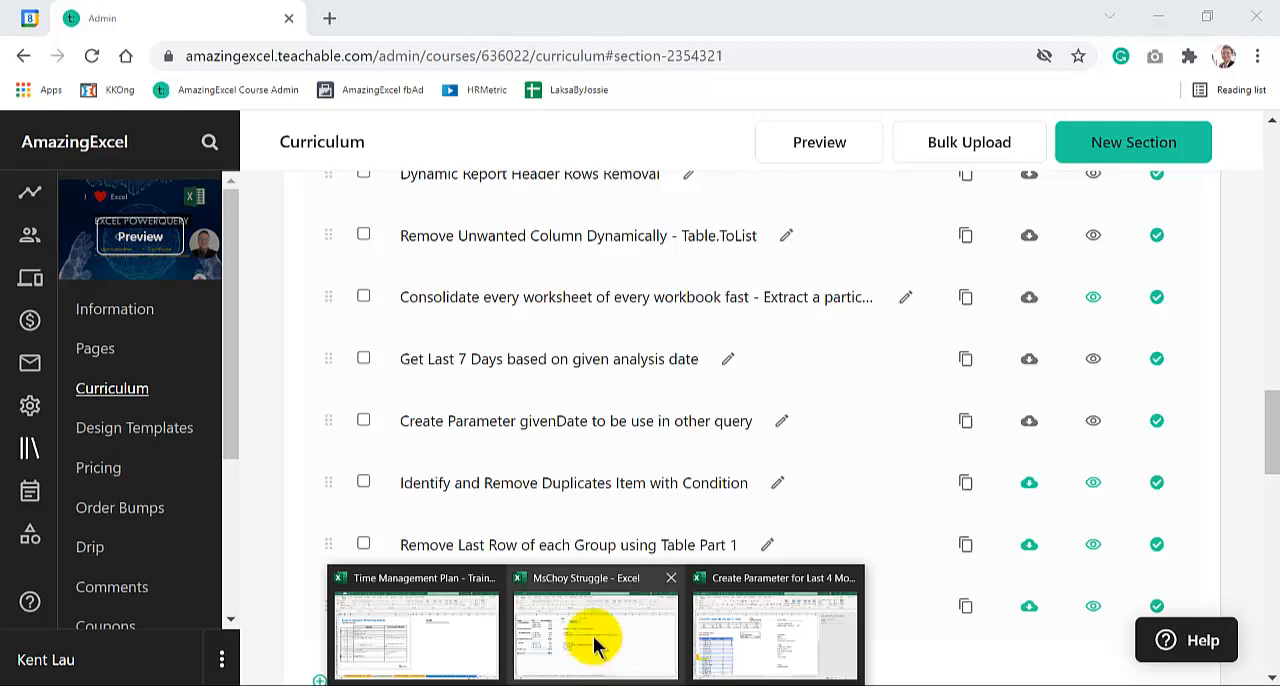
Switch to the MsChoy Struggle workbook's TheWHY sheet and turn off gridlines under View
left_click(594, 635)
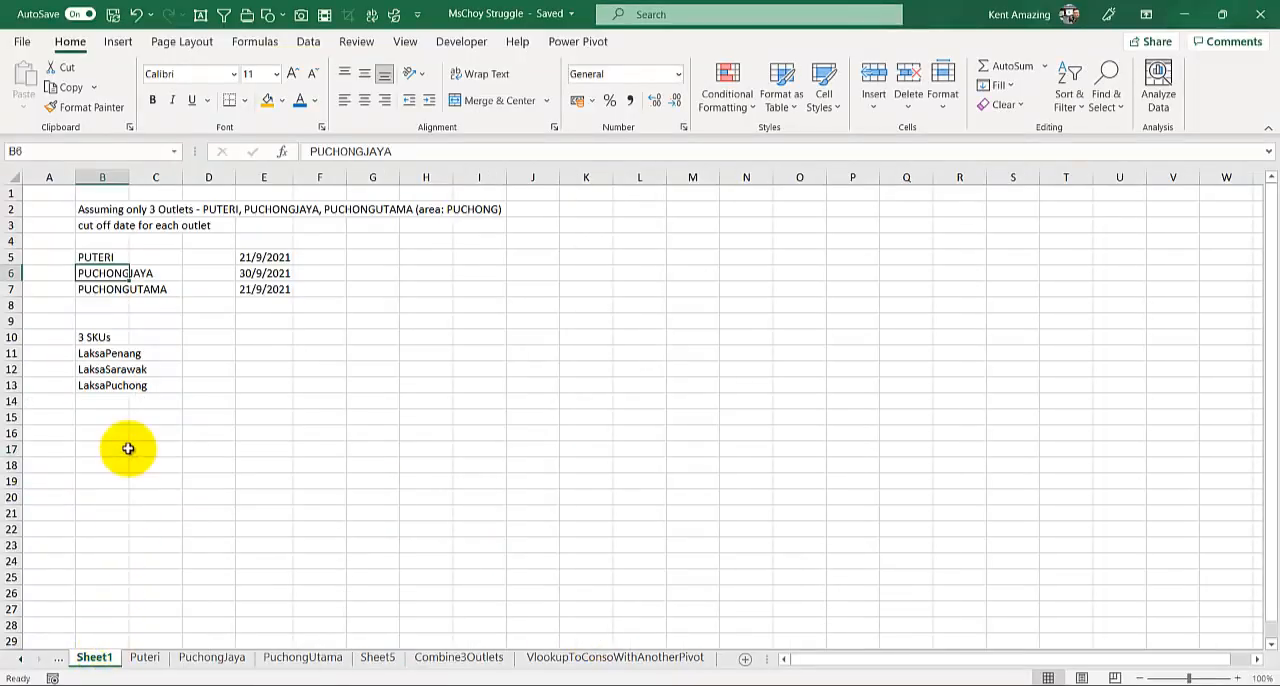
left_click(11, 658)
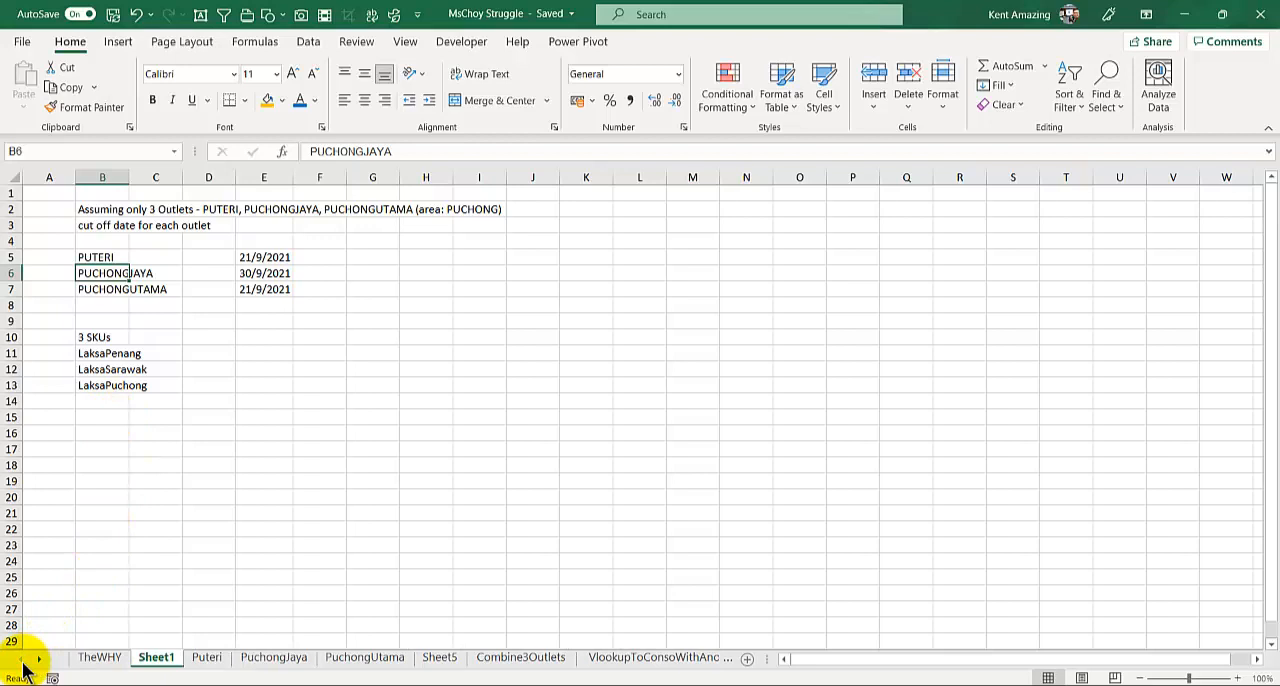
left_click(99, 657)
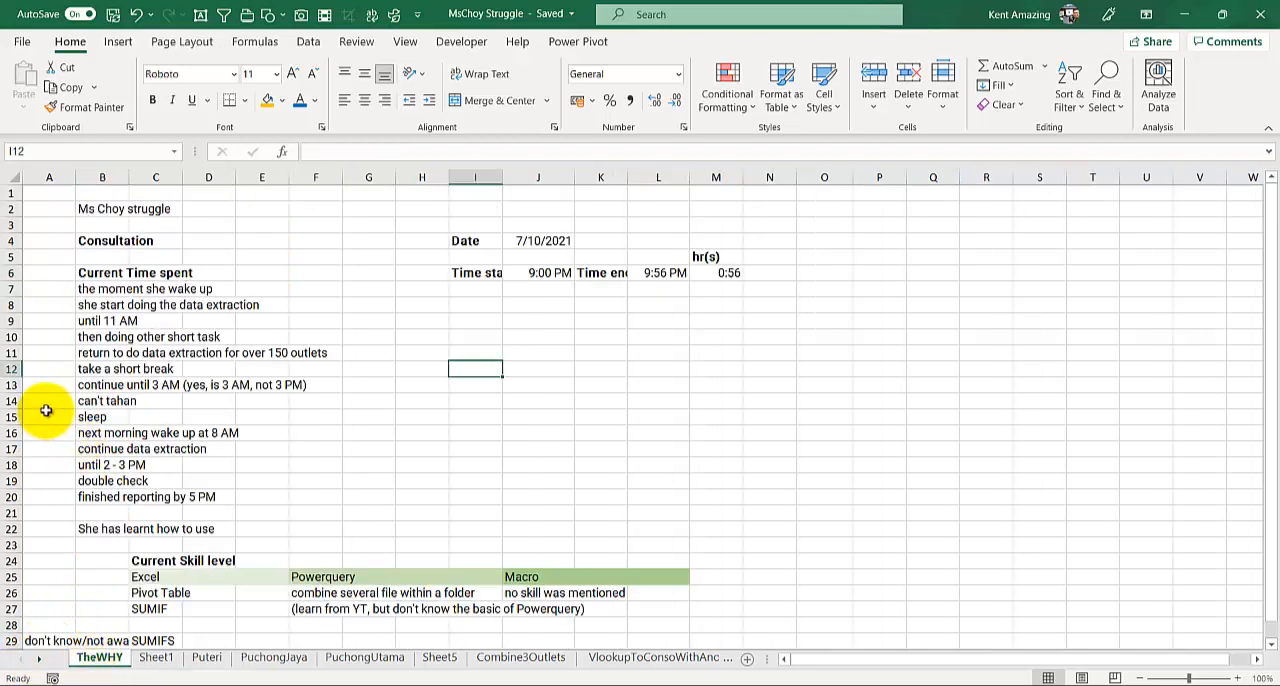
left_click(405, 41)
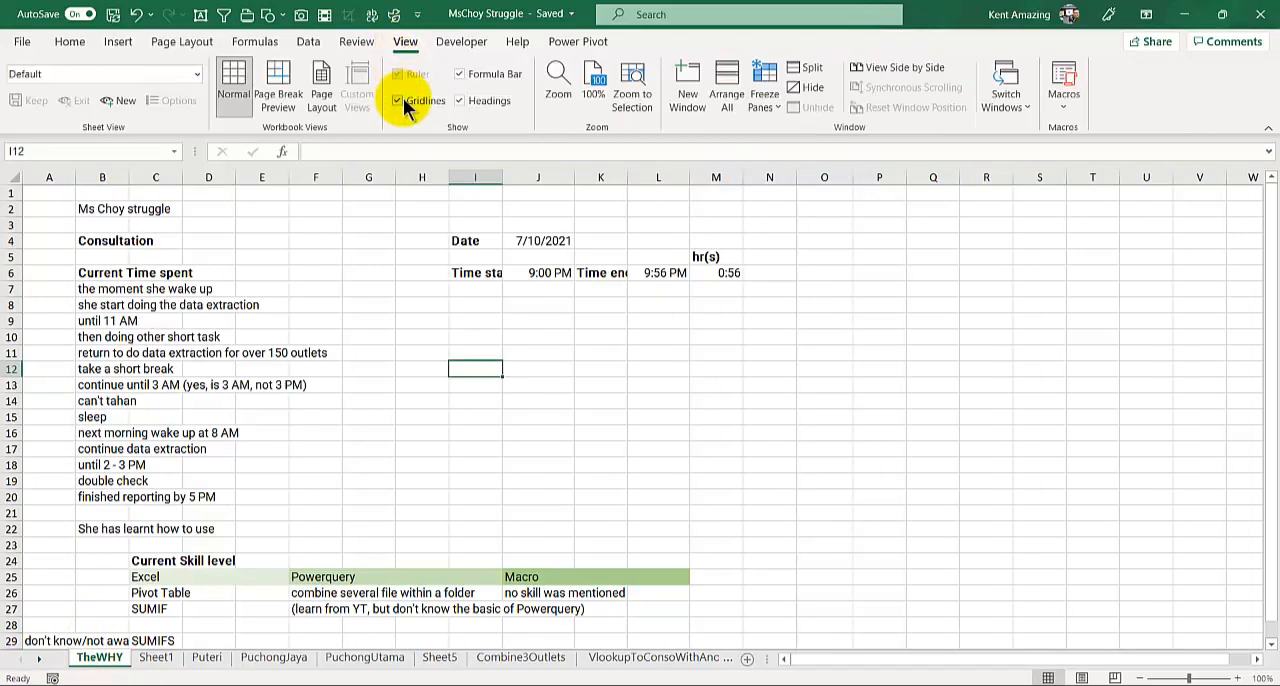
left_click(397, 100)
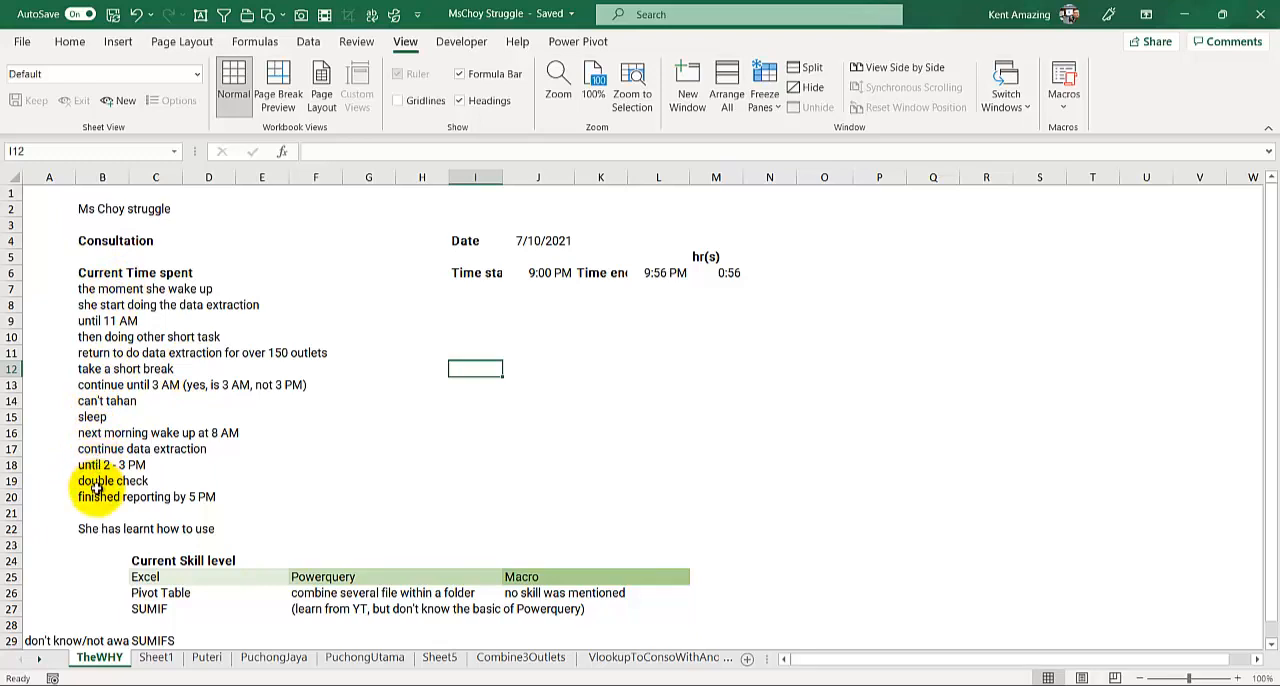
mouse_move(210, 494)
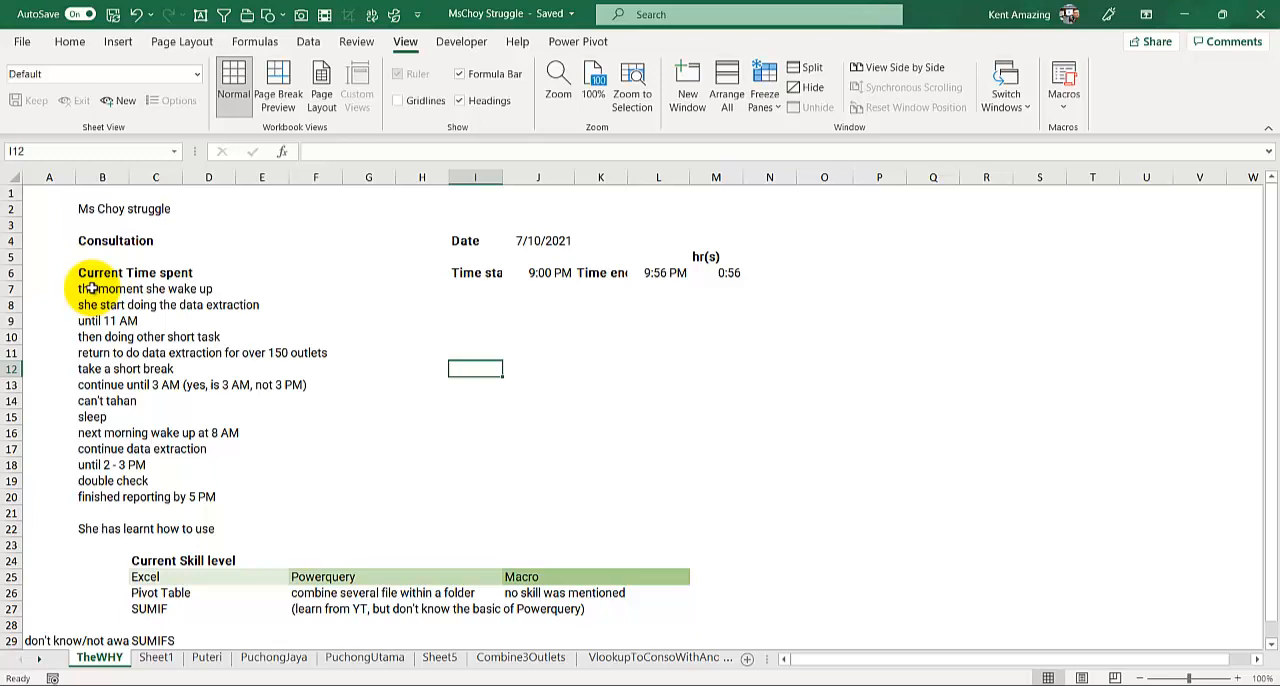
Increase the indent of B7:B20, select J6, and go to the daily sales sheet
left_click_drag(102, 288, 102, 497)
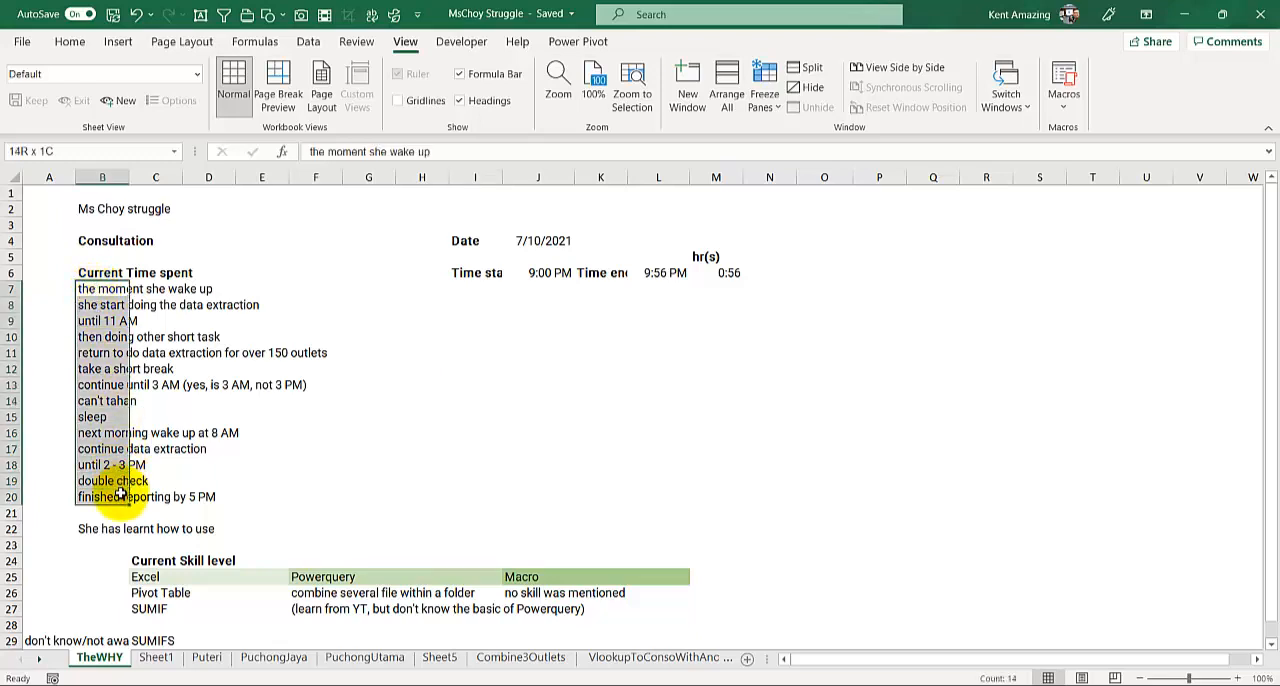
left_click(70, 41)
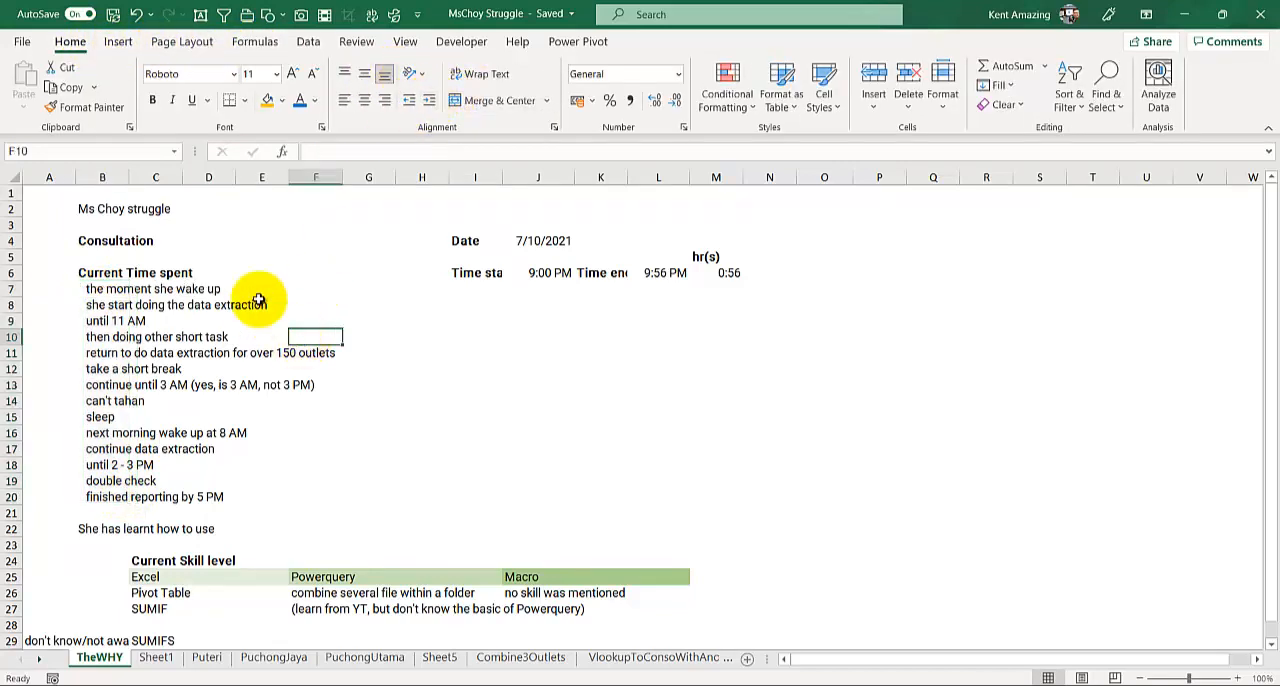
mouse_move(258, 312)
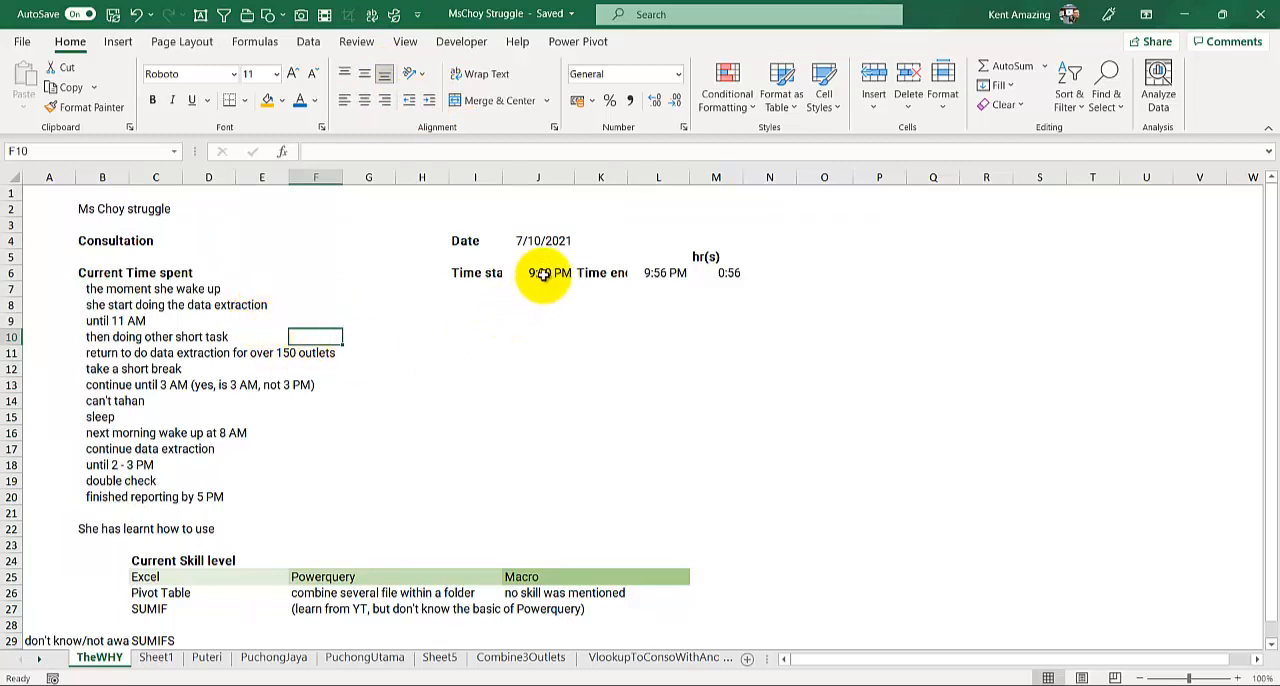
left_click(538, 272)
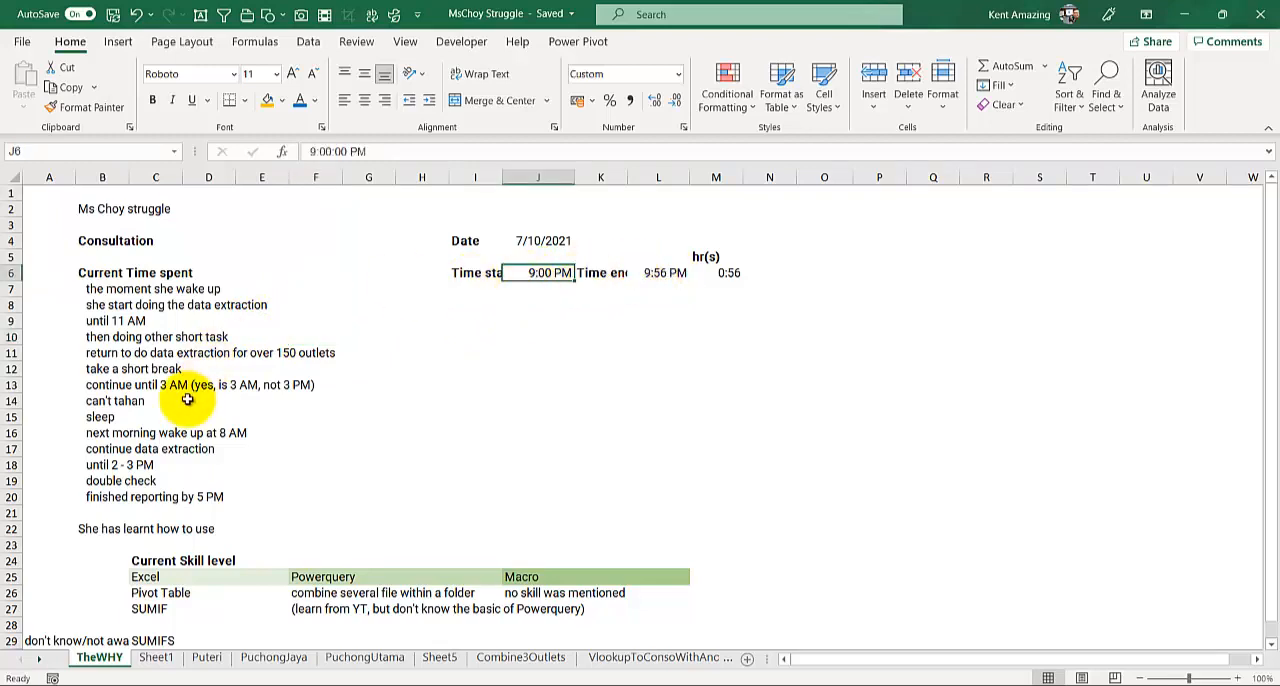
mouse_move(130, 582)
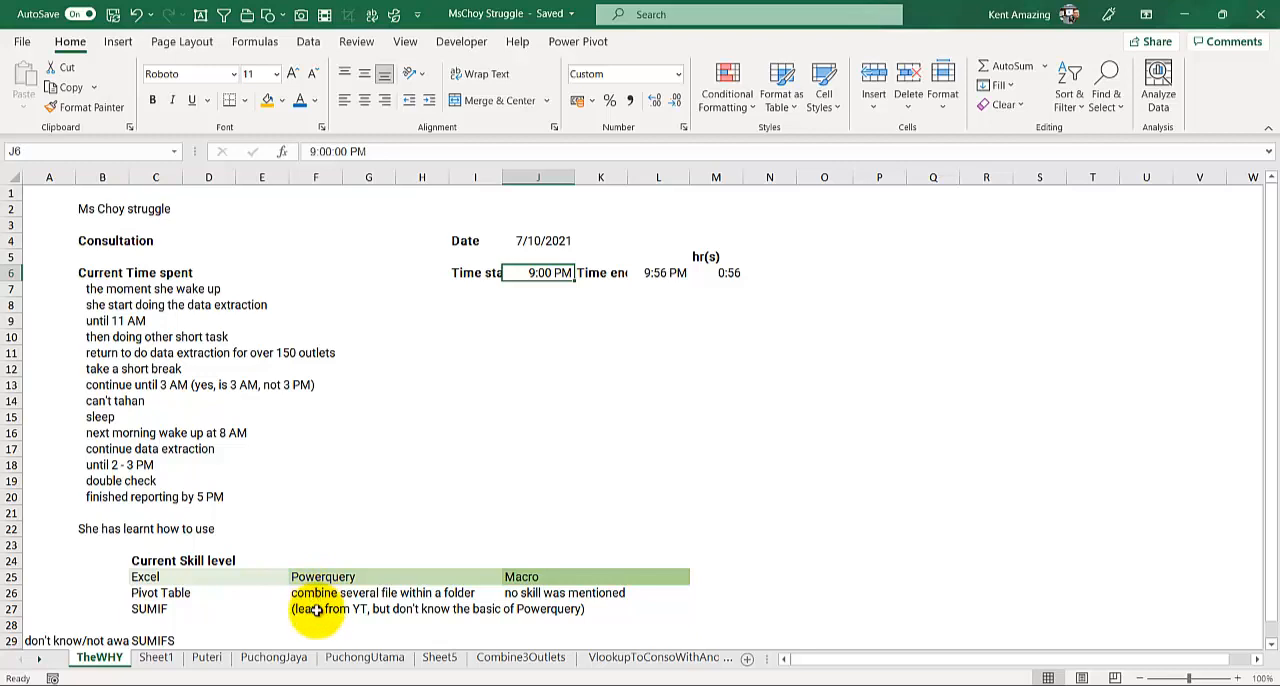
mouse_move(238, 425)
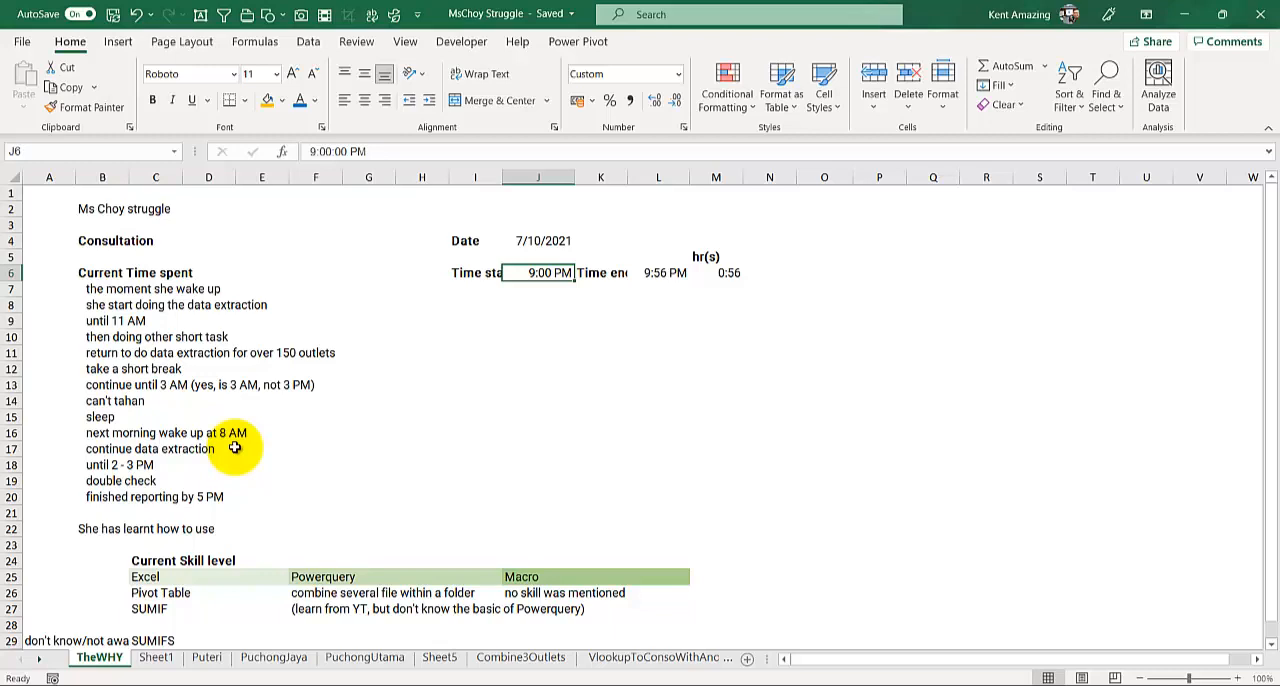
mouse_move(210, 440)
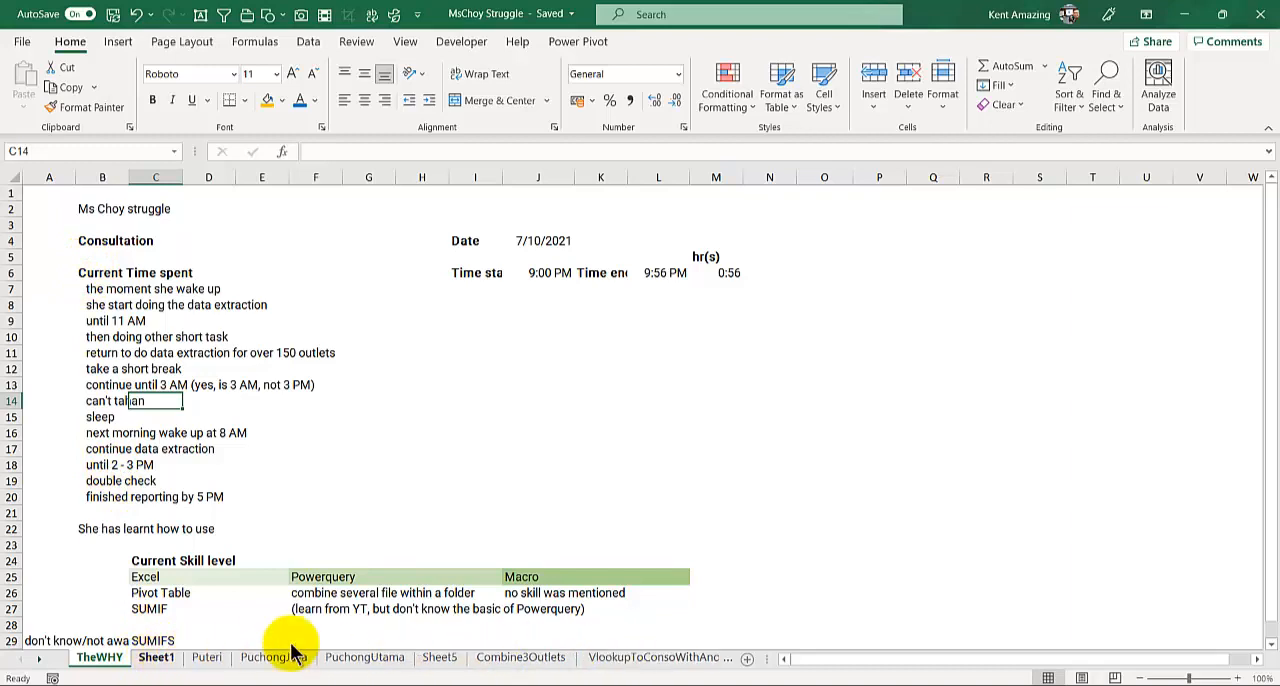
left_click(520, 658)
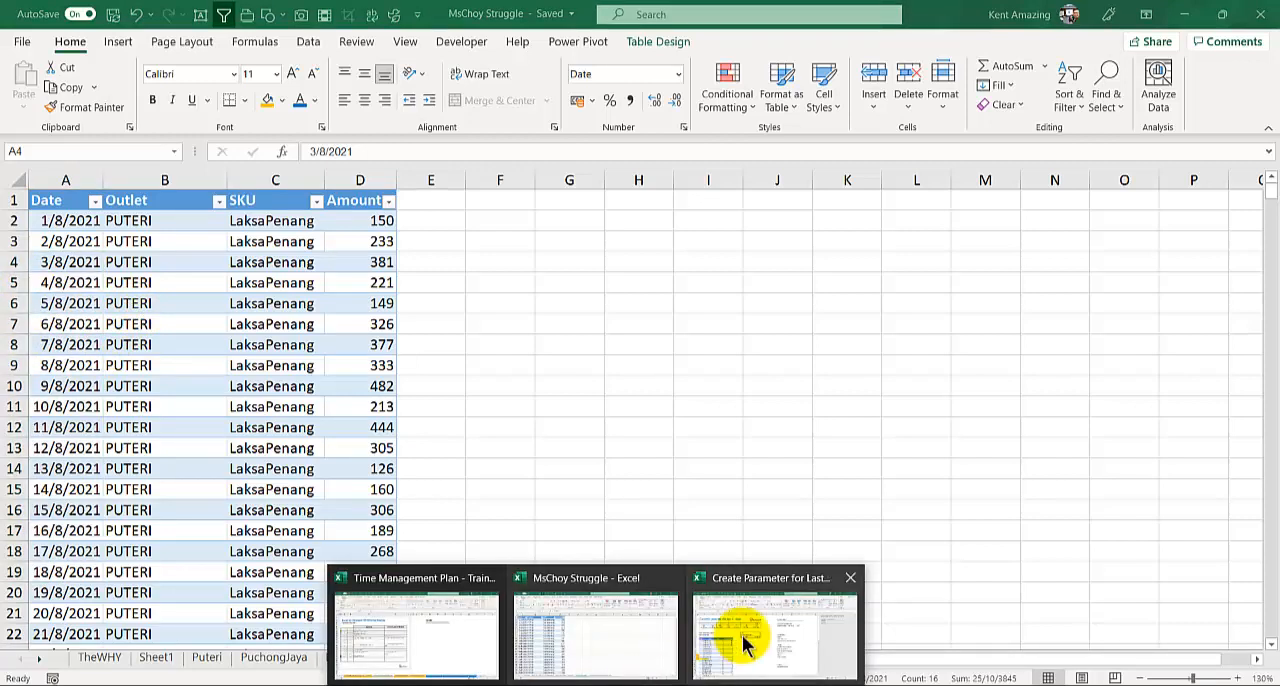
Switch to the Create Parameter workbook and select G10 and M6 on Last3Day
left_click(772, 635)
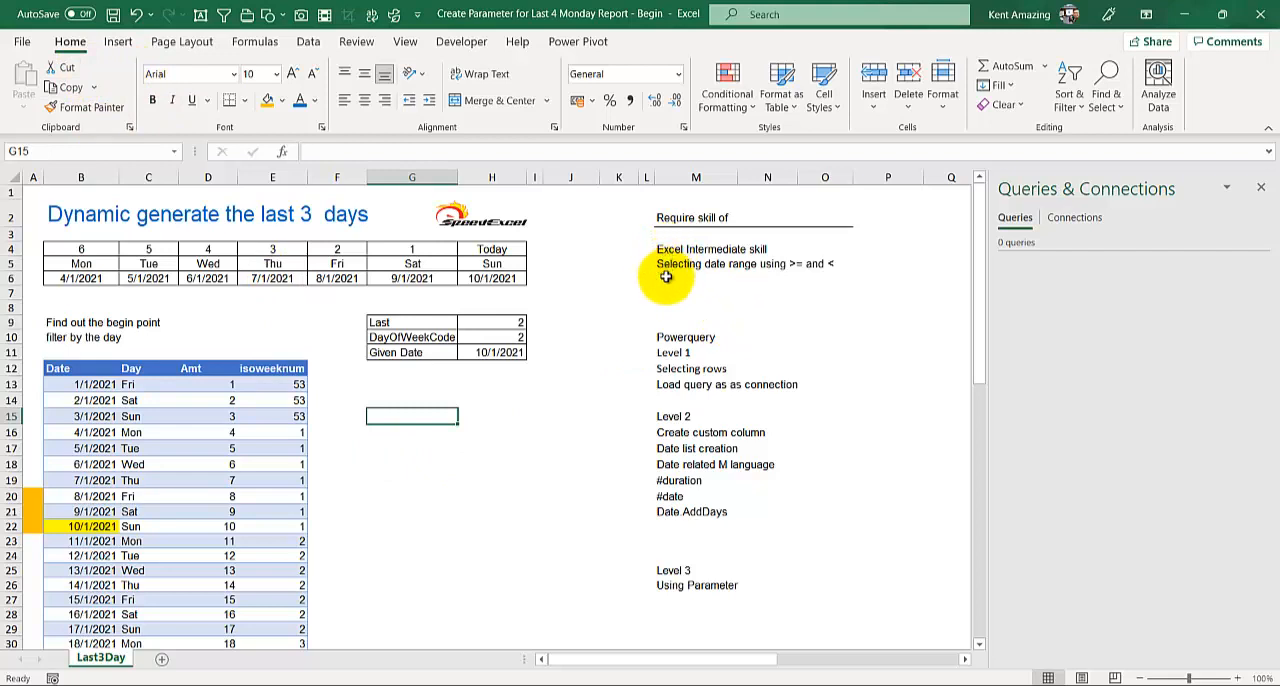
mouse_move(665, 300)
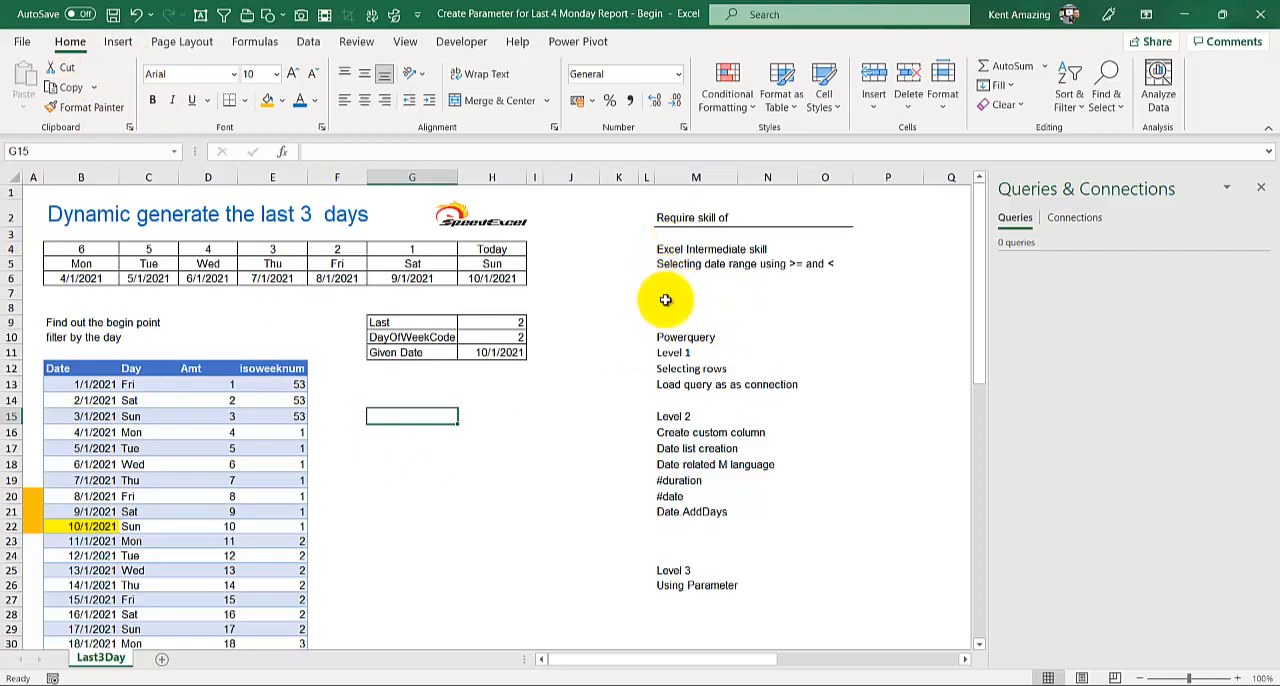
mouse_move(685, 390)
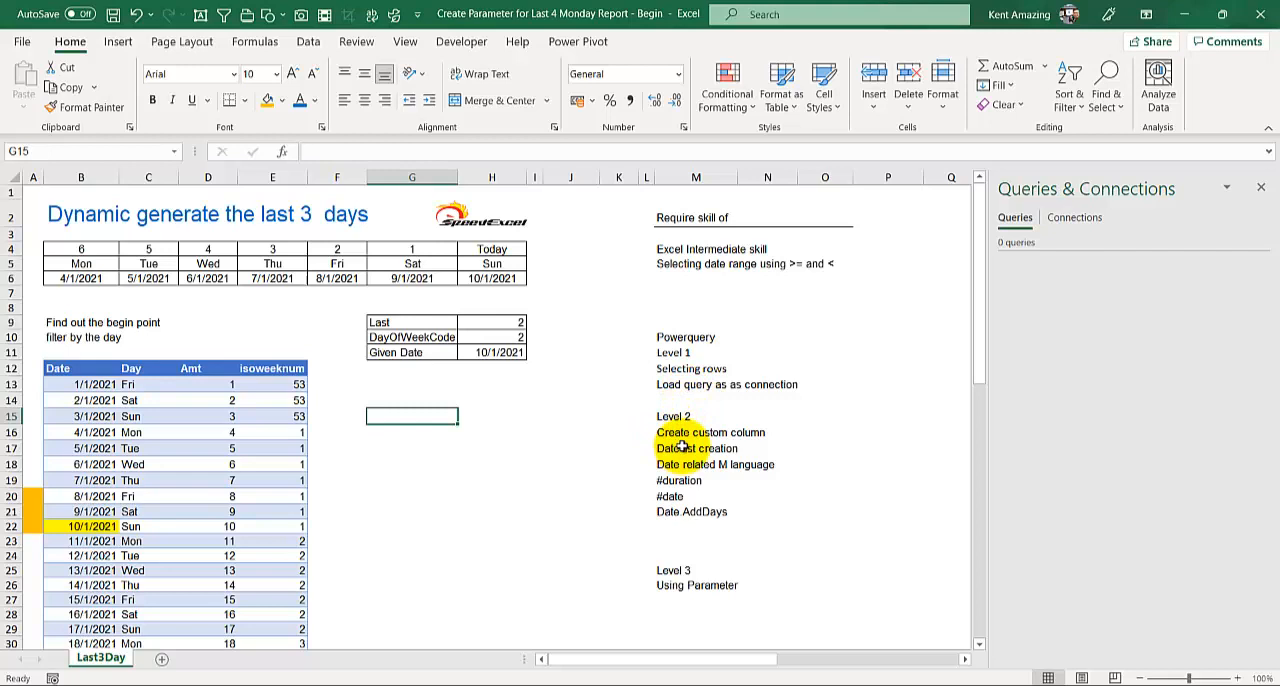
mouse_move(675, 448)
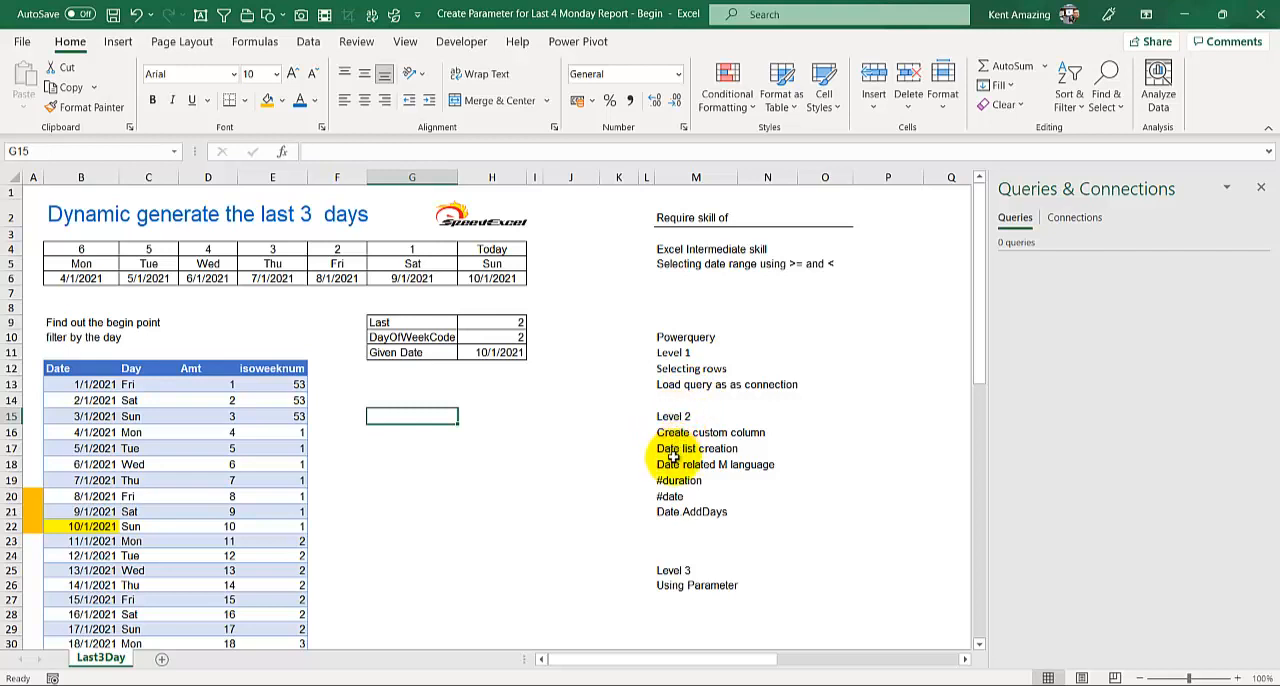
mouse_move(660, 559)
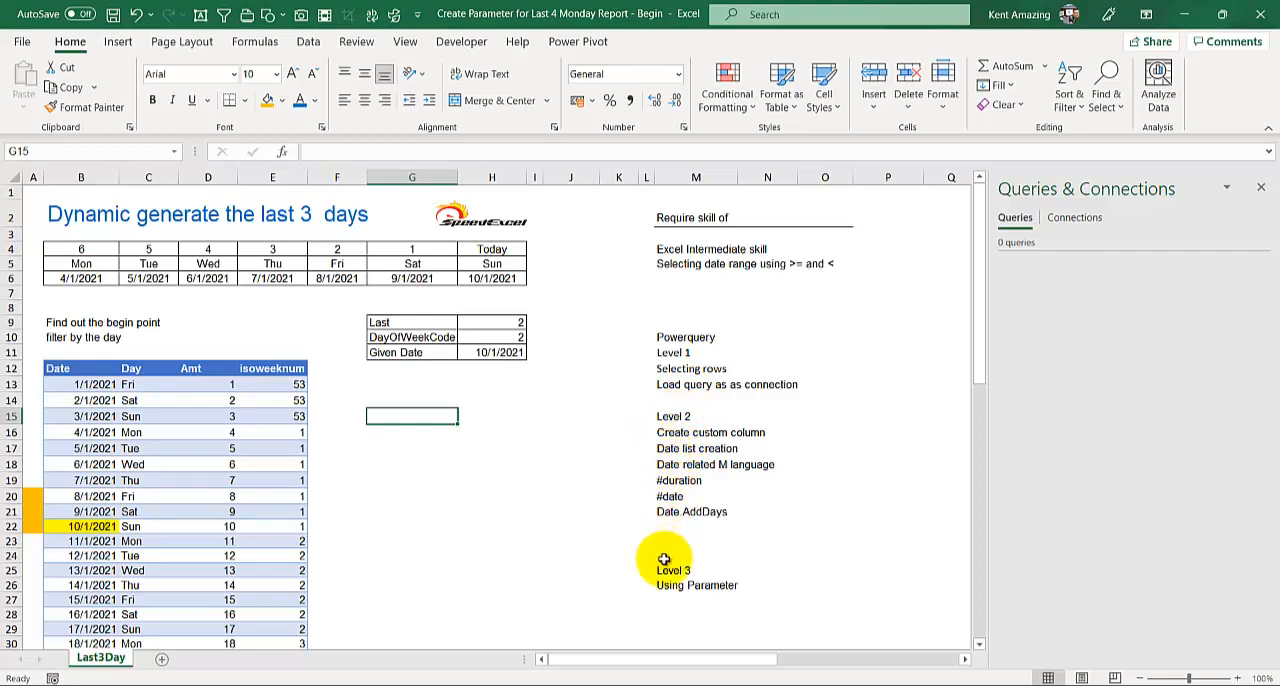
mouse_move(587, 483)
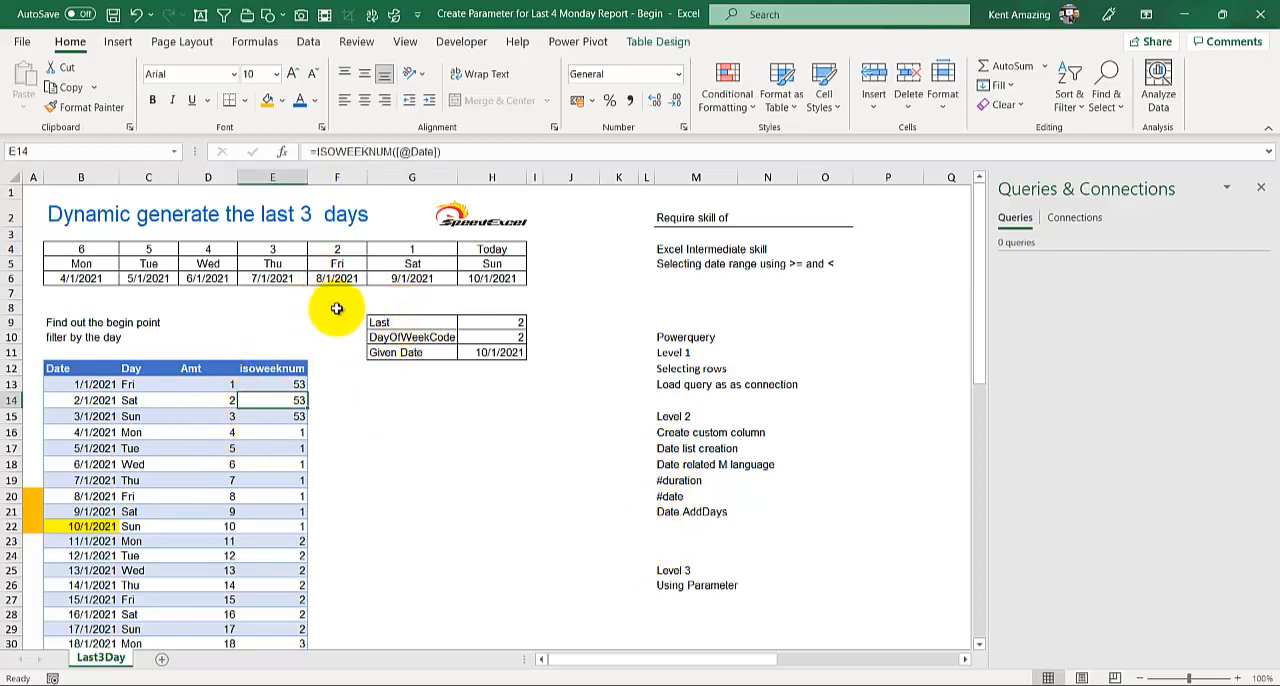
mouse_move(580, 566)
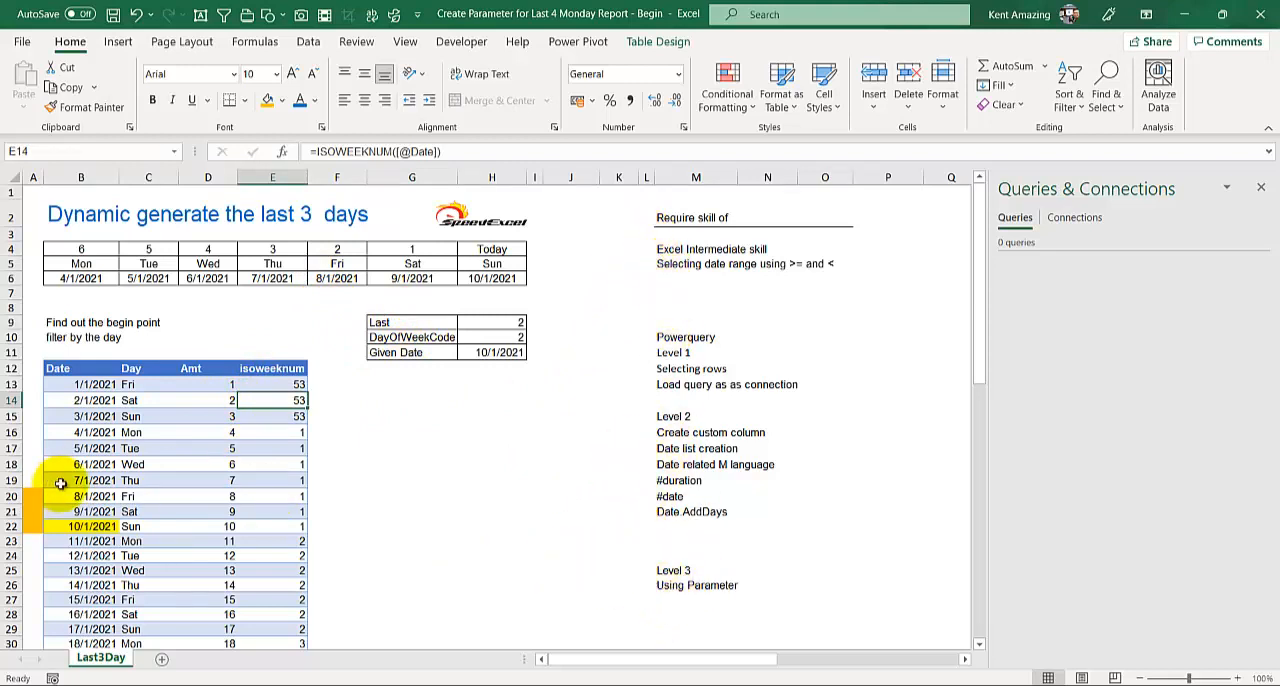
left_click(411, 336)
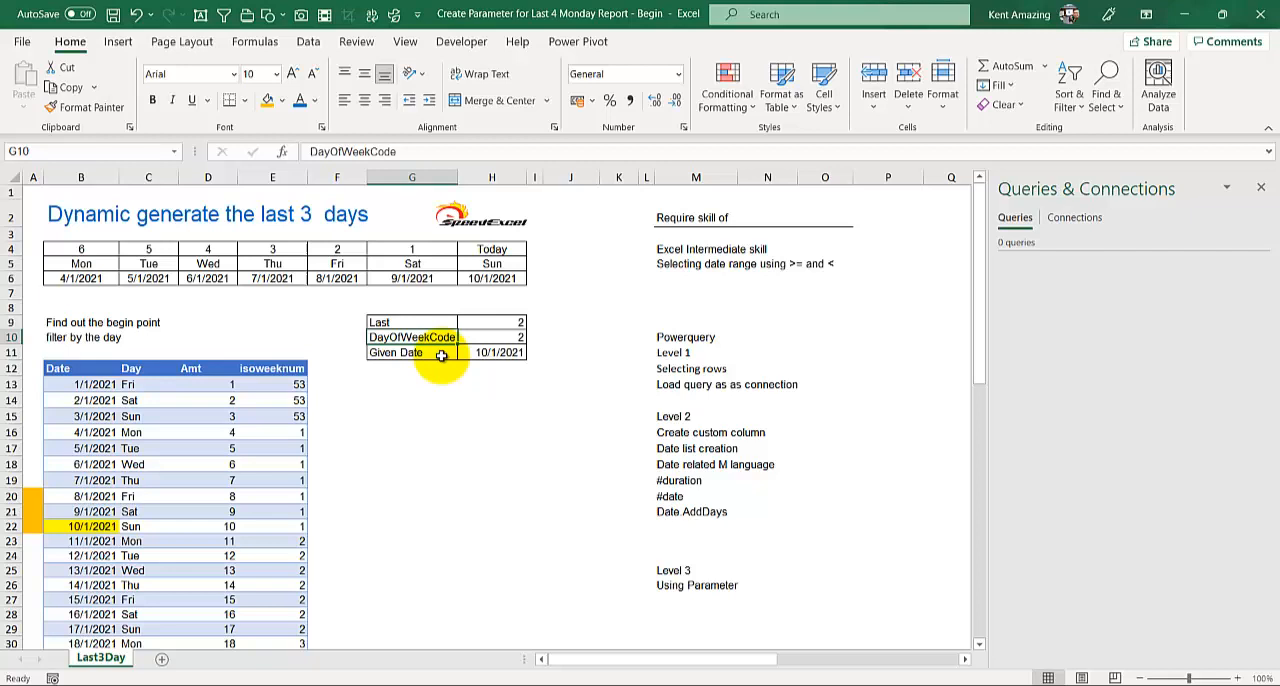
mouse_move(642, 267)
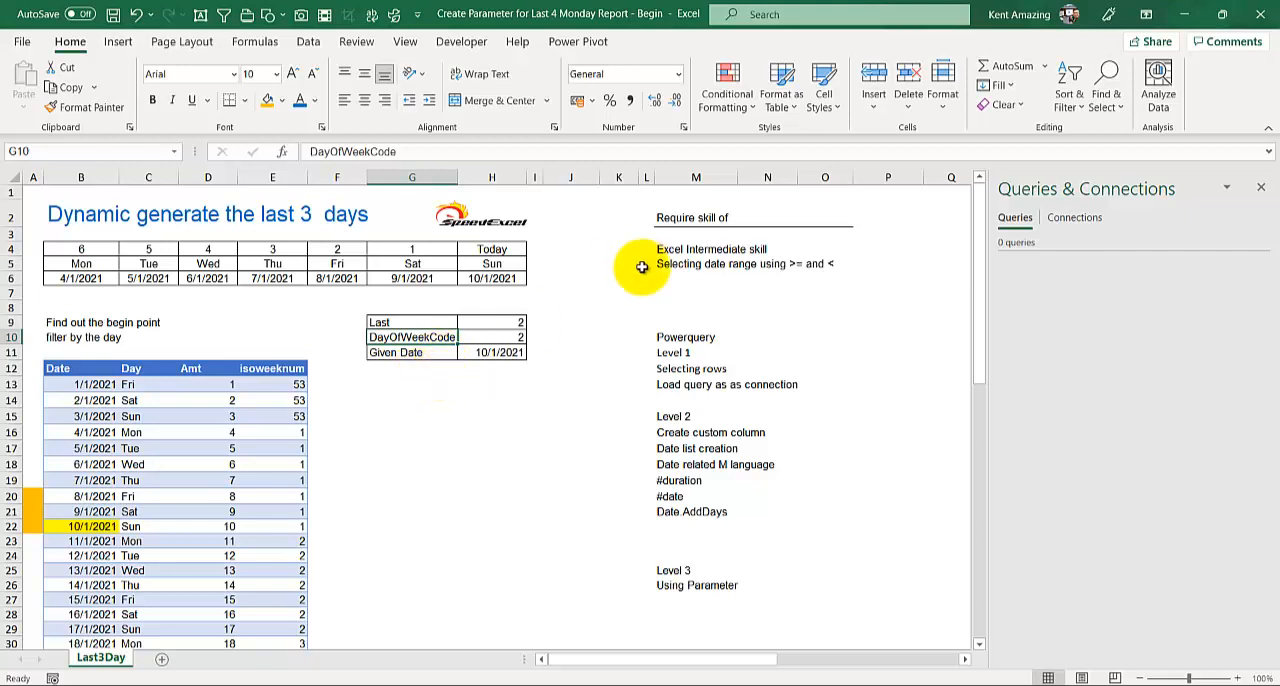
left_click(666, 278)
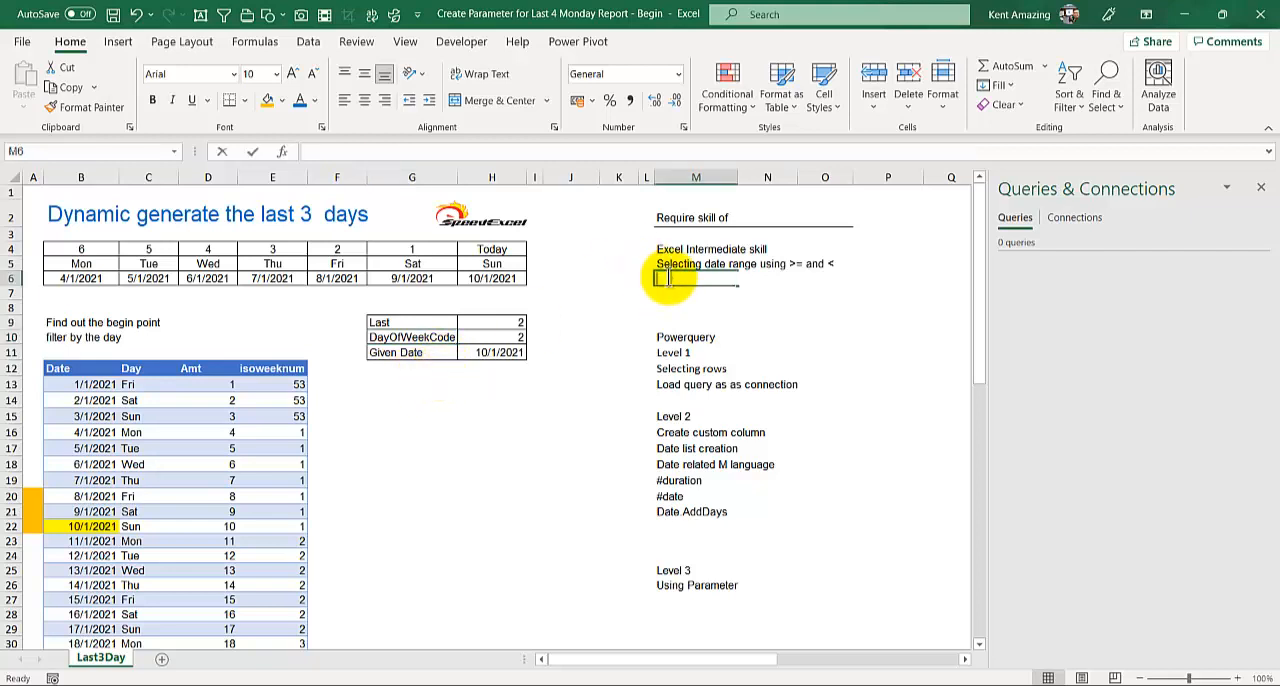
Convert the G9:H11 parameter range into a table without header row
type("Excel Table")
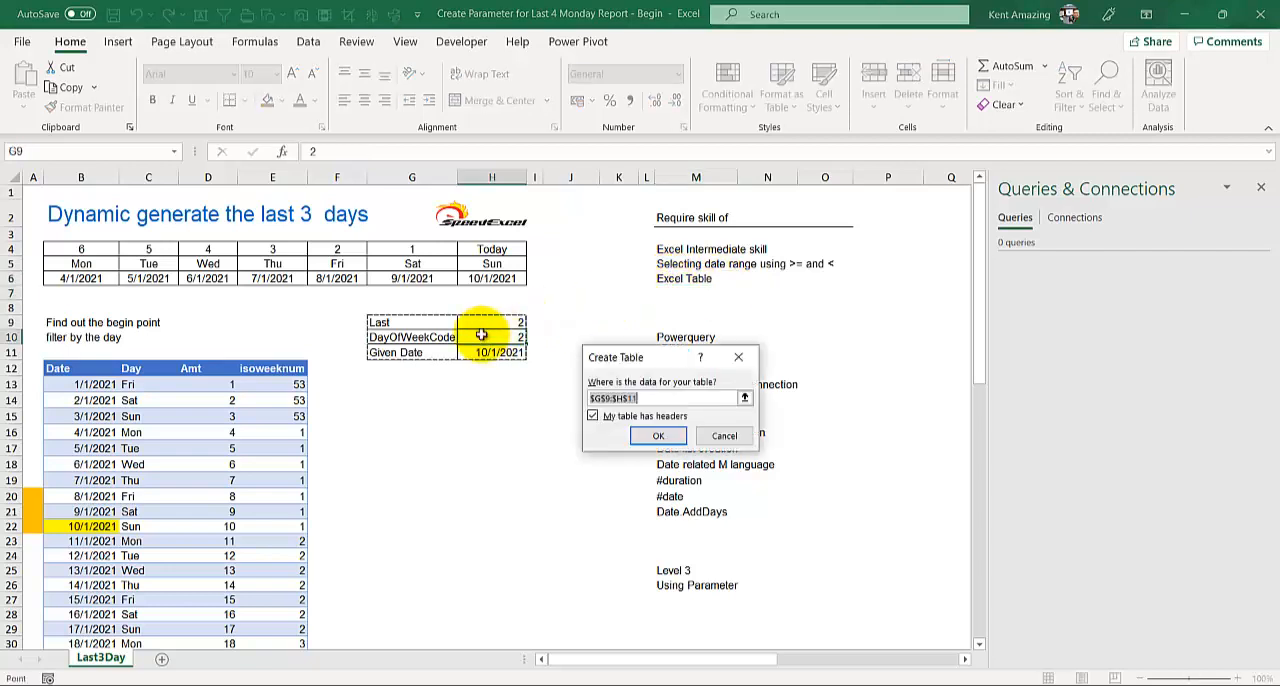
left_click(657, 435)
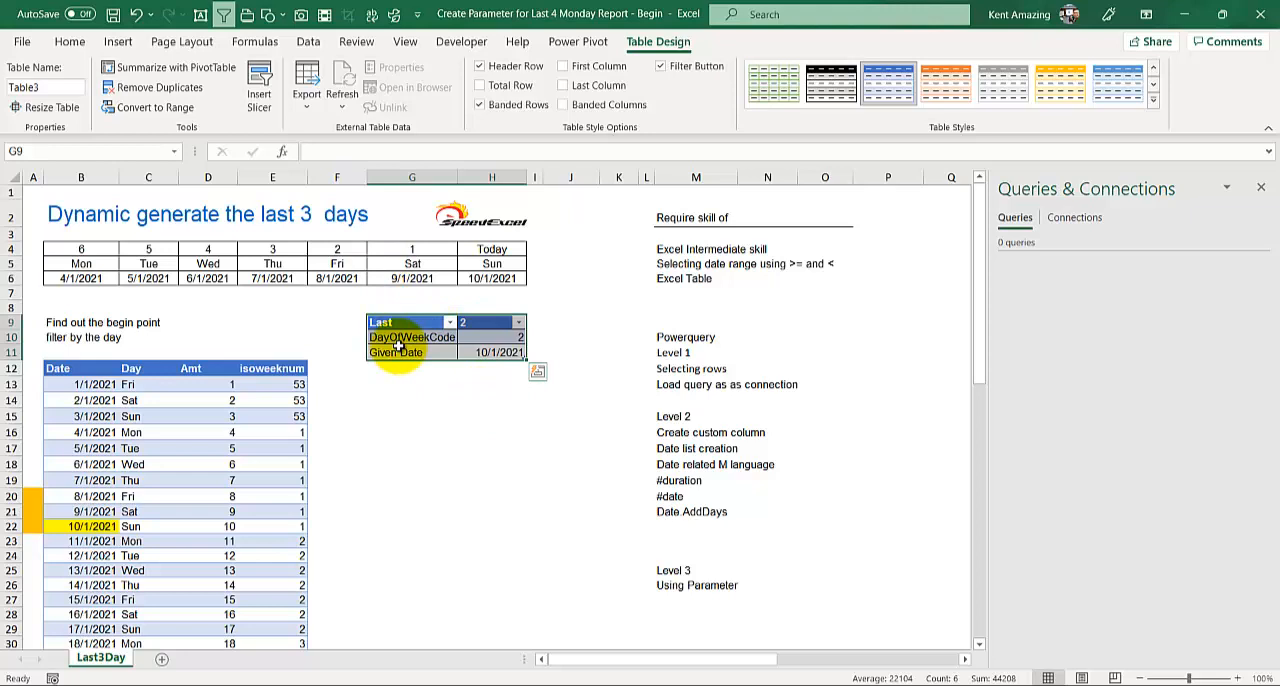
mouse_move(537, 381)
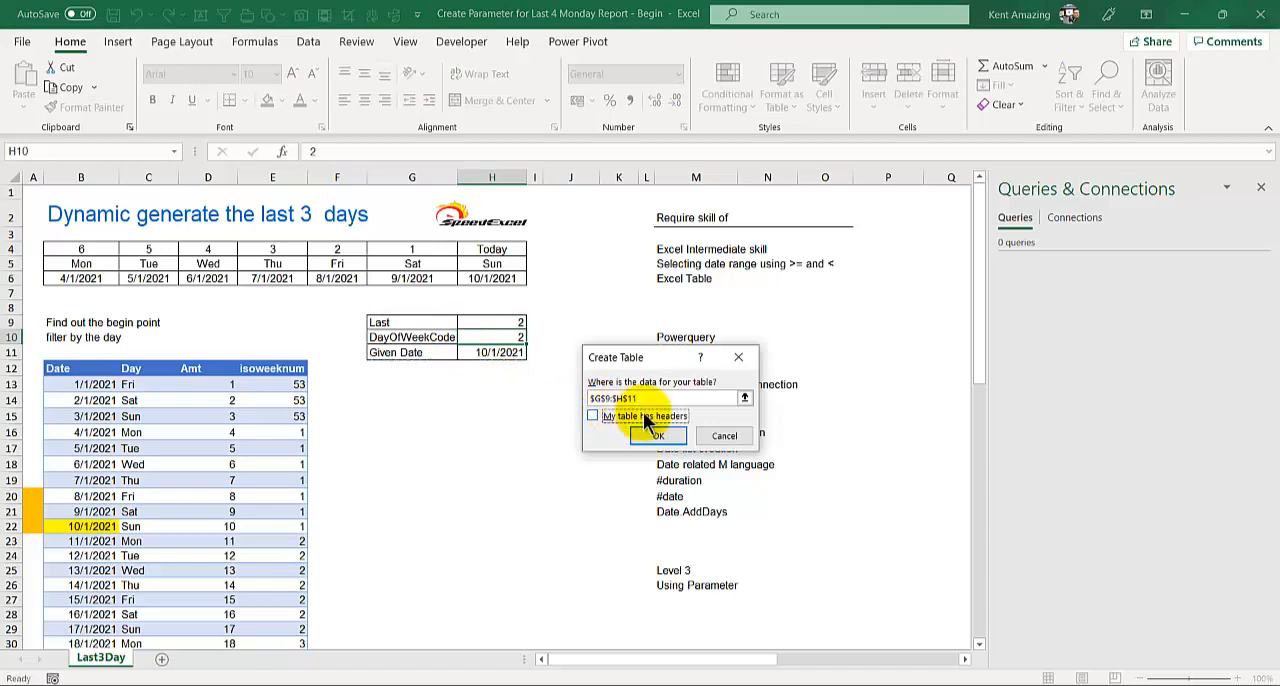
left_click(658, 435)
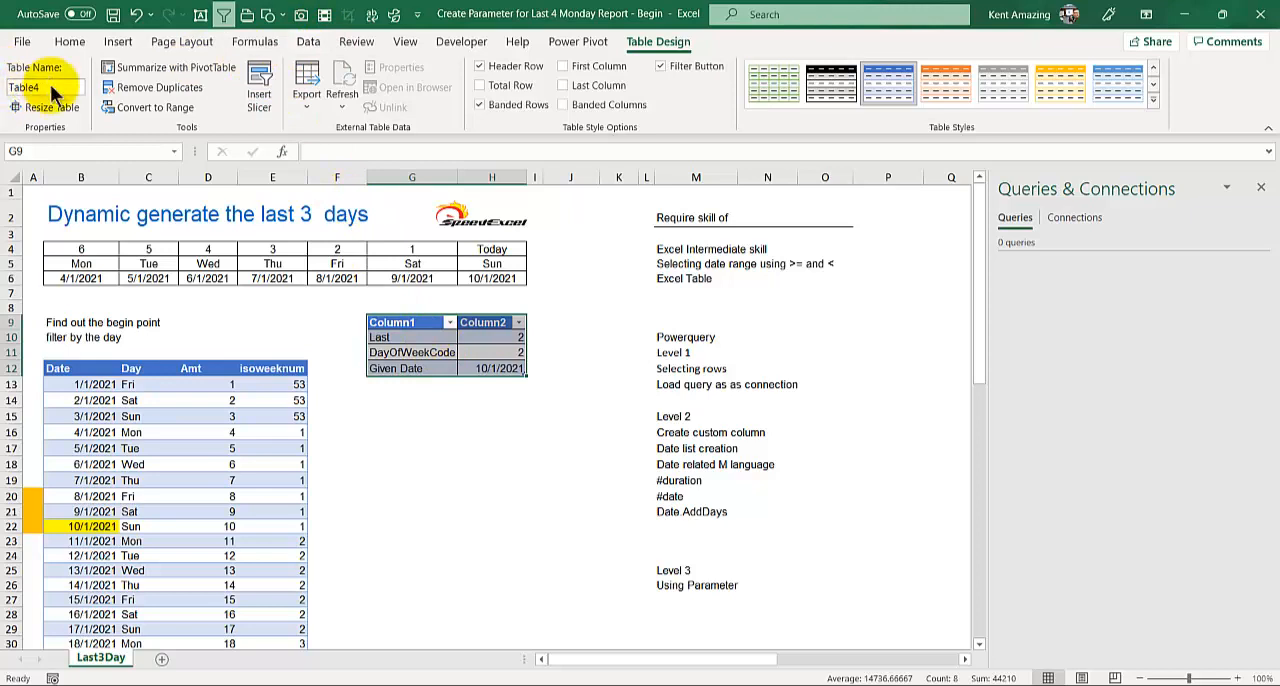
Name the table TableSelection and load it into Power Query via From Table/Range
left_click(45, 87)
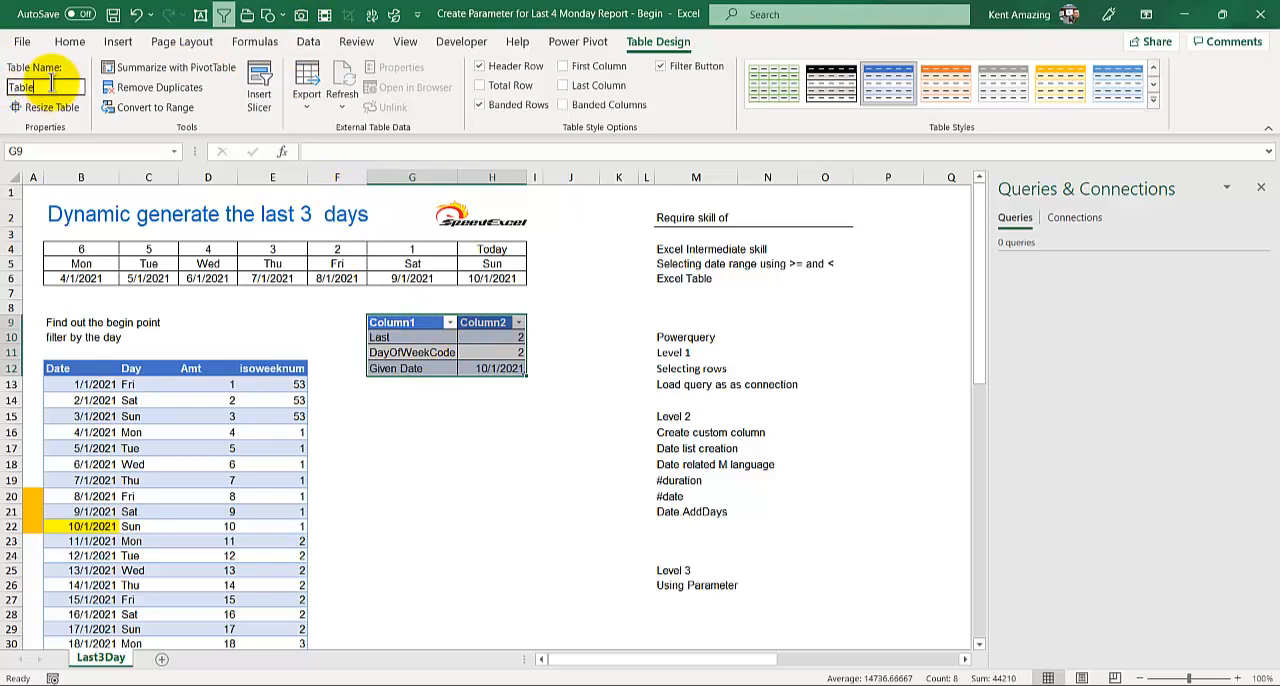
type("Selection")
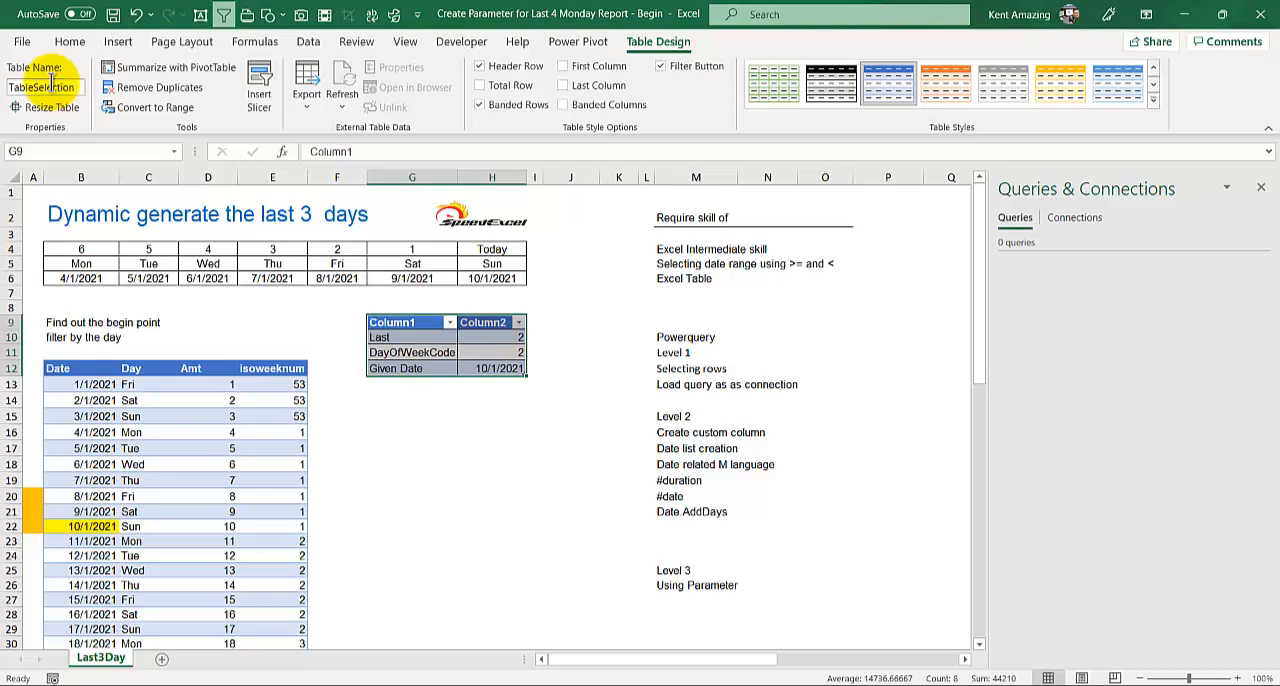
left_click(308, 41)
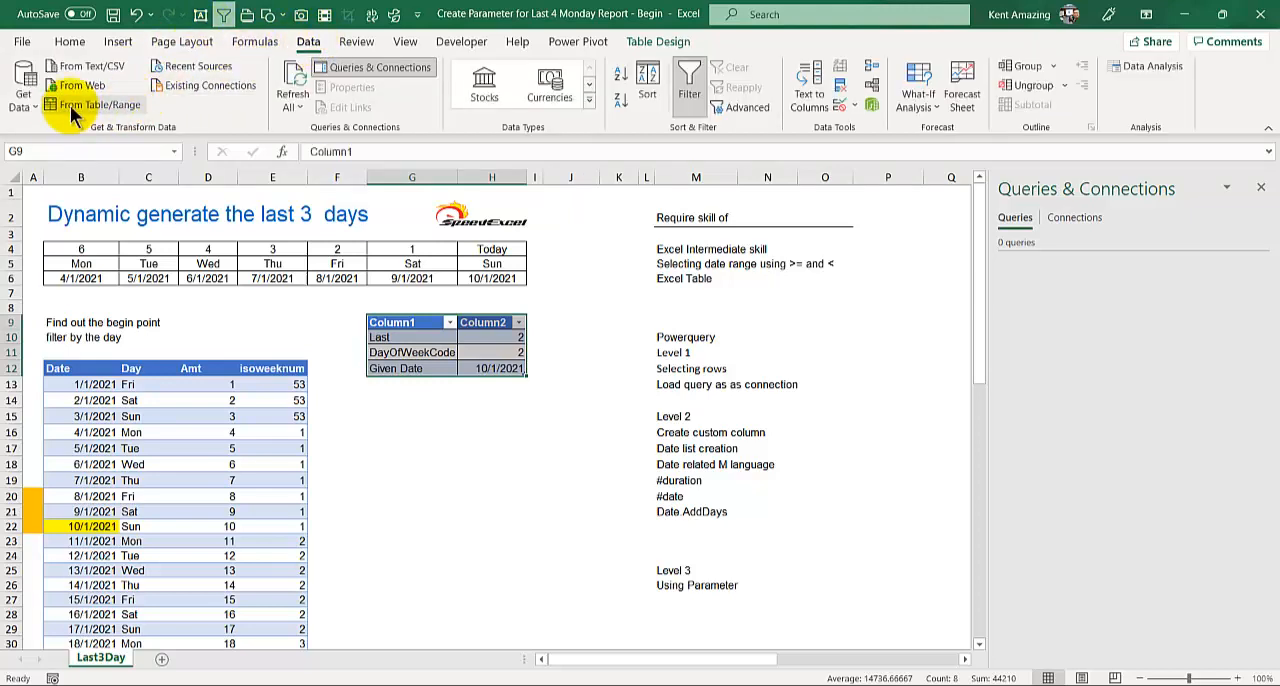
mouse_move(97, 104)
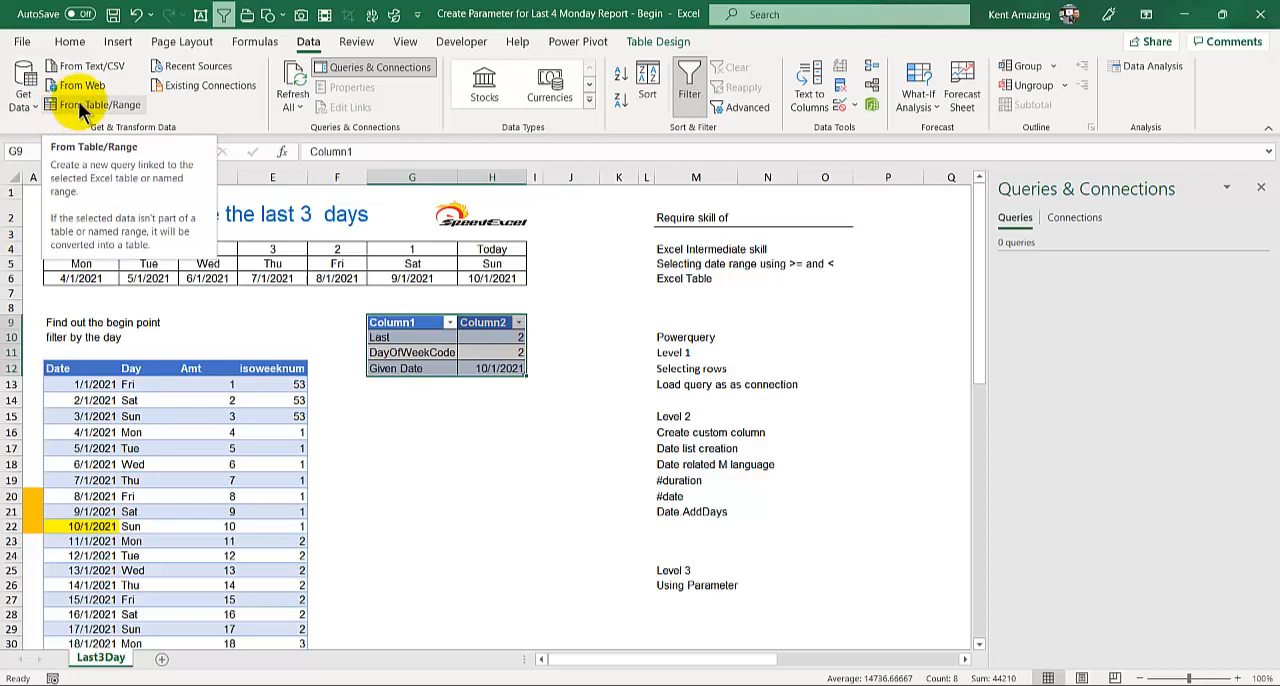
left_click(98, 105)
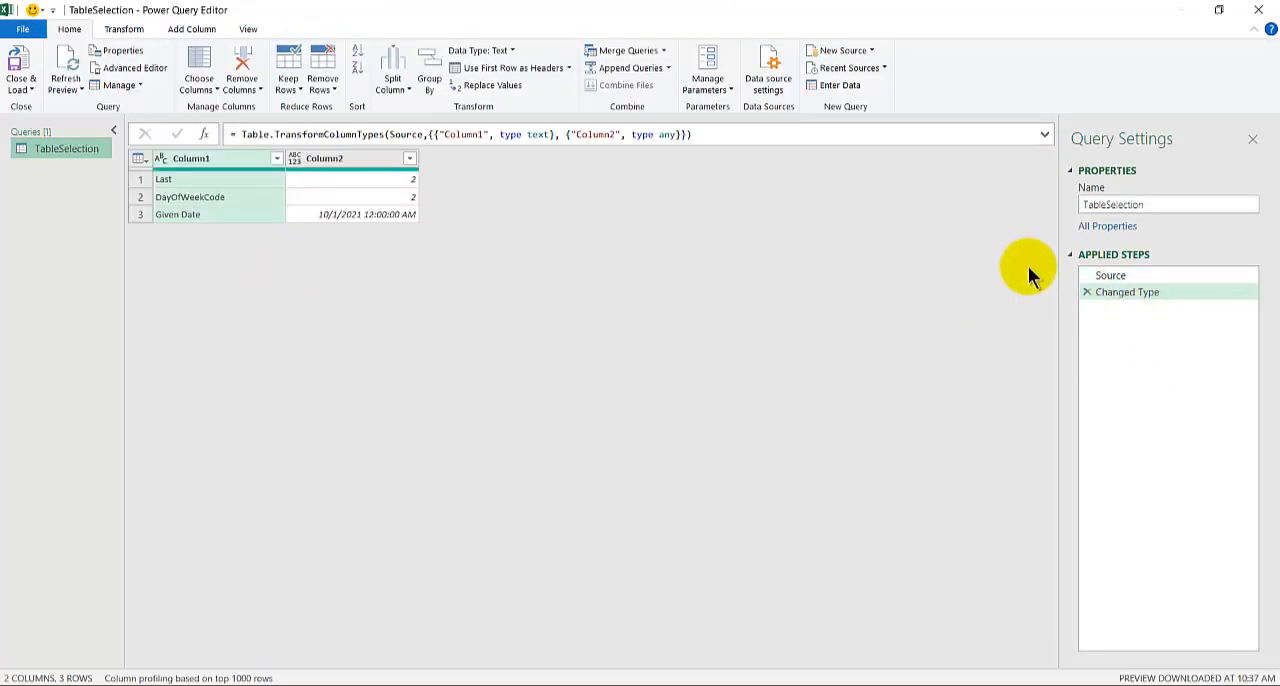
Filter Column1 to the Given Date row and set Column2 to Date type
left_click(276, 158)
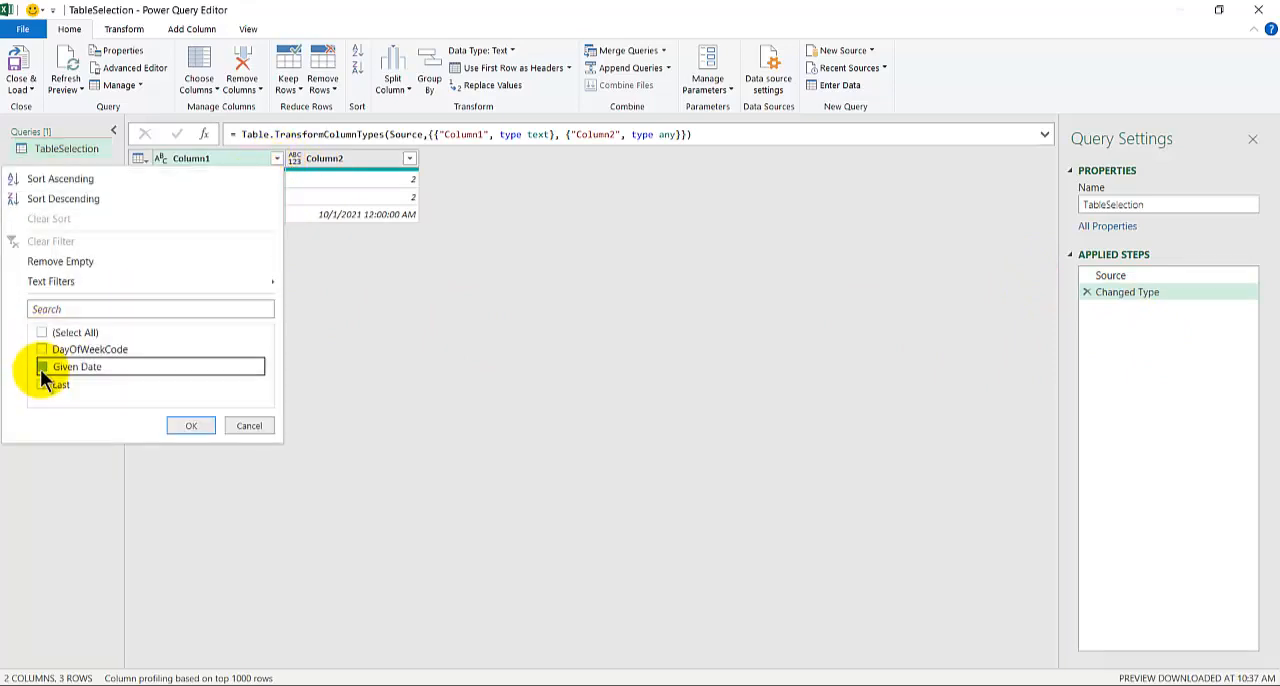
left_click(190, 425)
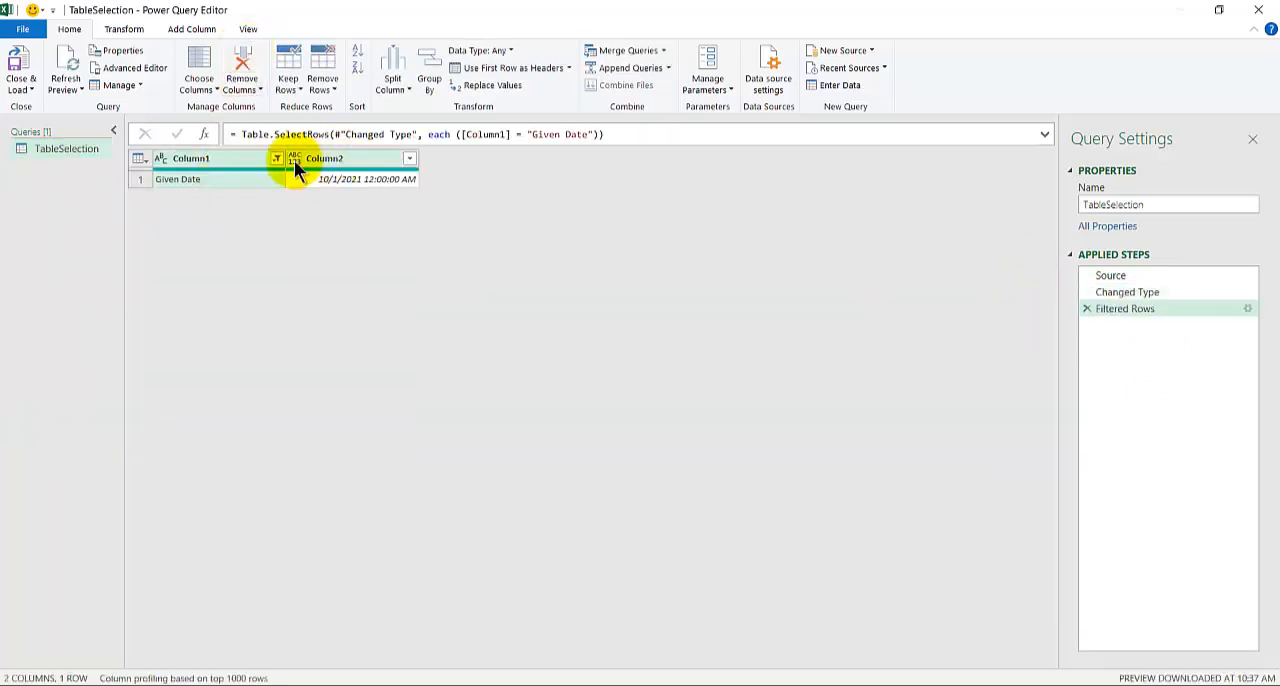
left_click(294, 158)
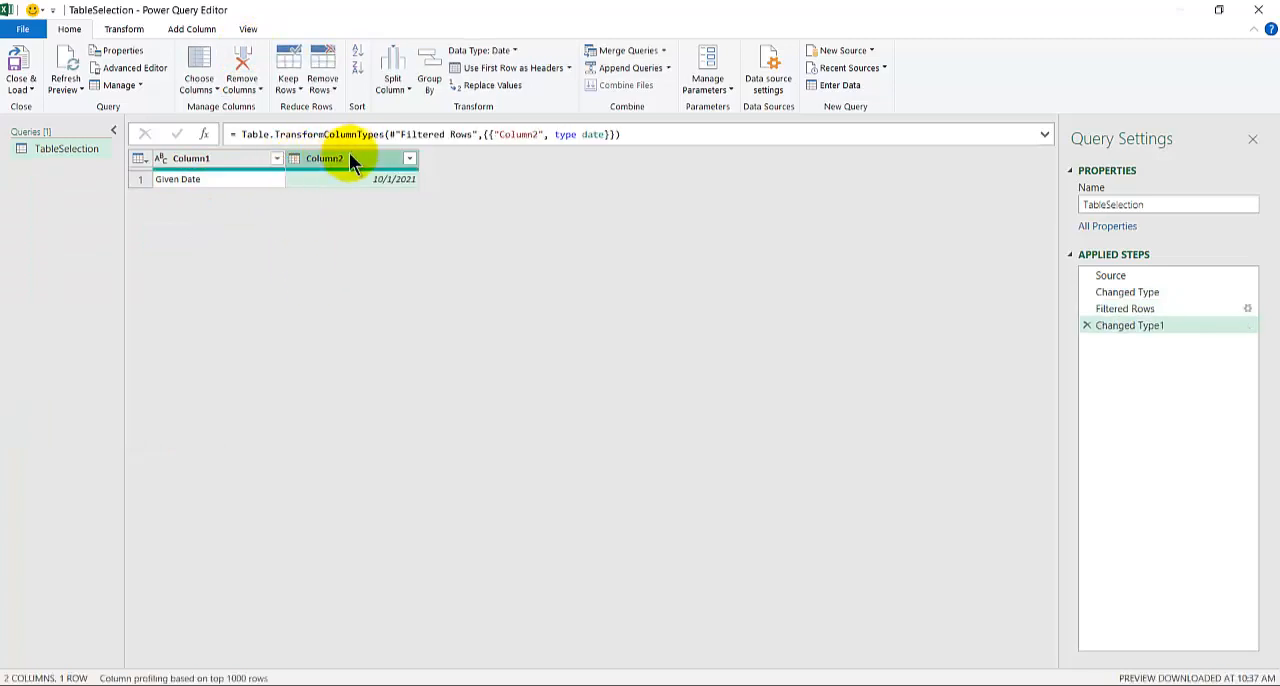
left_click(352, 179)
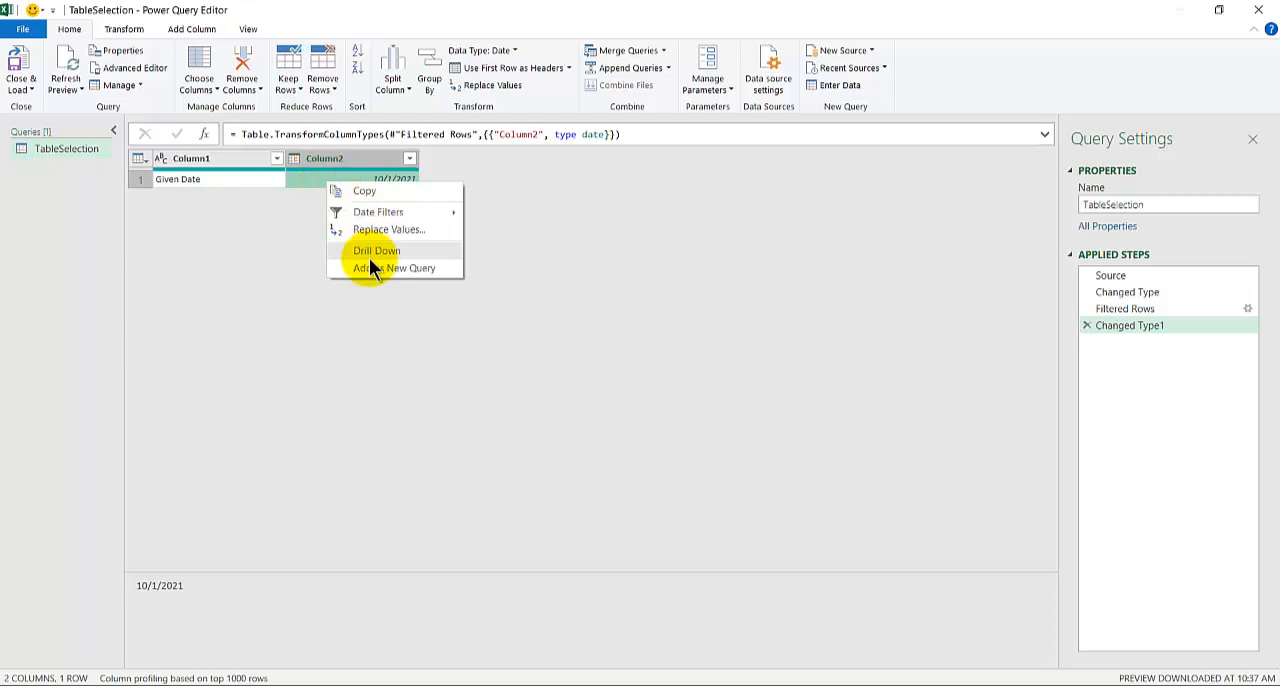
Drill down to the 10/1/2021 value and rename the query qryGivenDate
left_click(377, 250)
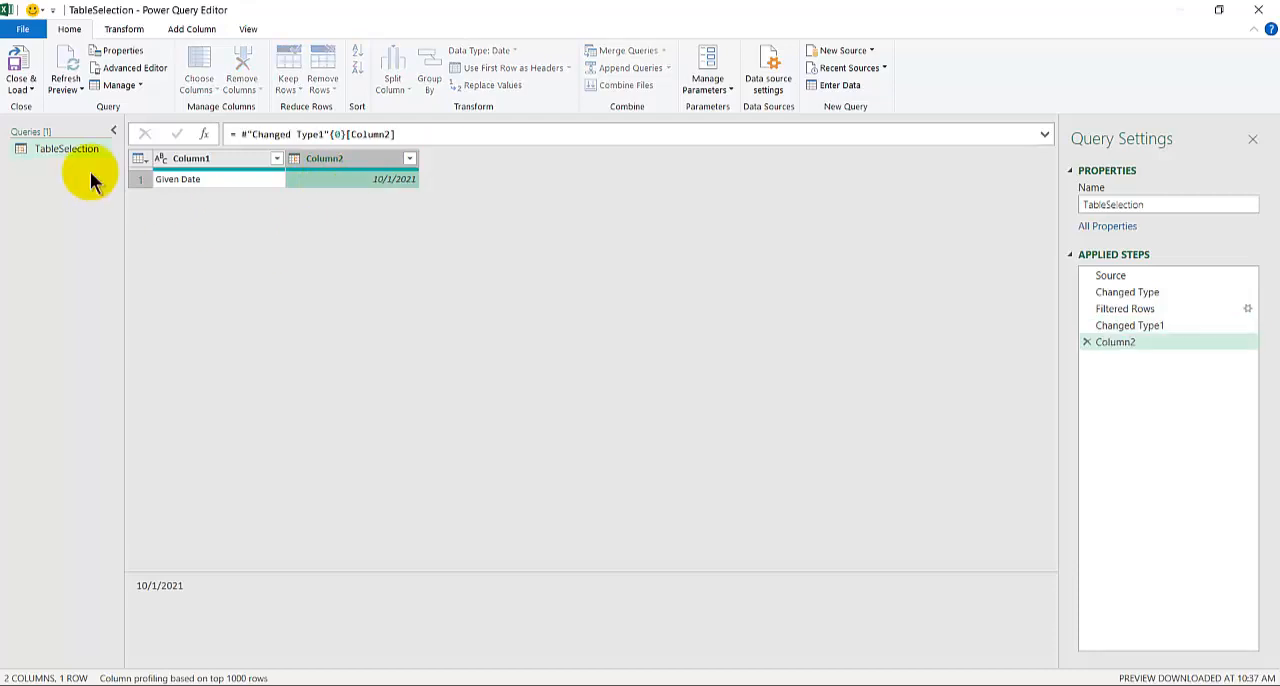
left_click(390, 179)
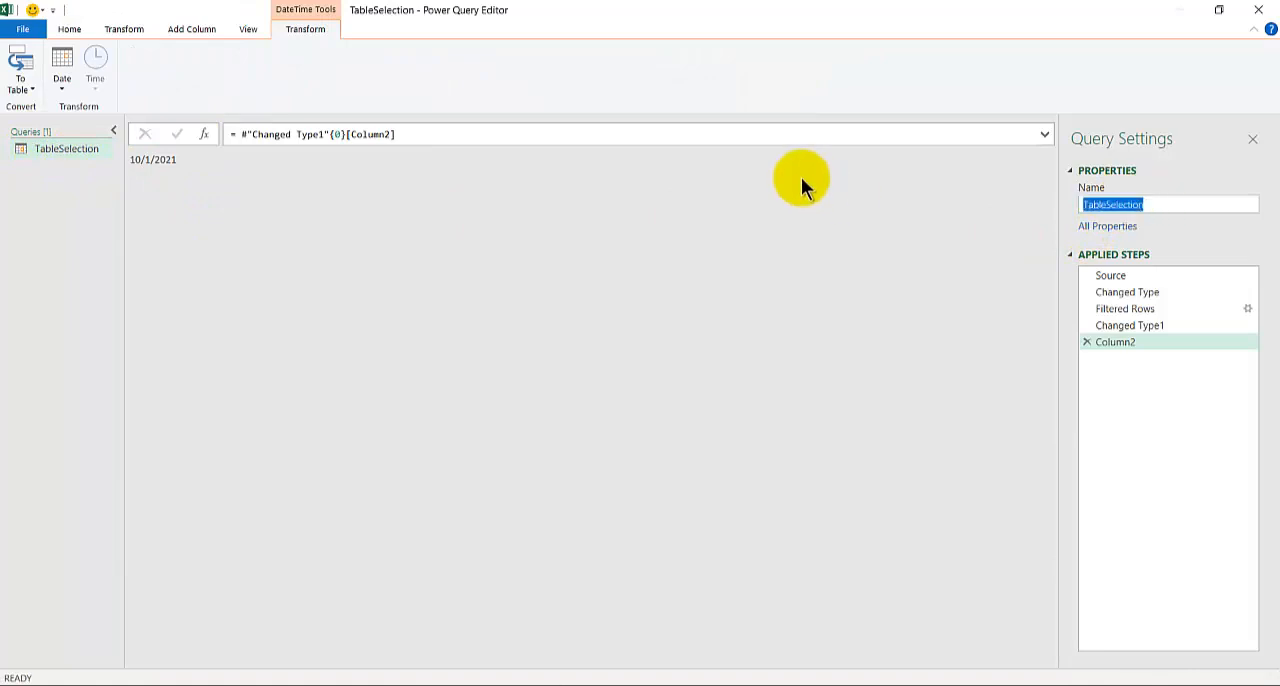
type("qryGivenDate")
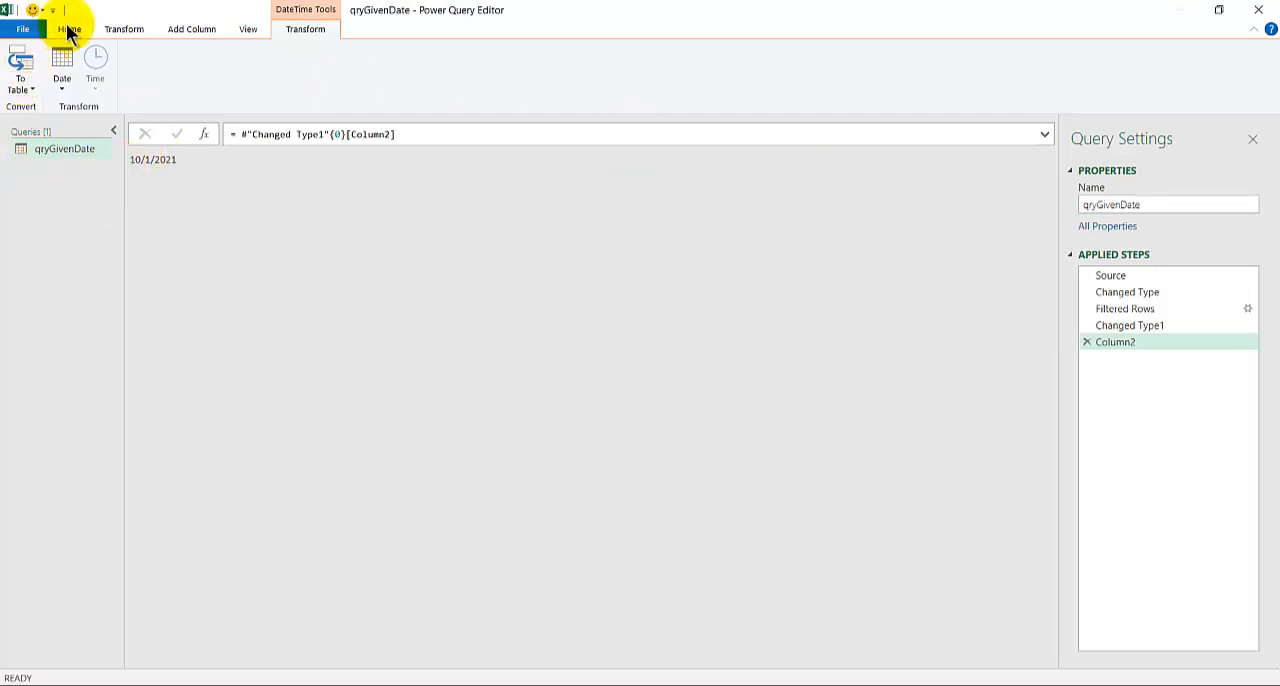
Close & Load To with Only Create Connection for qryGivenDate
left_click(69, 28)
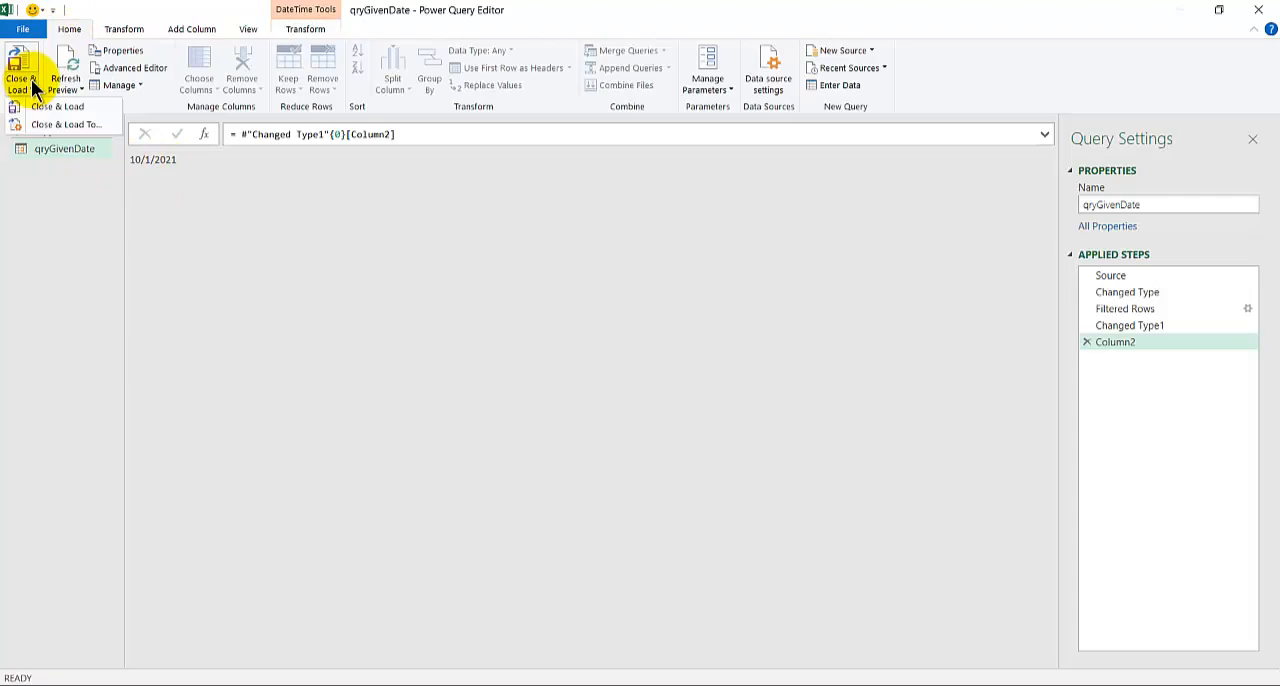
left_click(18, 75)
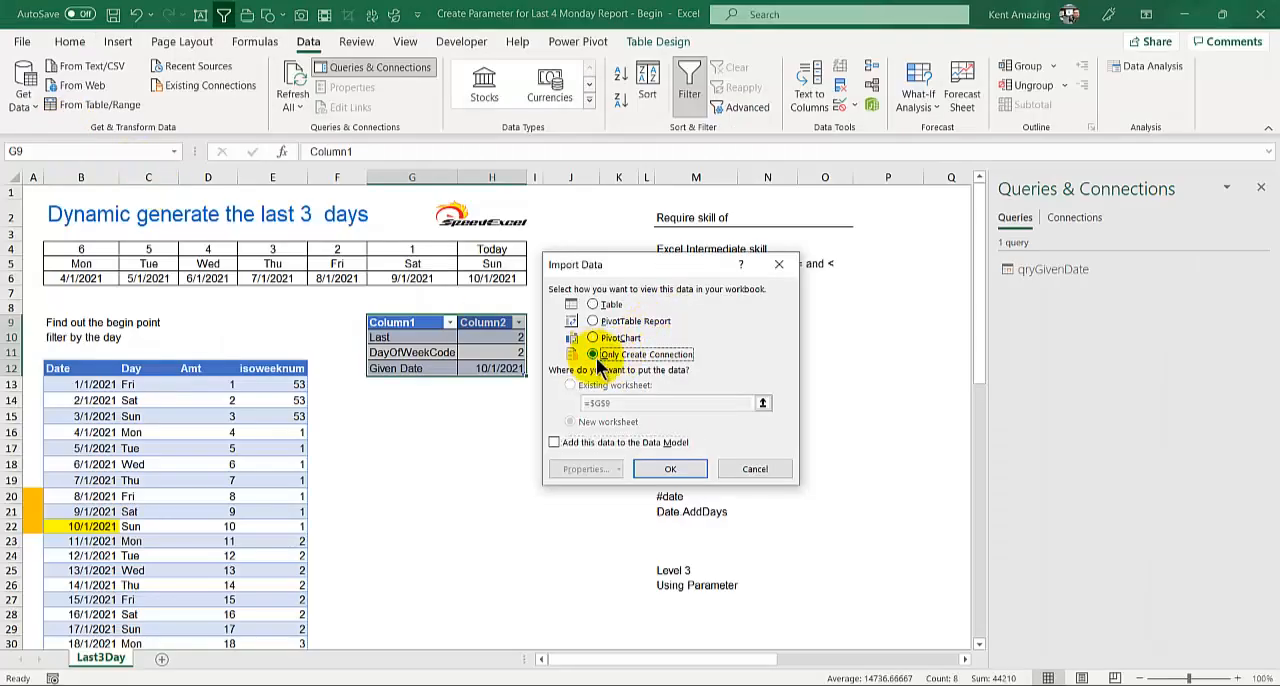
left_click(670, 468)
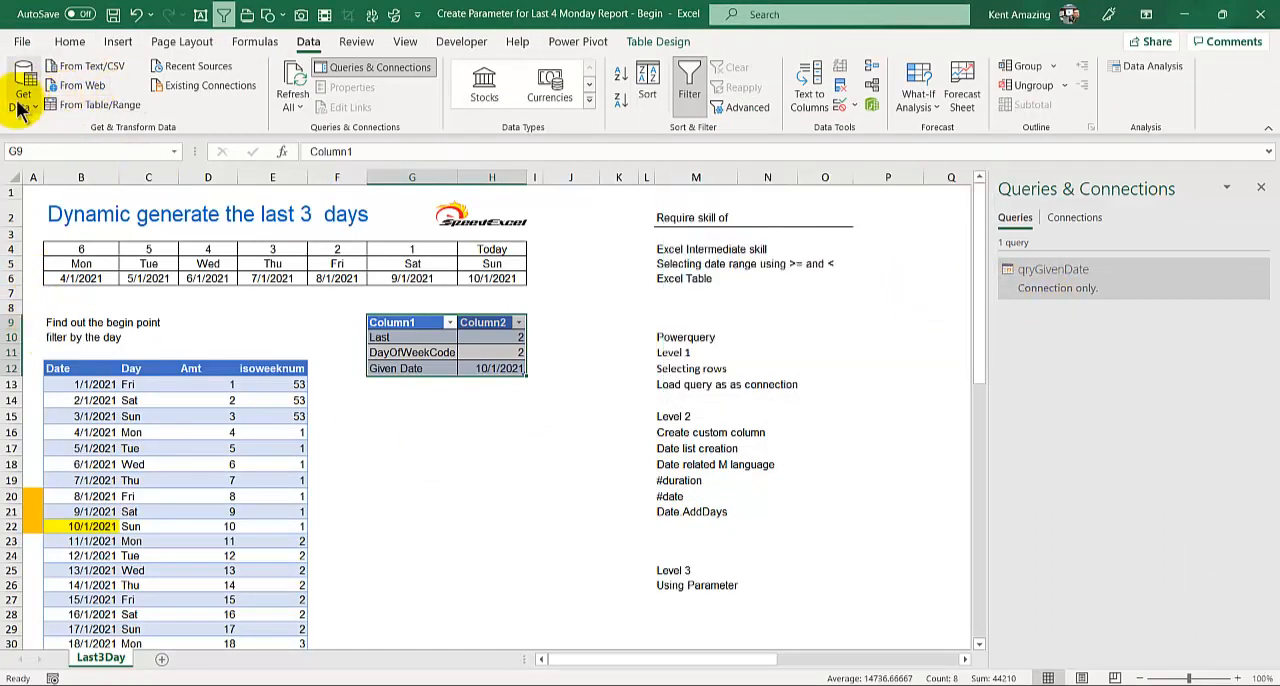
Create a blank query, Query1, with the formula =#date(2021,1,1)
left_click(20, 90)
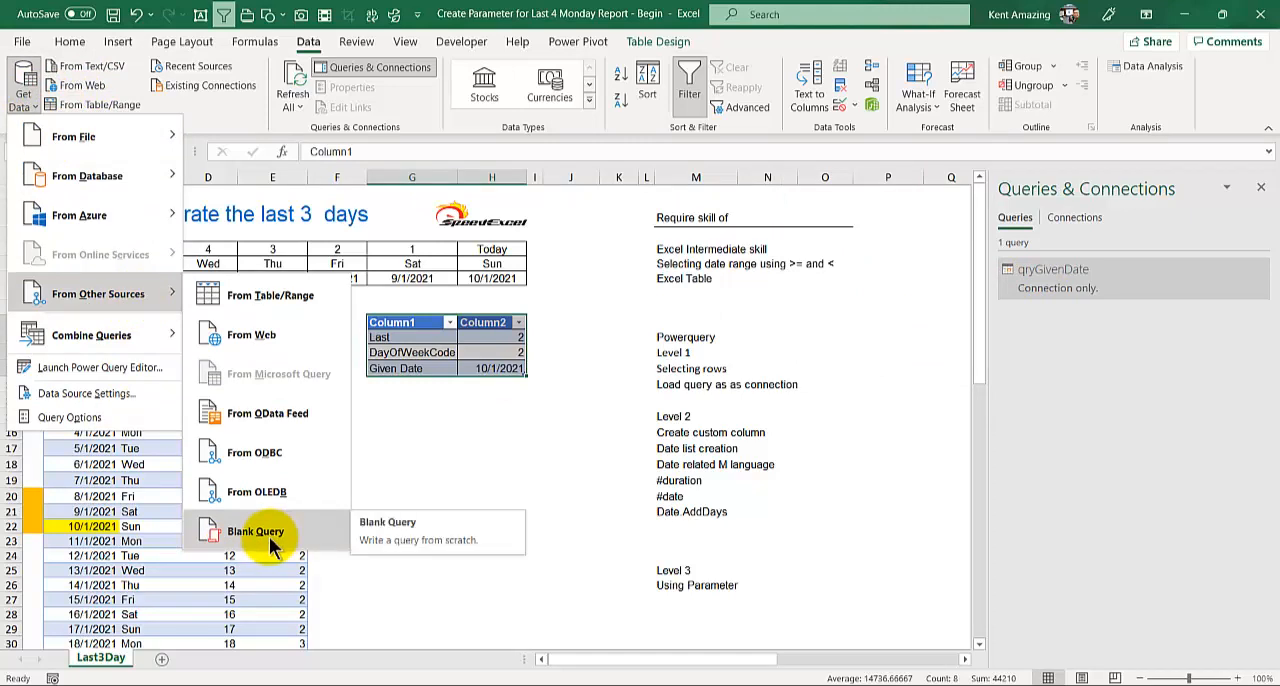
left_click(256, 531)
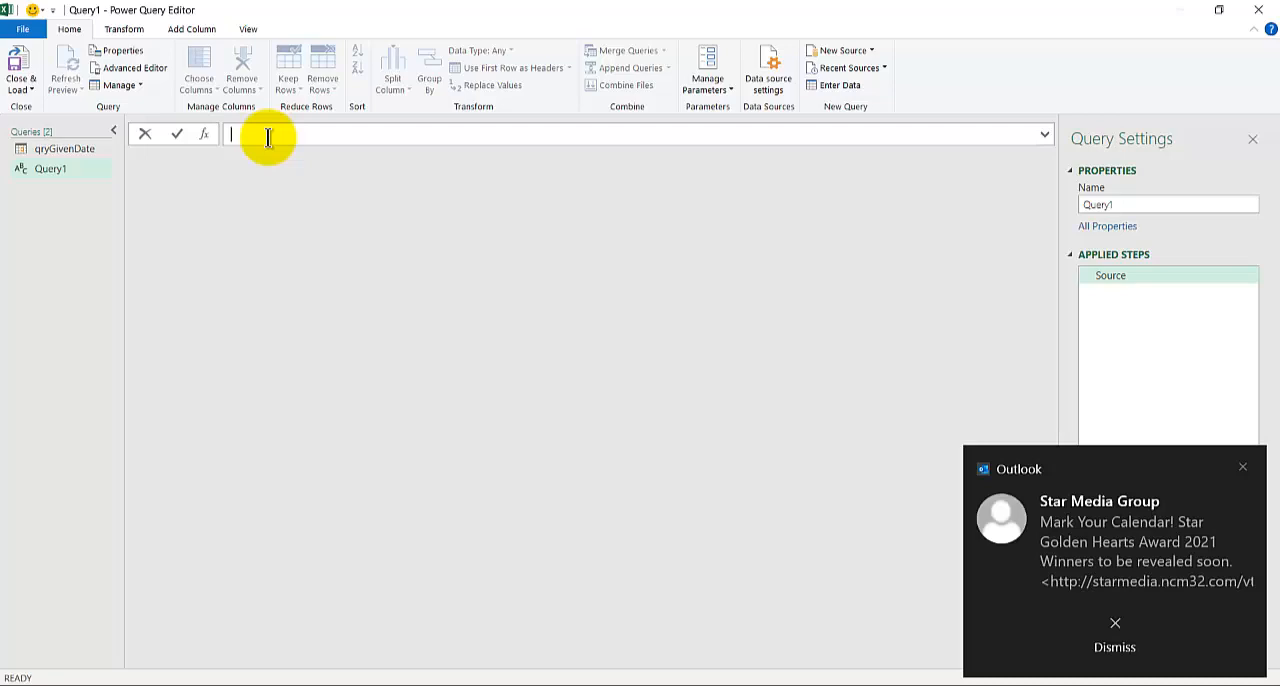
mouse_move(1246, 469)
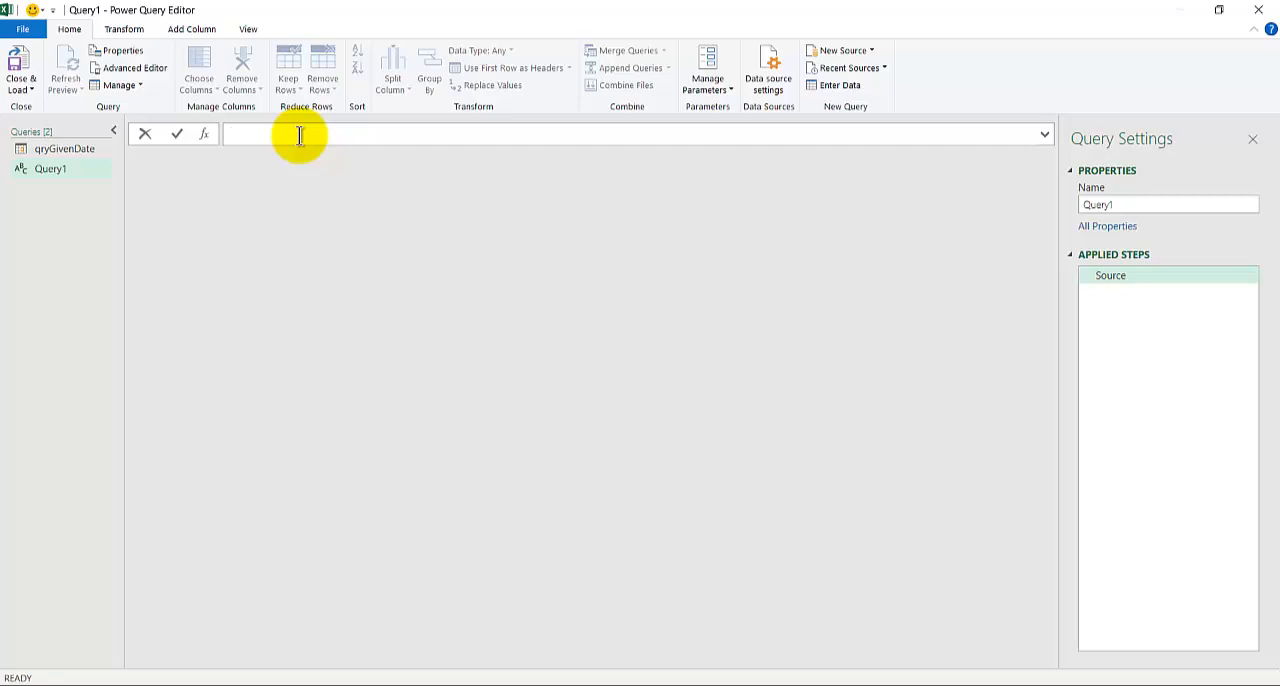
type("=dat")
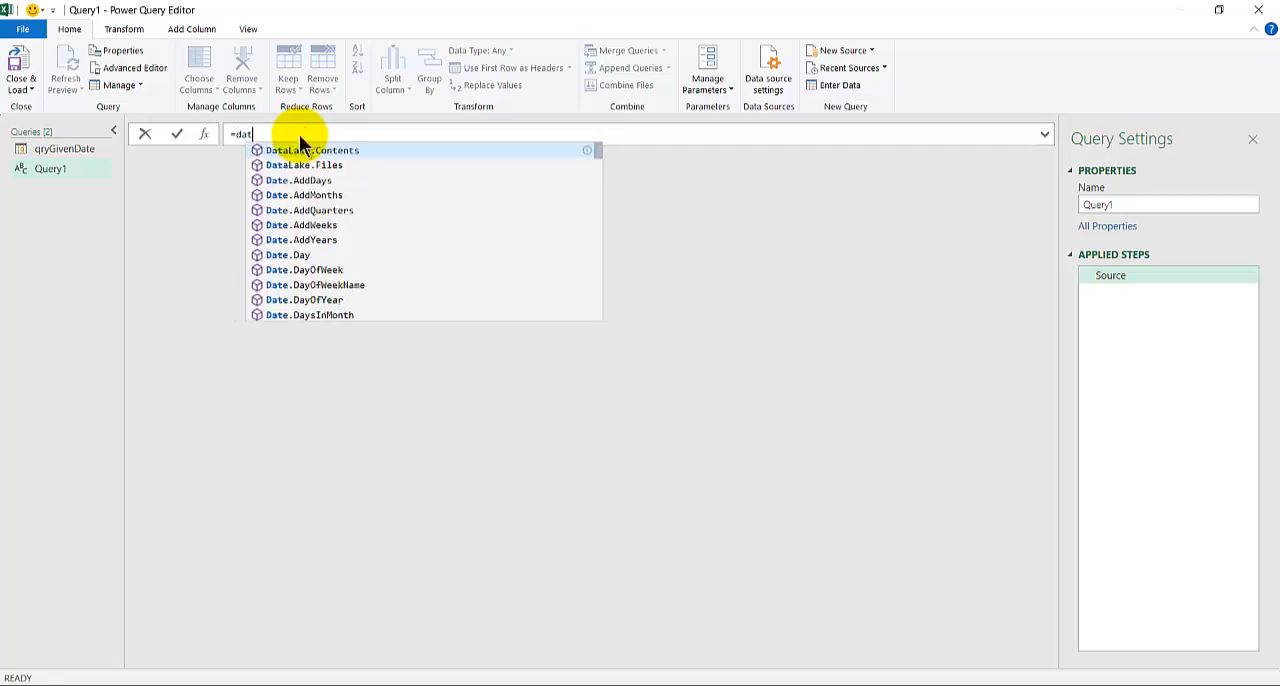
type("#date")
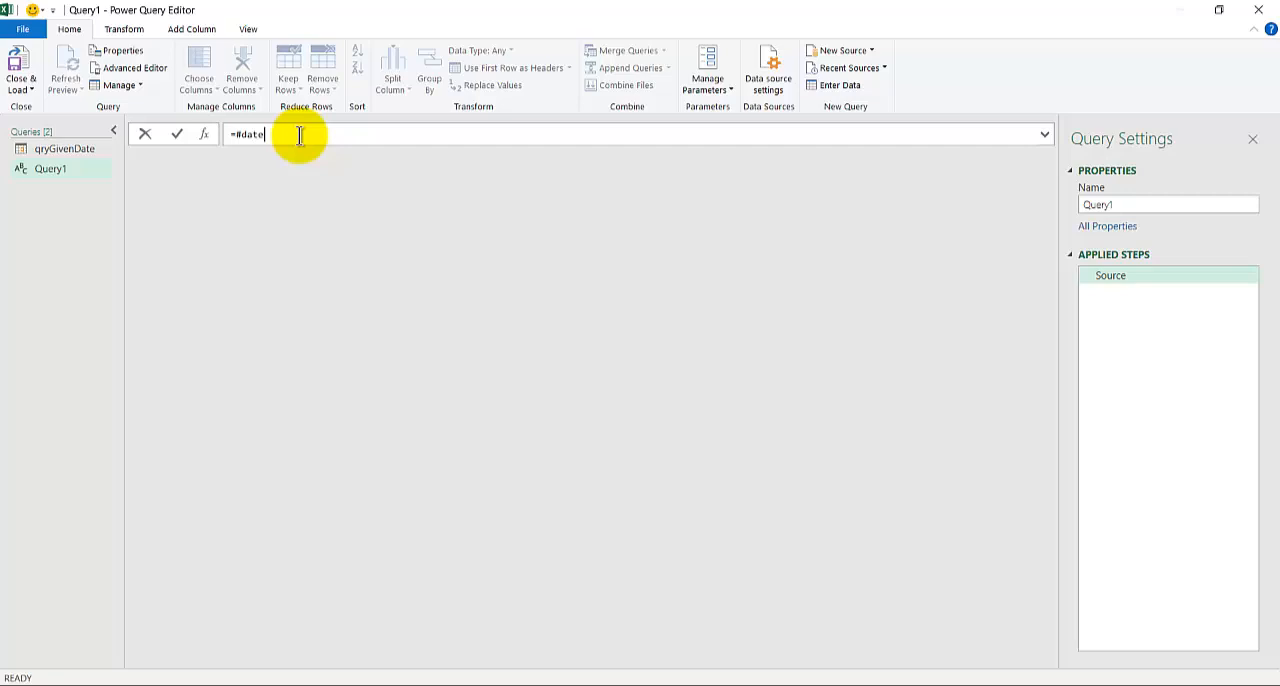
type("(2021,")
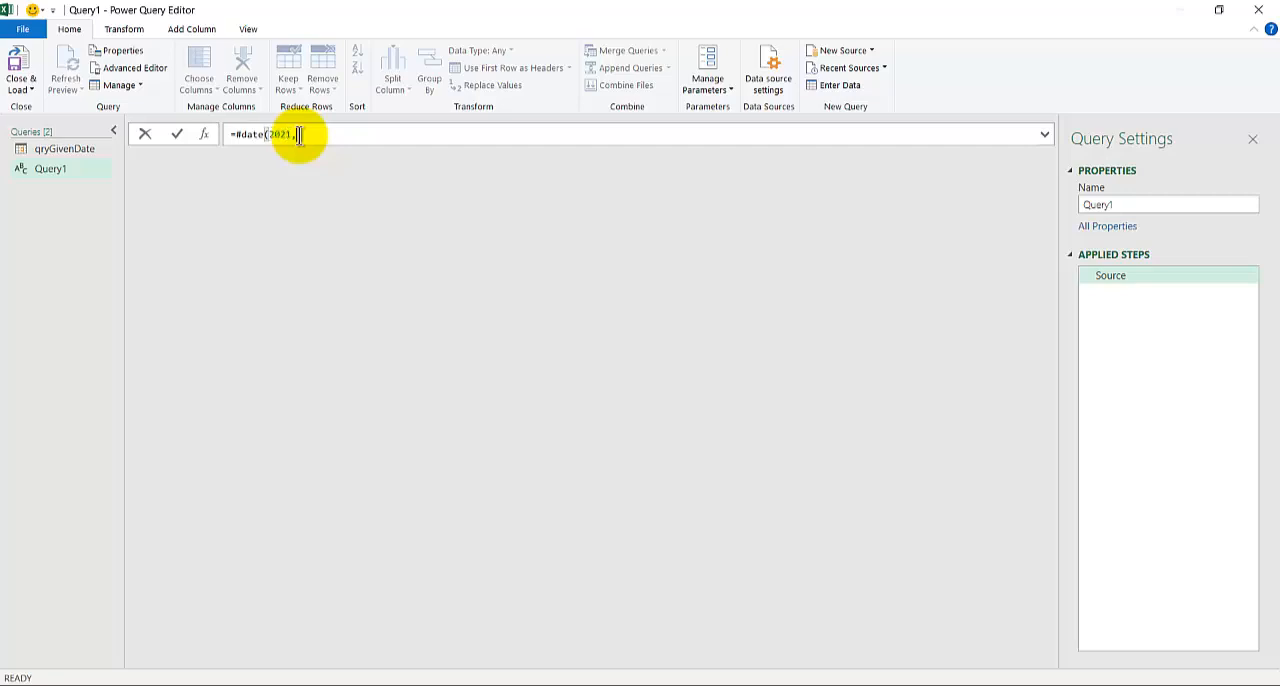
type("1,")
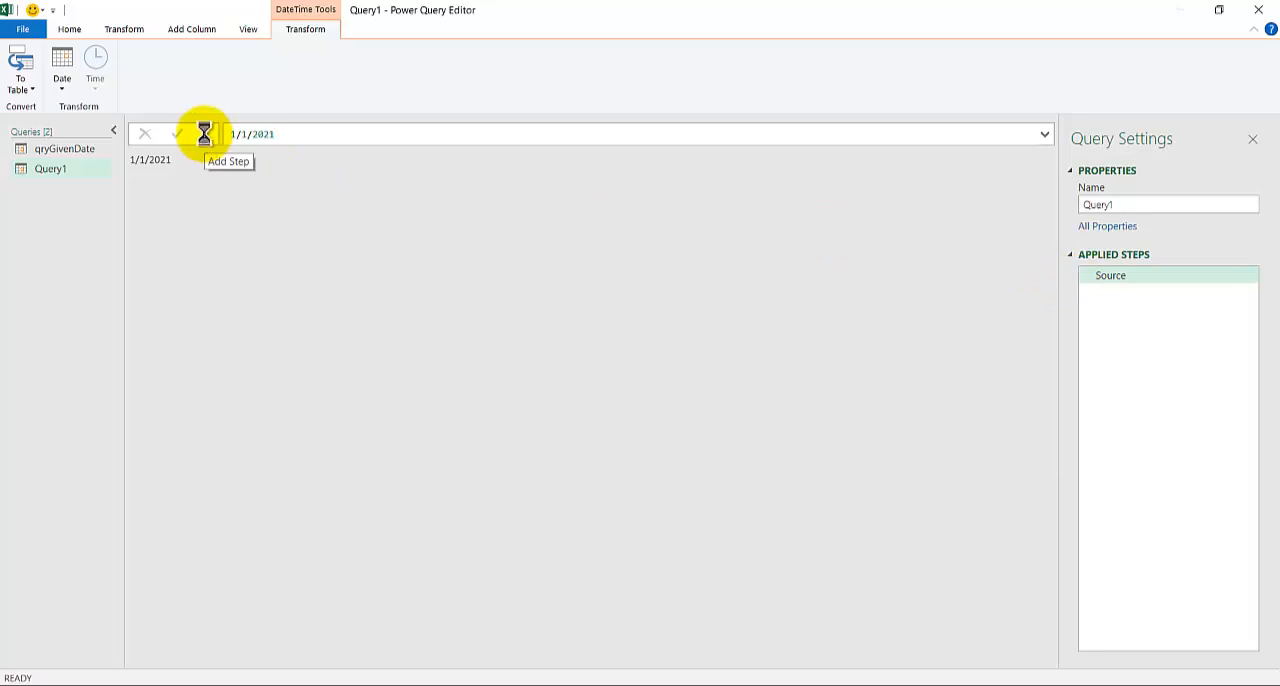
Add a Custom1 step referencing Source and start editing its formula
left_click(177, 134)
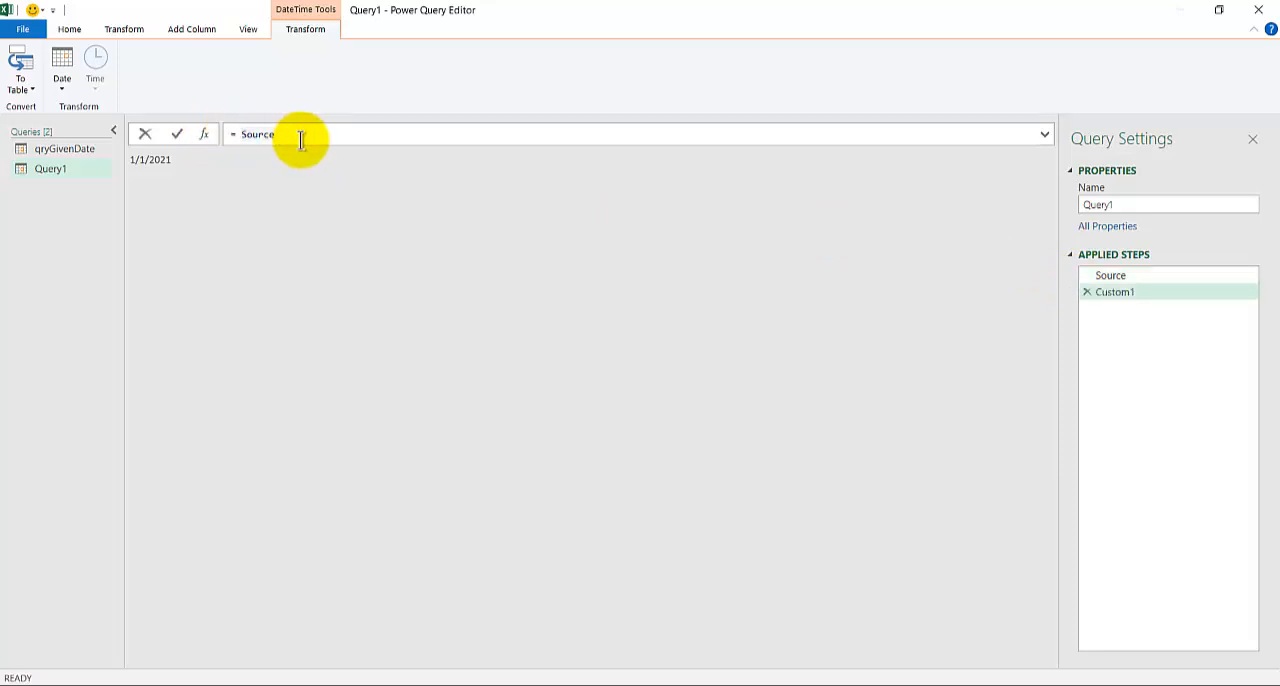
left_click(250, 134)
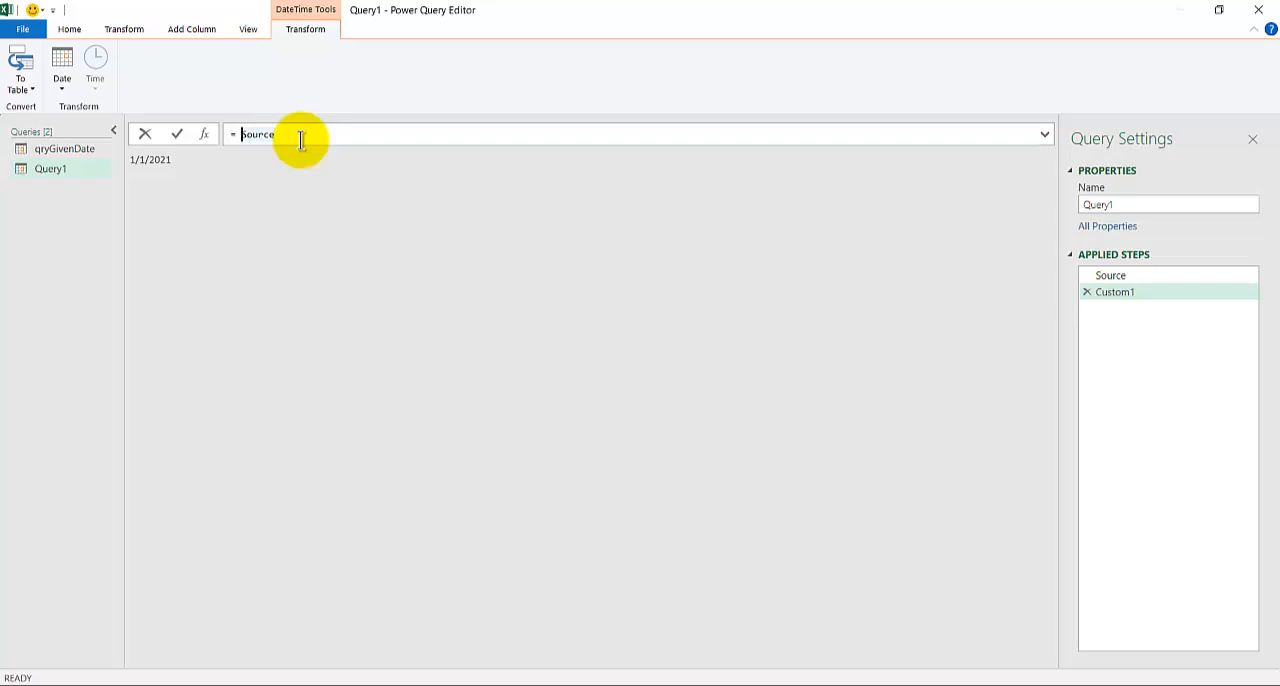
mouse_move(547, 441)
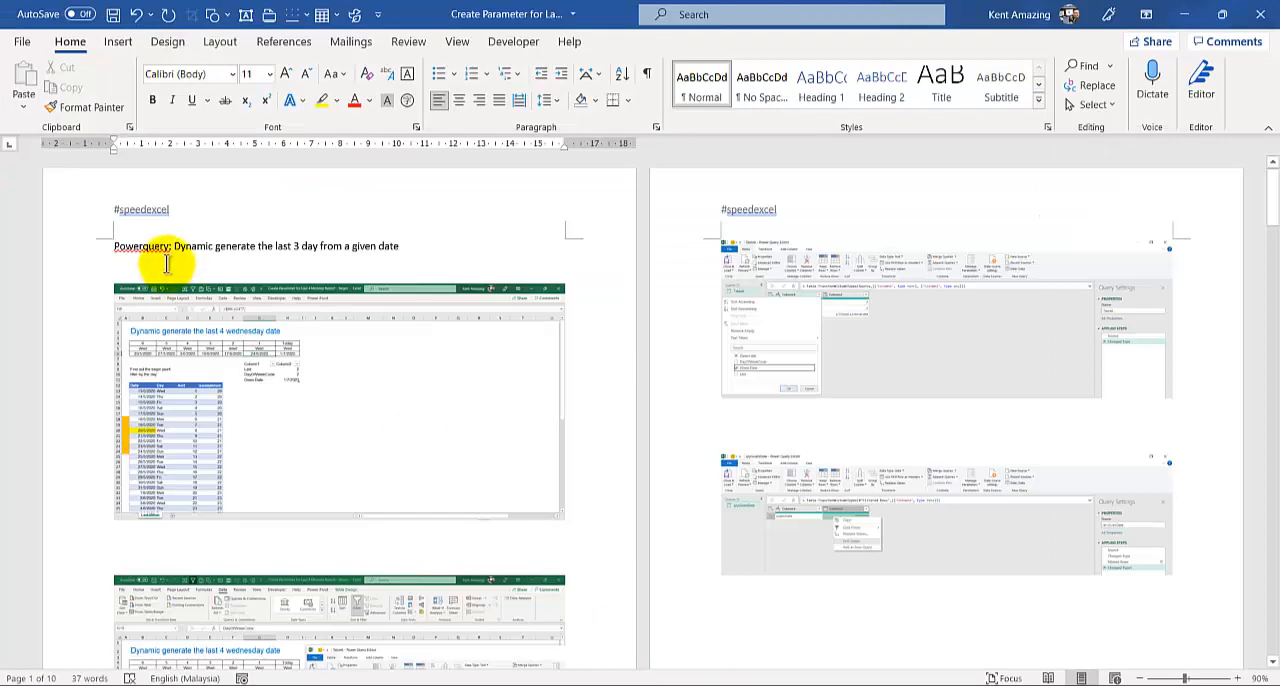
Scroll the Word notes to the List.Dates formula, then return to Power Query Editor
scroll("down", 3)
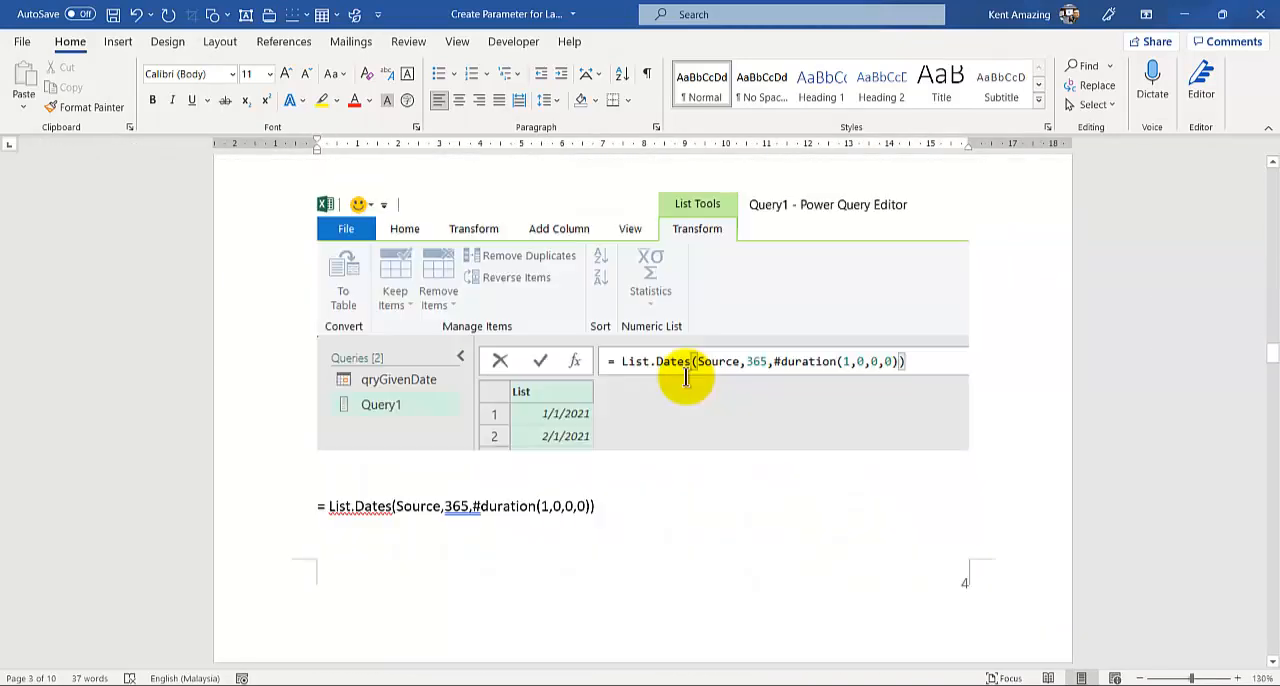
scroll("down", 3)
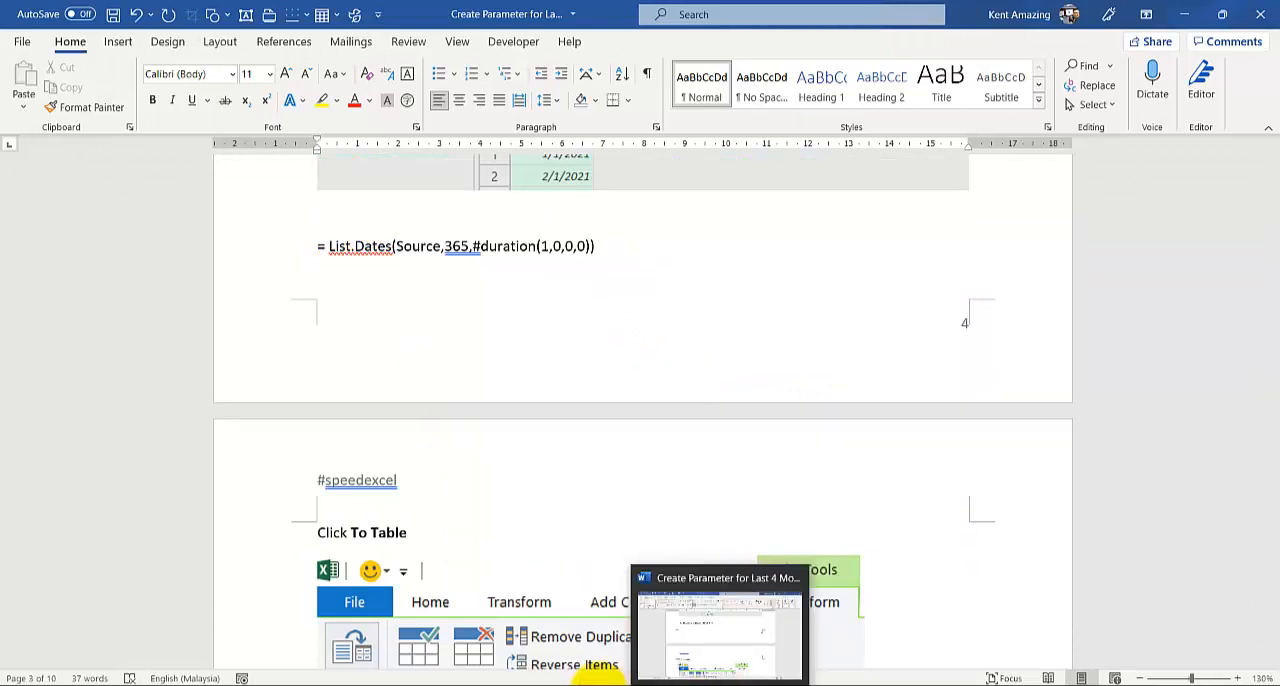
left_click(771, 635)
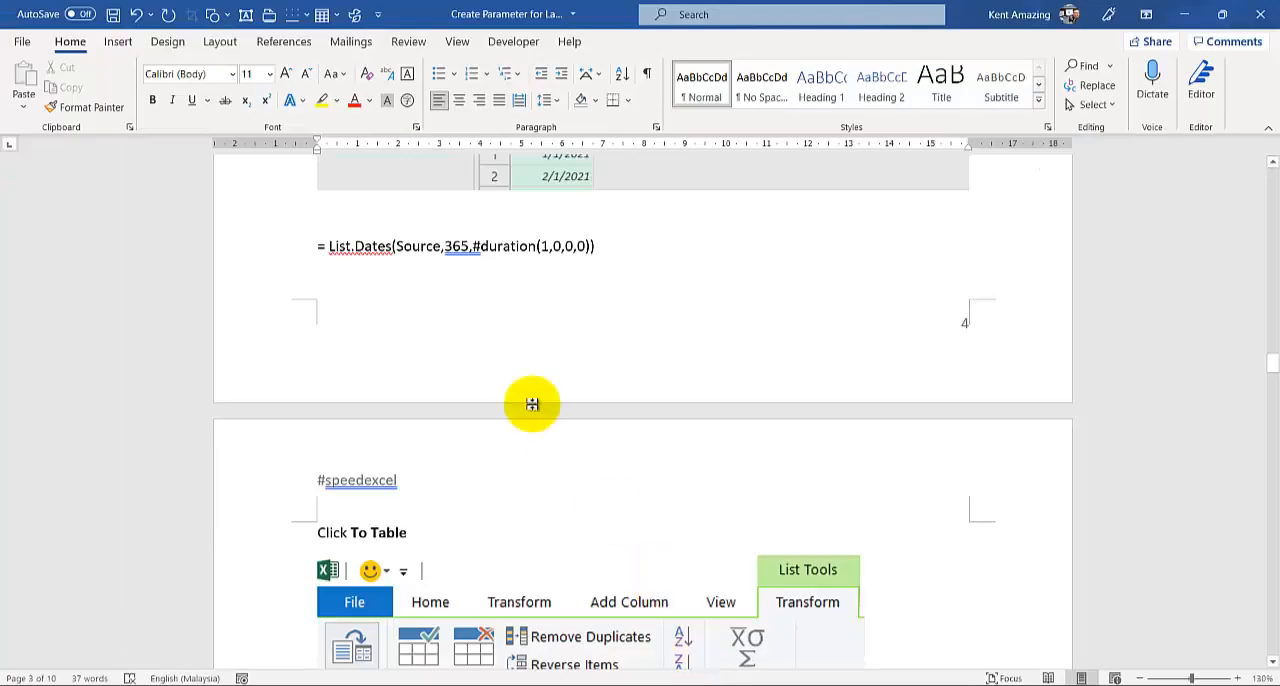
mouse_move(645, 468)
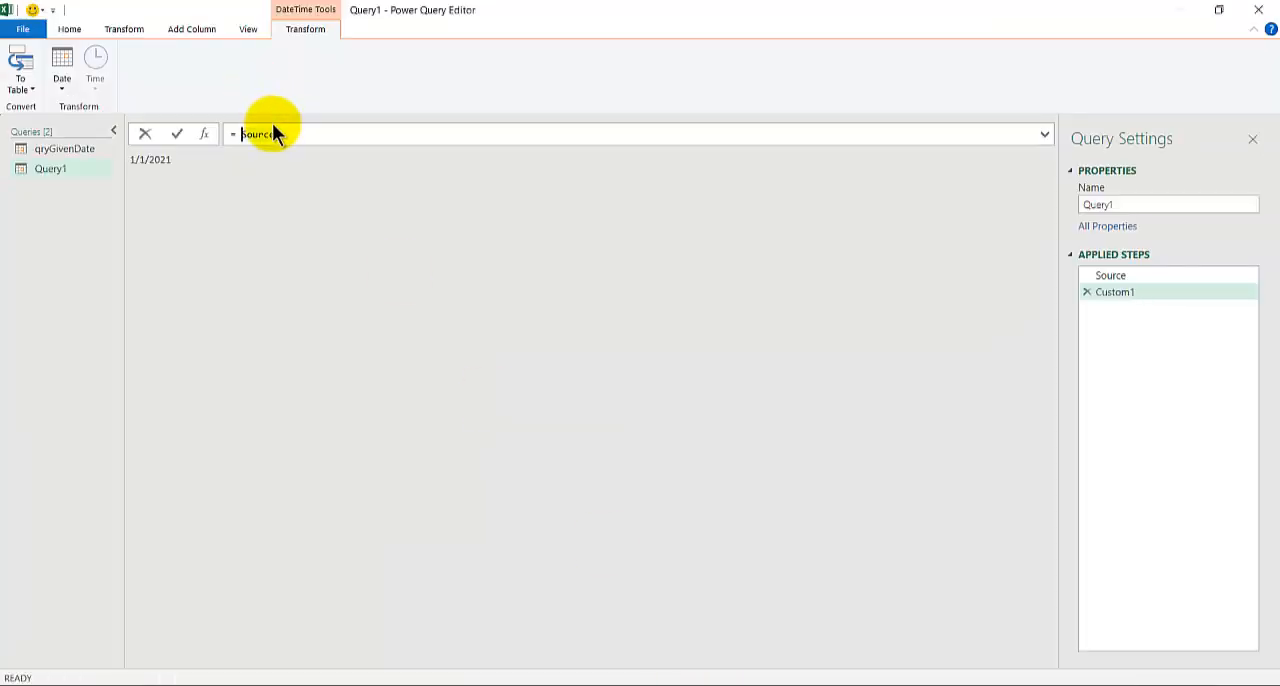
Change the Custom1 formula to List.Dates(Source,365,#duration(1,0,0,0))
type("List.Dates(")
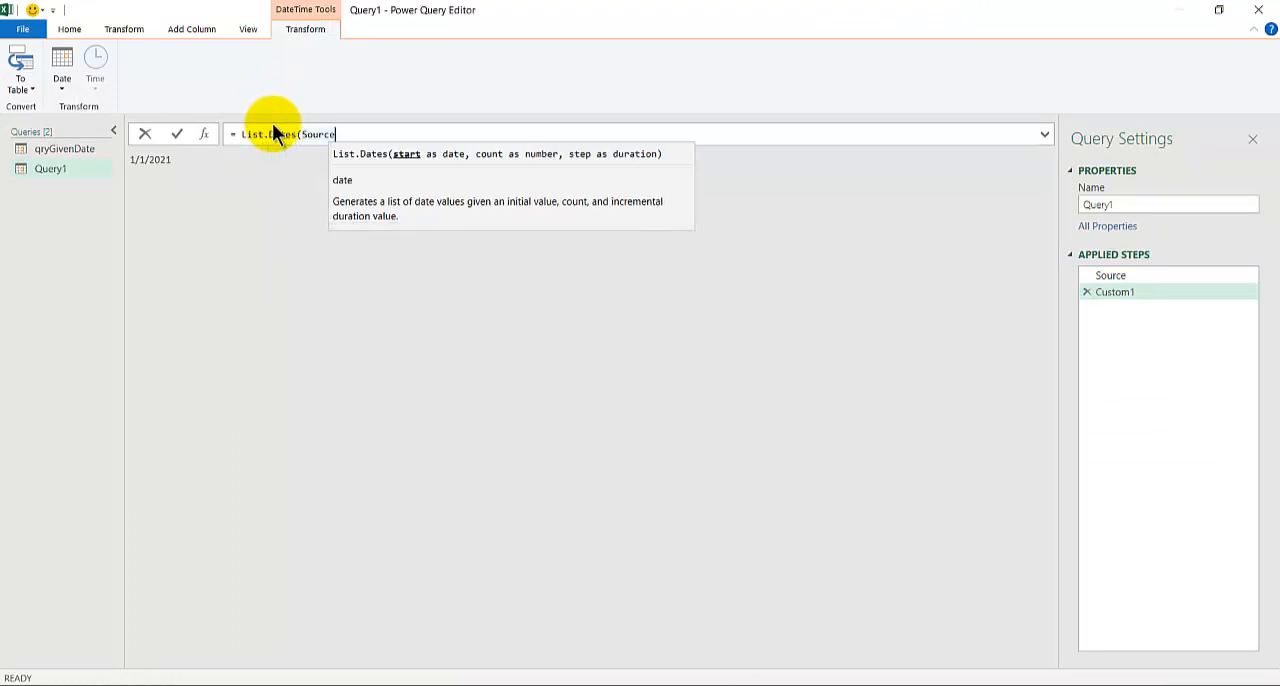
type(",")
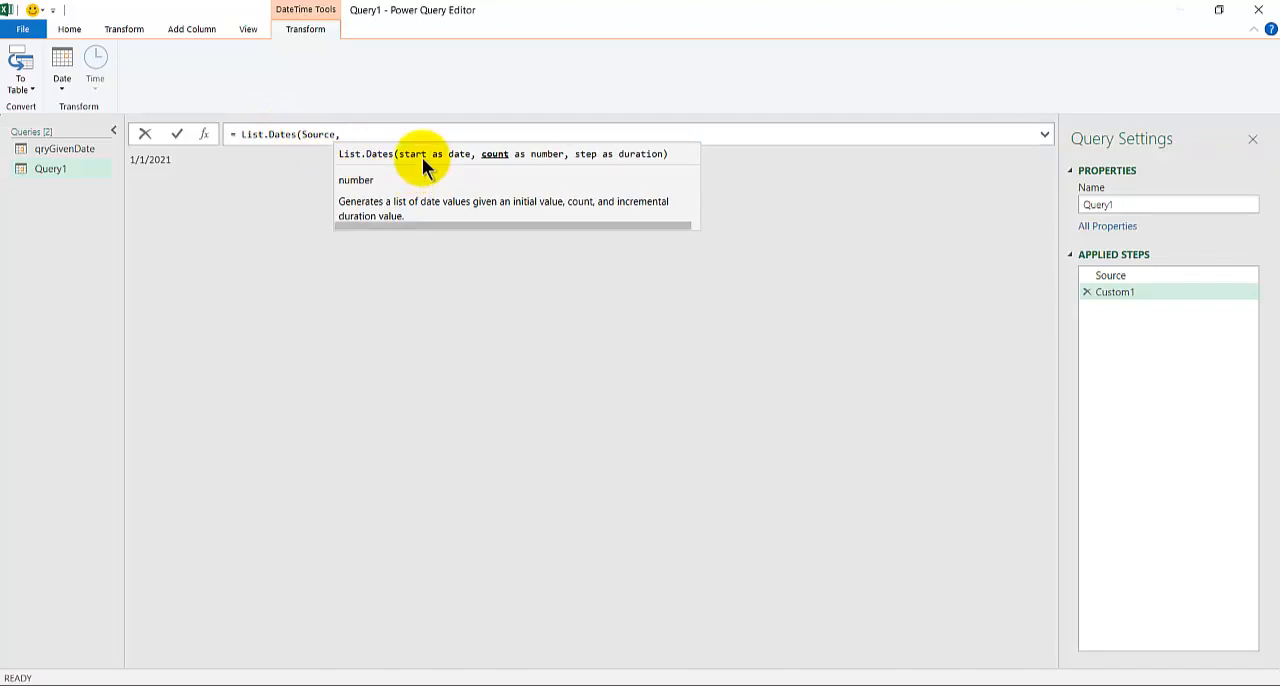
type("365,")
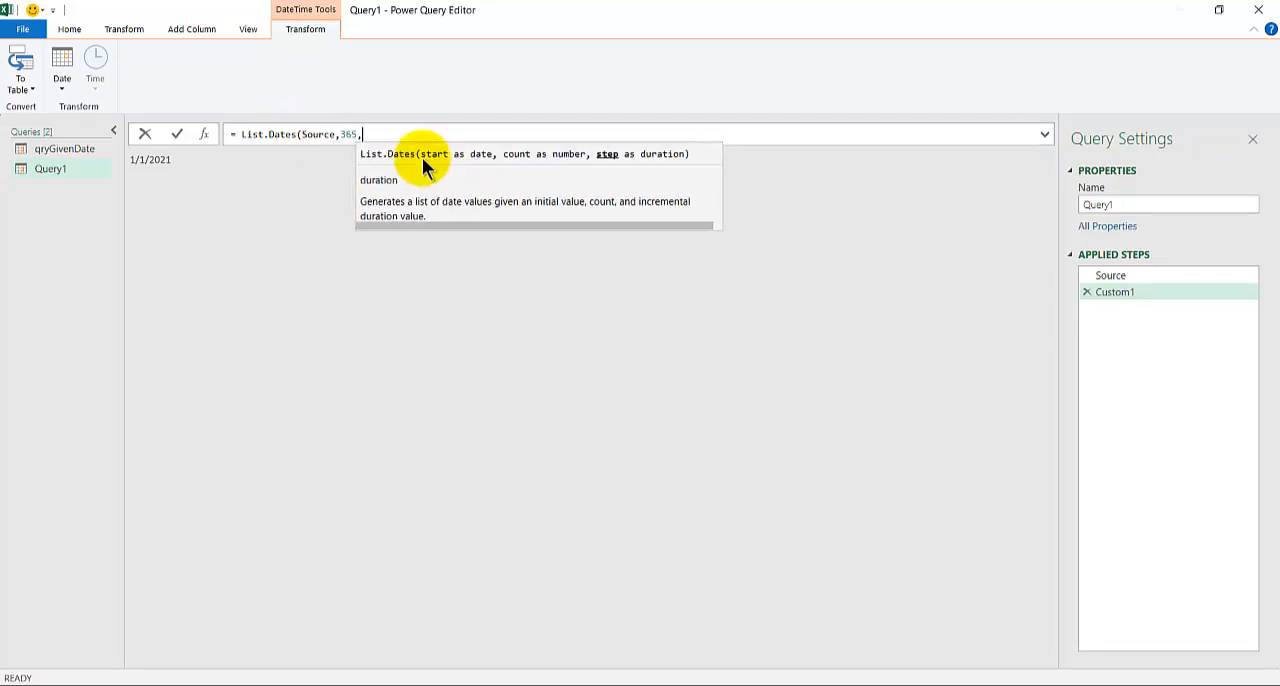
type("#")
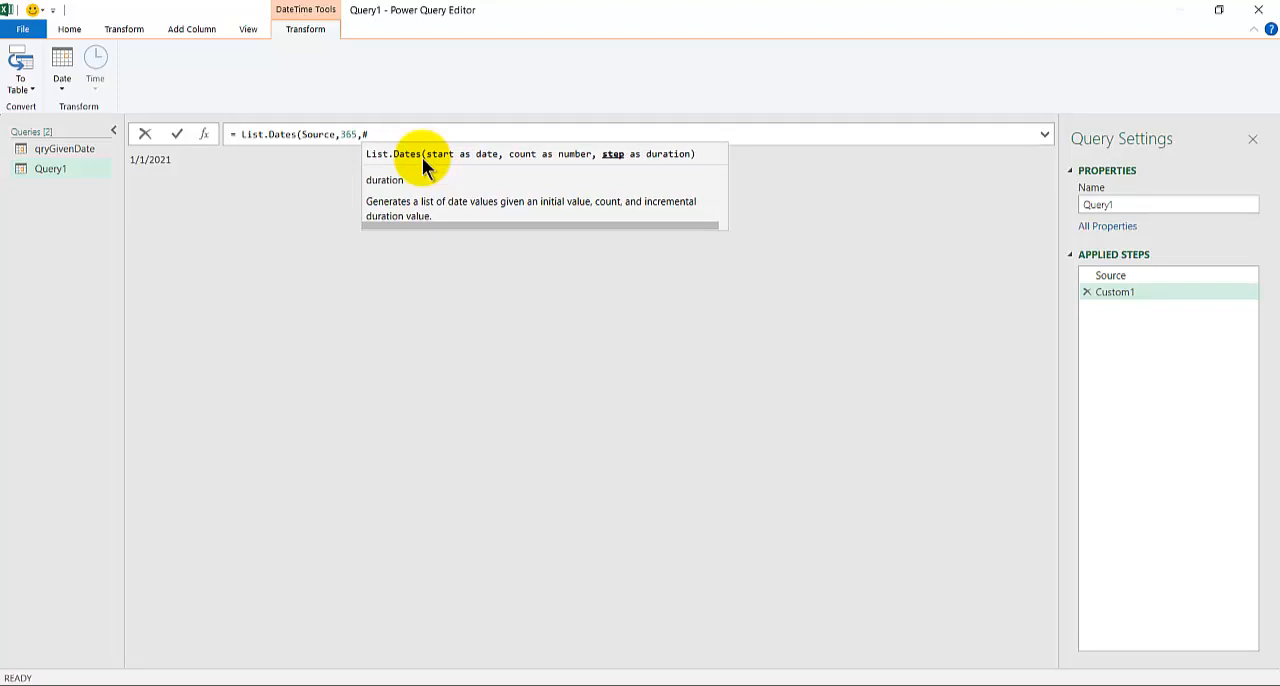
type("duration")
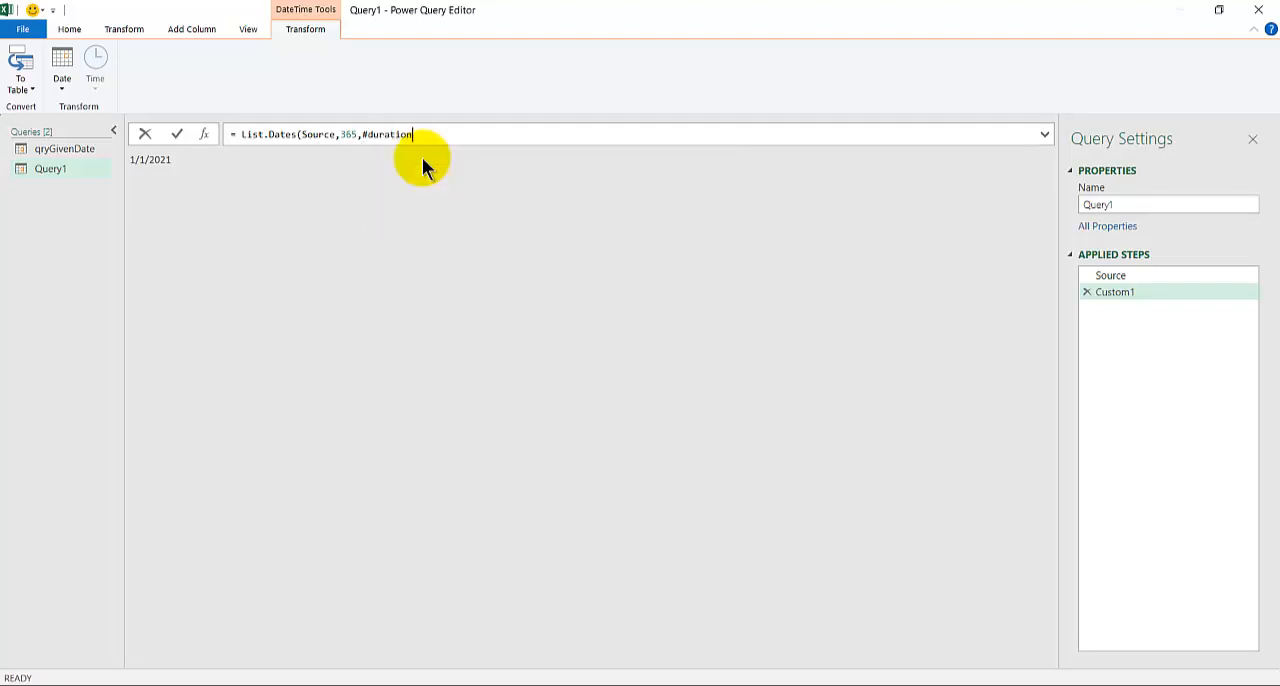
type("(1,")
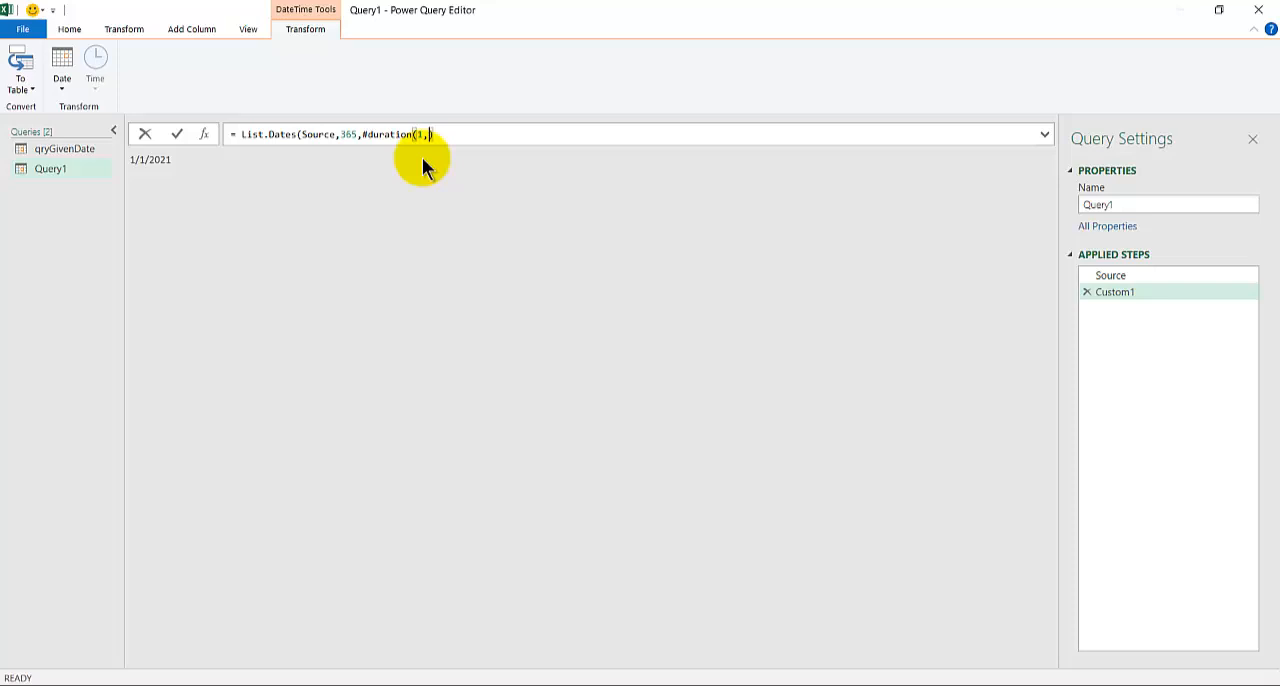
type("0,0,0")
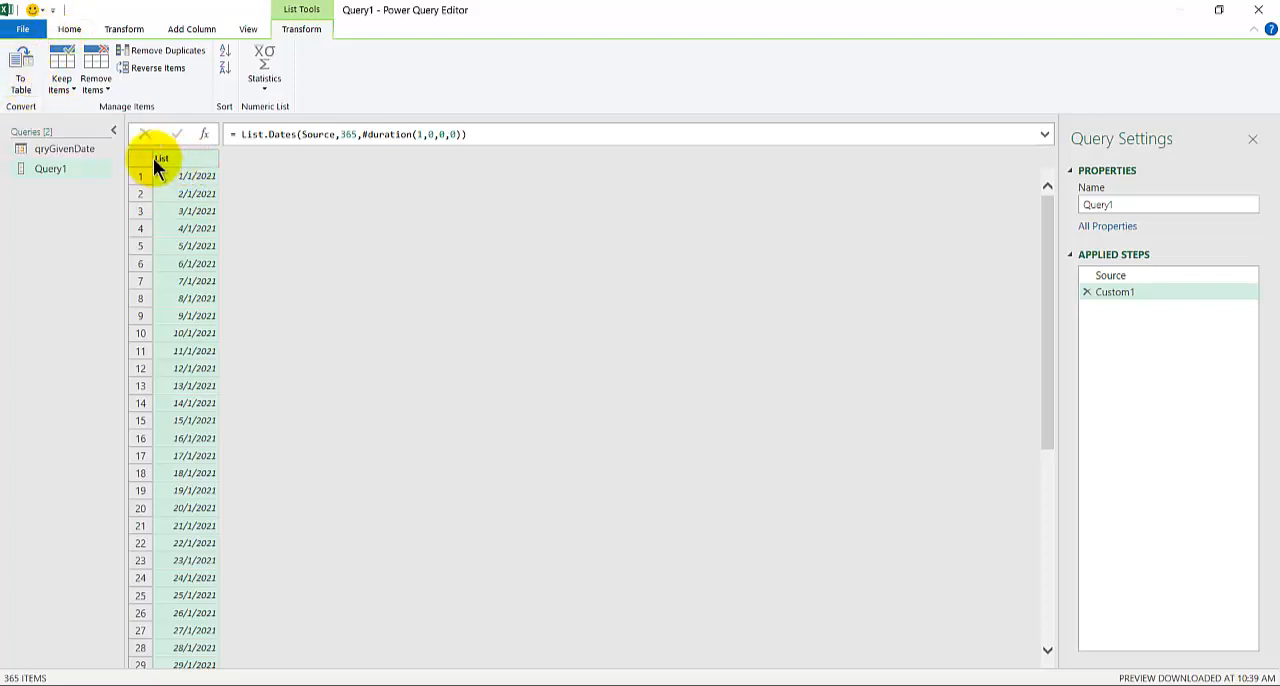
mouse_move(21, 65)
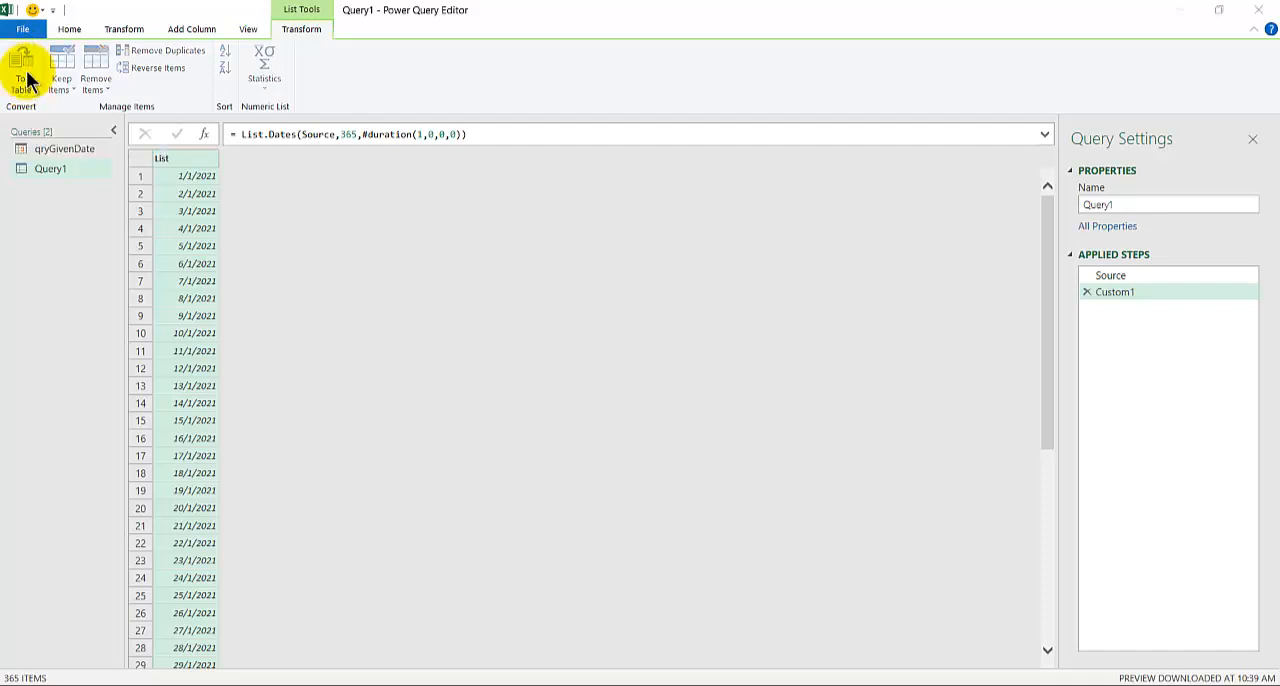
Convert the 365-date list to a one-column table and rename Column1 to TransDate
left_click(21, 68)
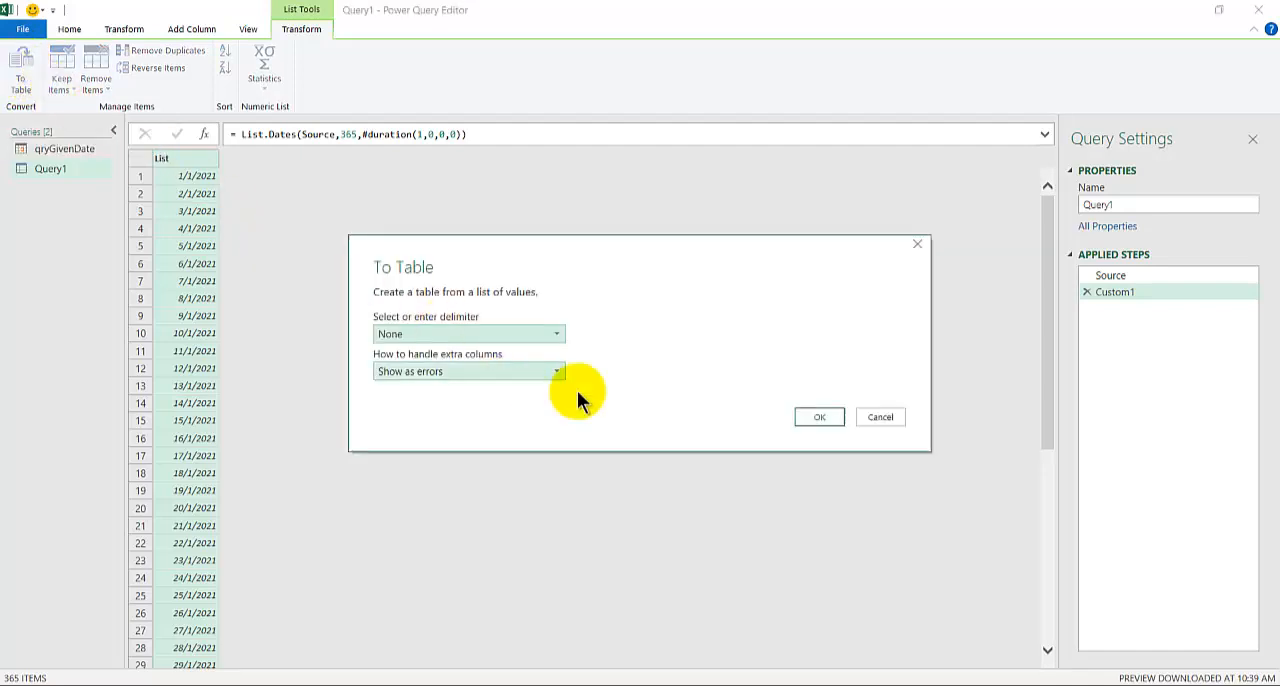
mouse_move(390, 380)
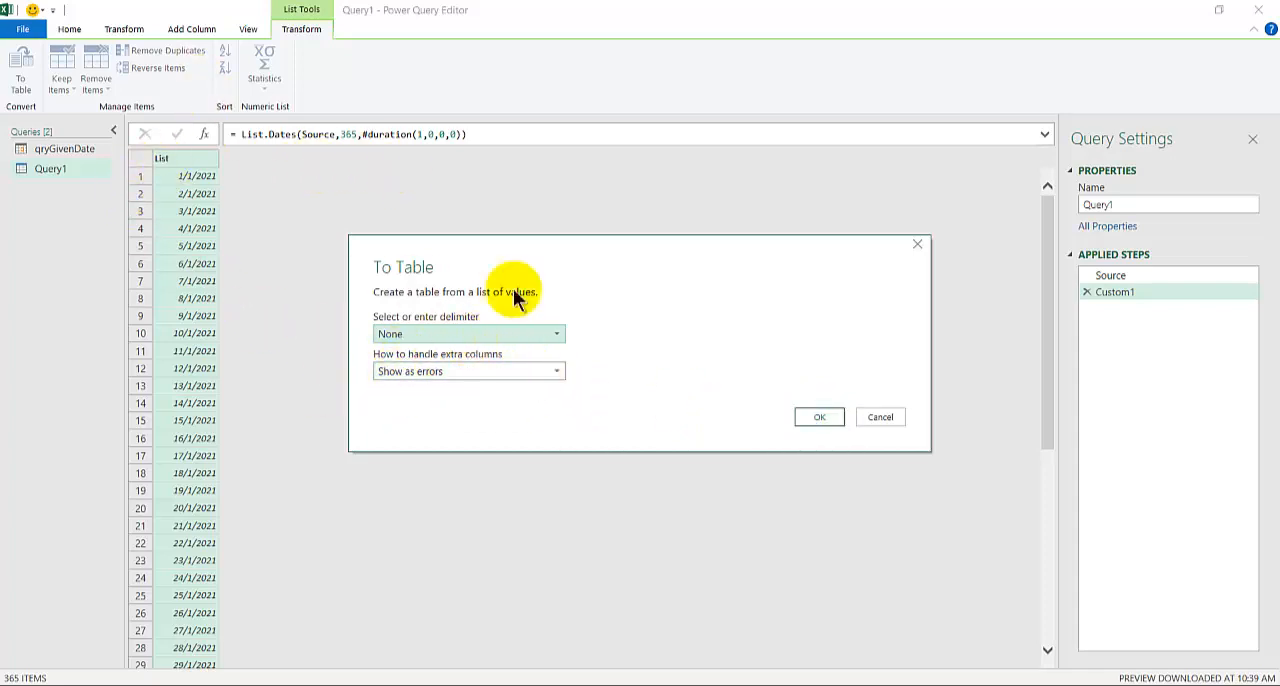
left_click(818, 417)
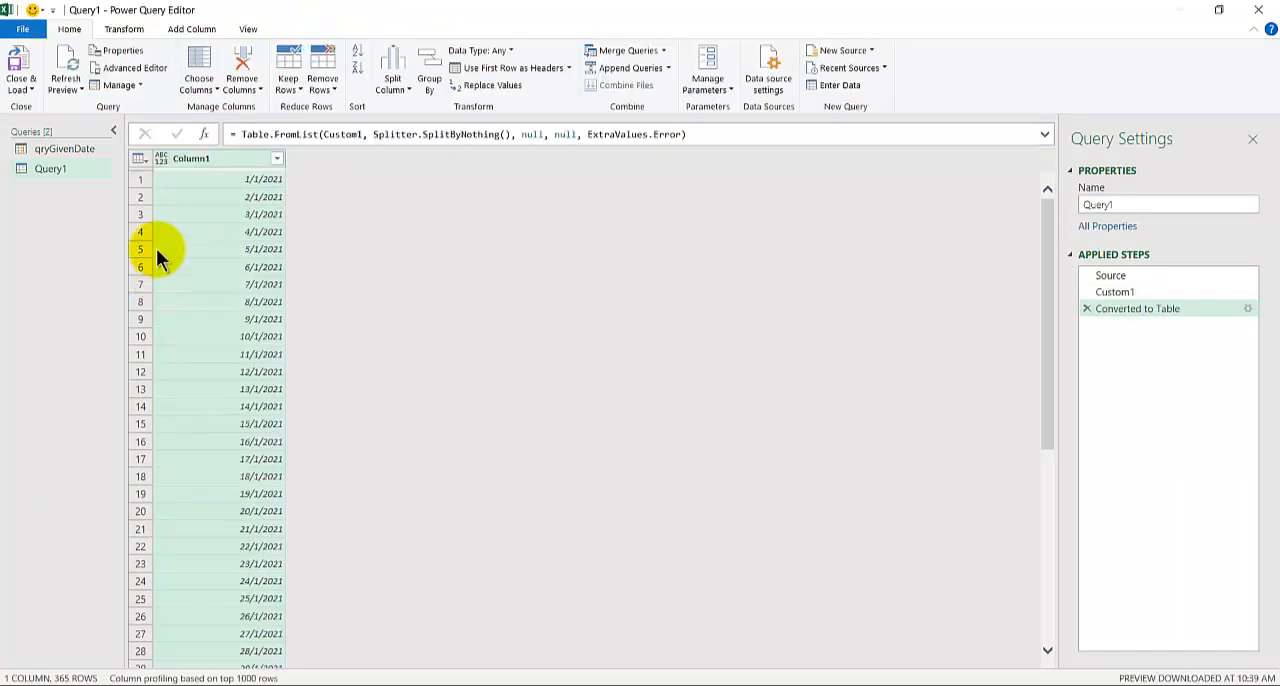
double_click(190, 158)
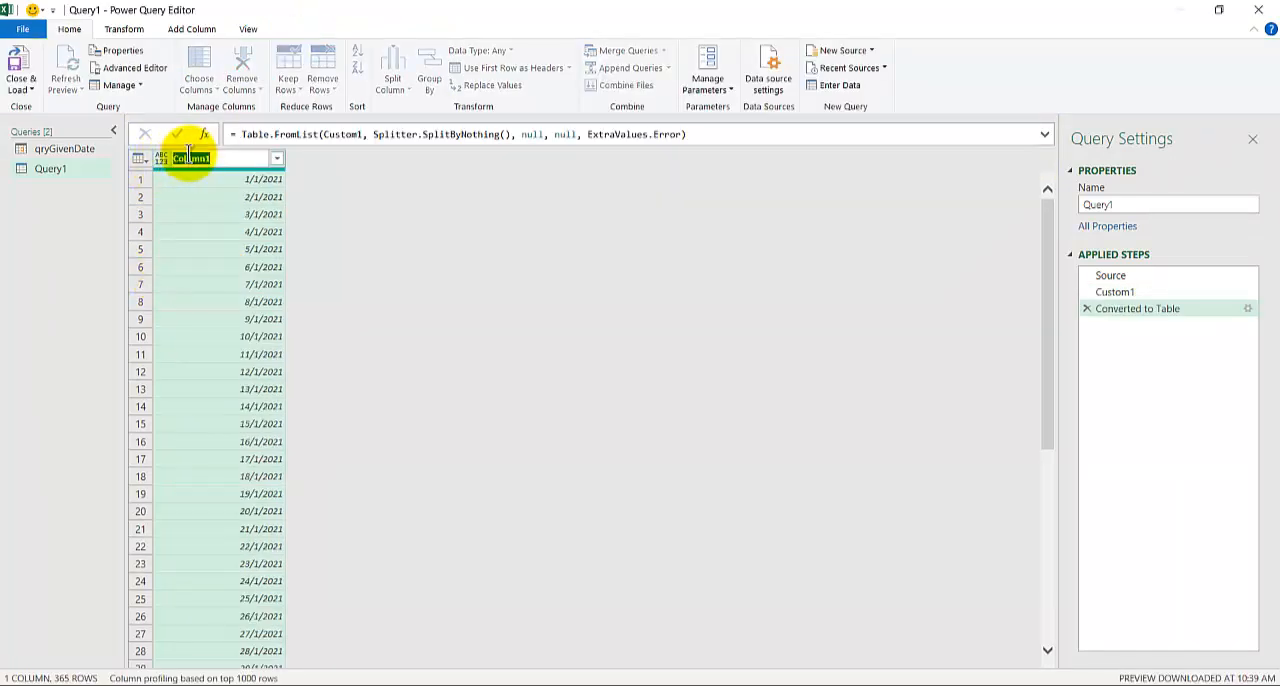
type("TransDate")
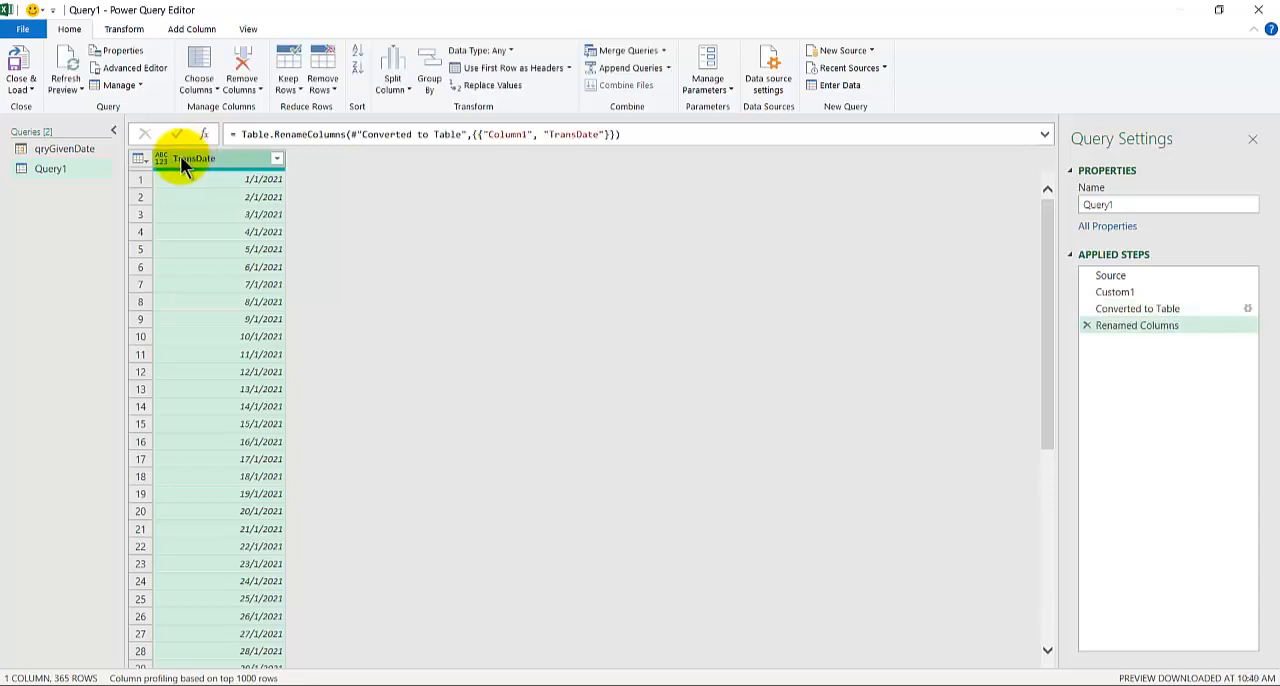
left_click(162, 158)
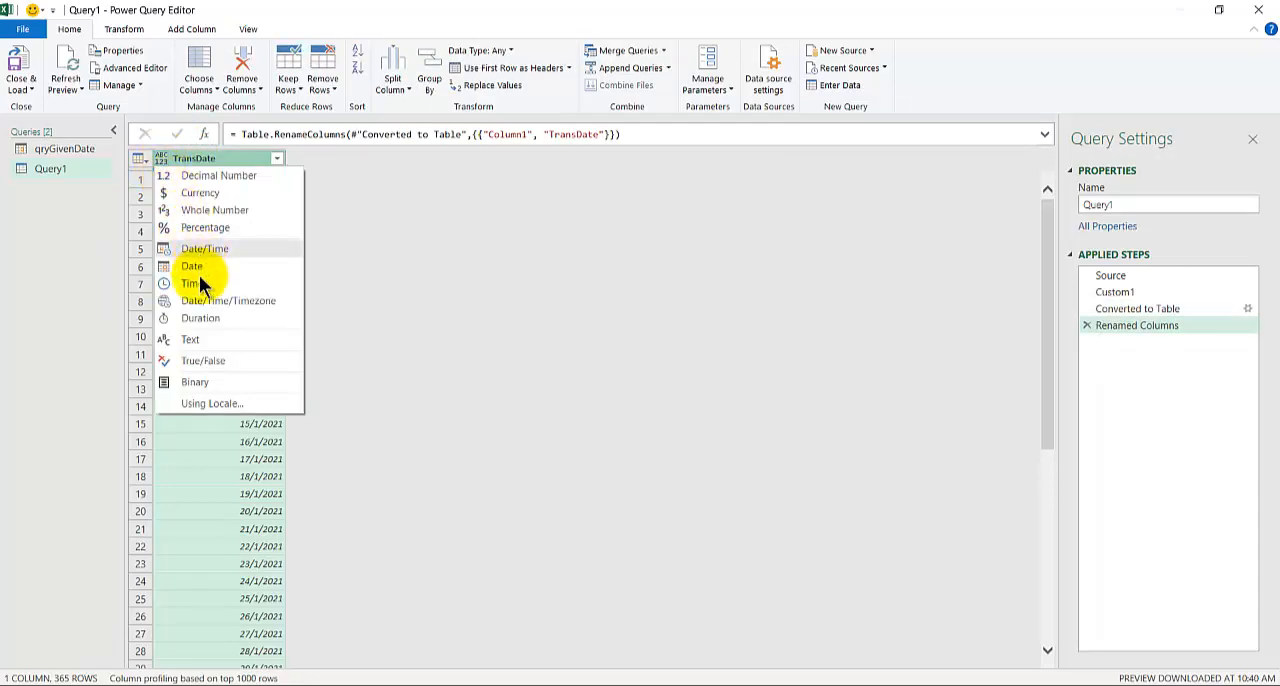
Set TransDate's data type to Date and rename the query to qryL3D
left_click(191, 266)
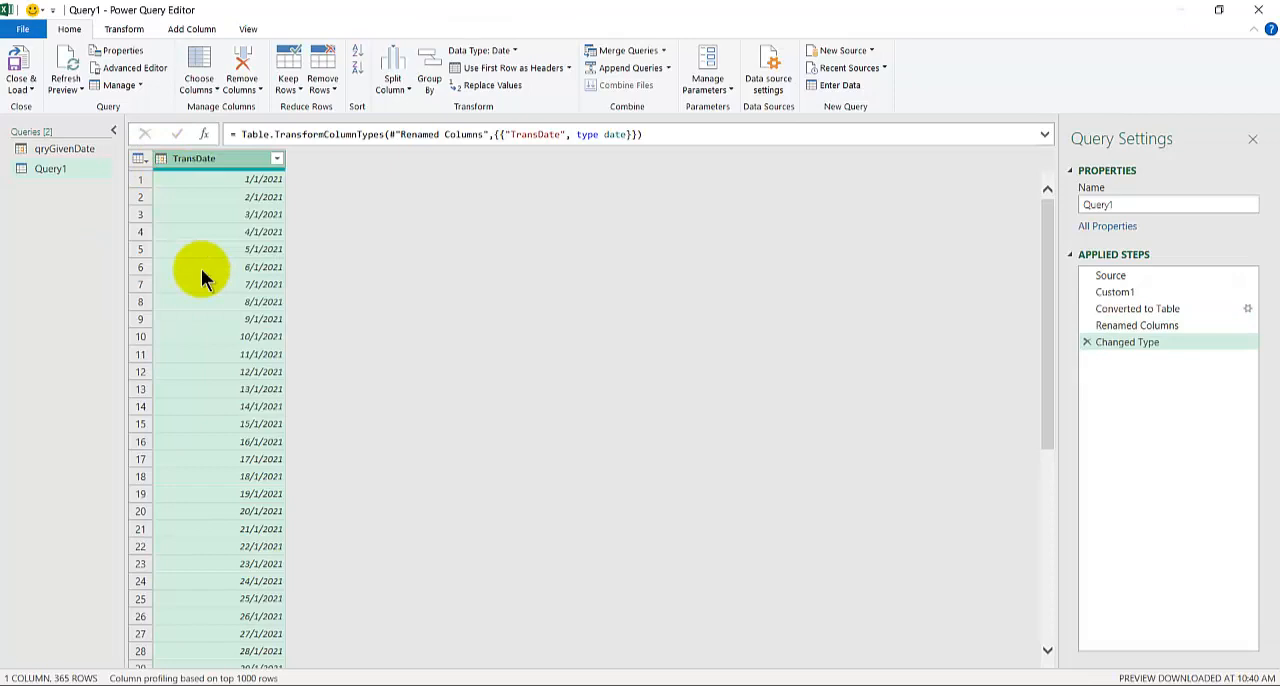
mouse_move(200, 275)
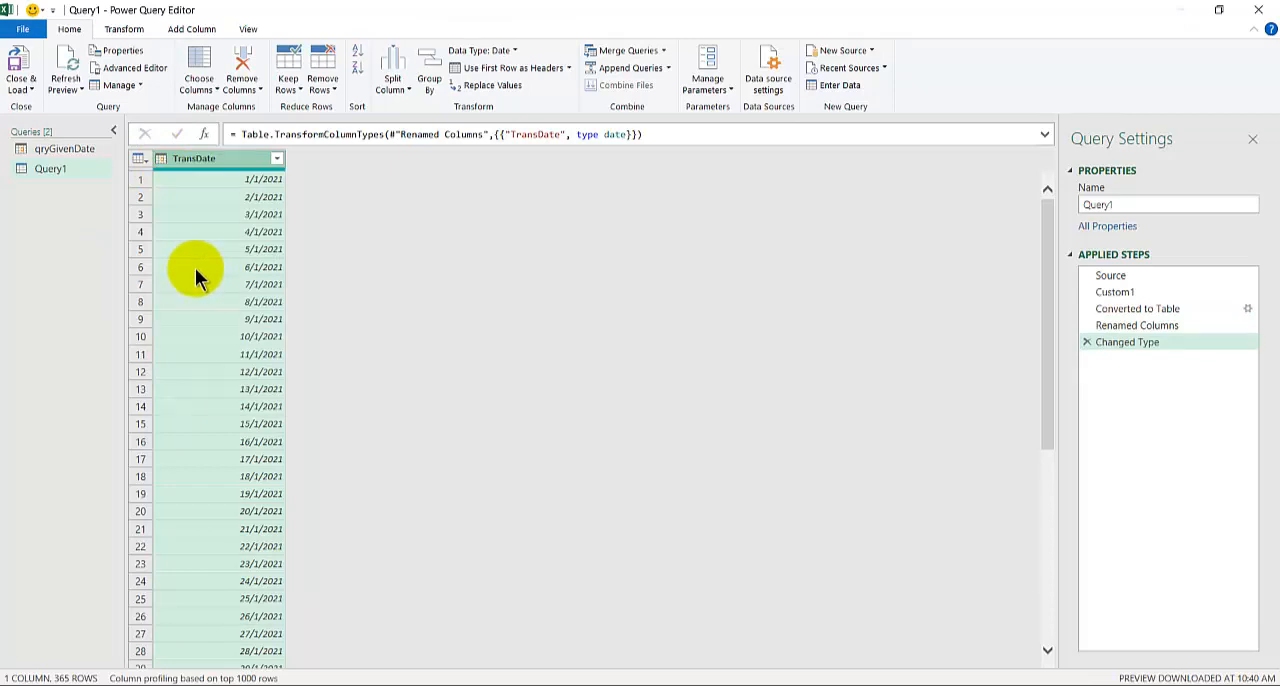
mouse_move(728, 245)
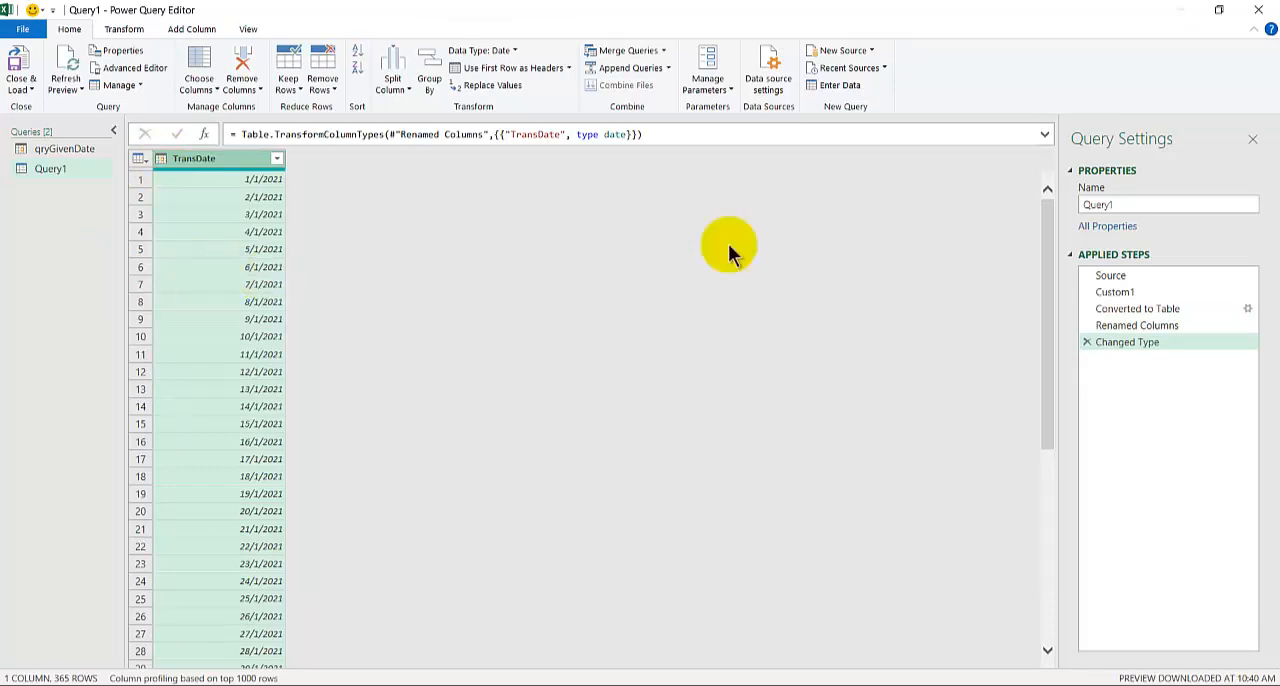
left_click(1167, 204)
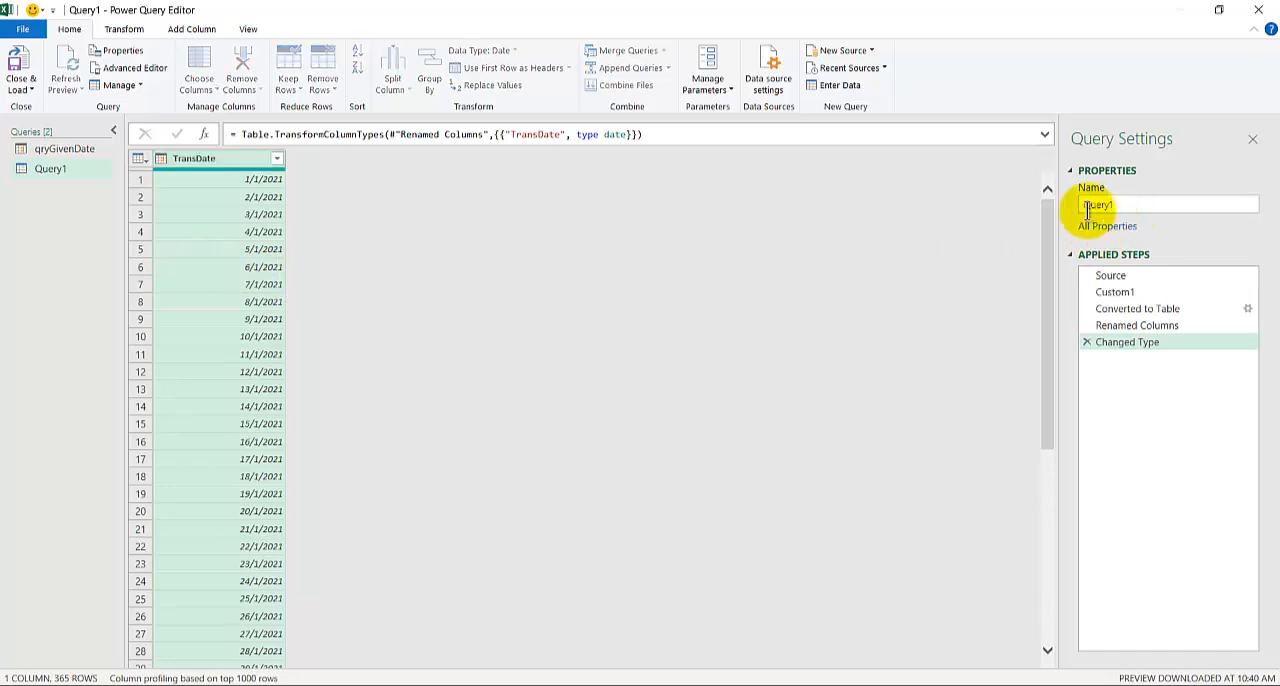
type("qry")
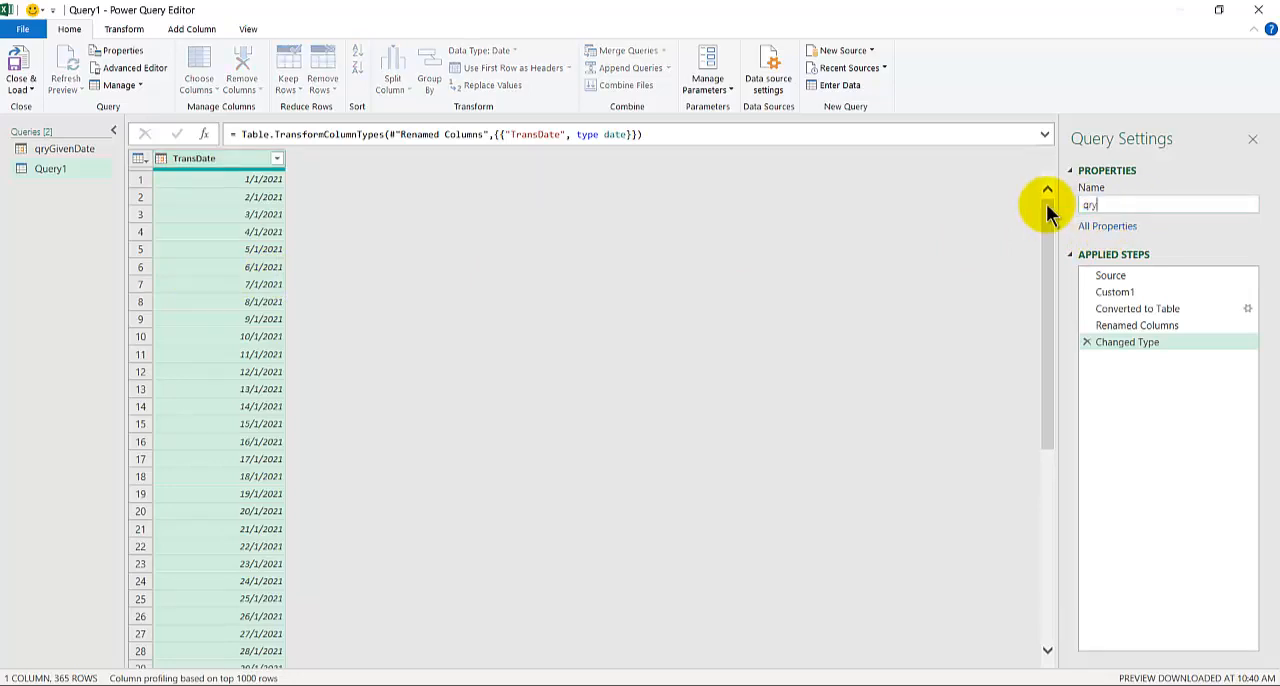
type("L3D")
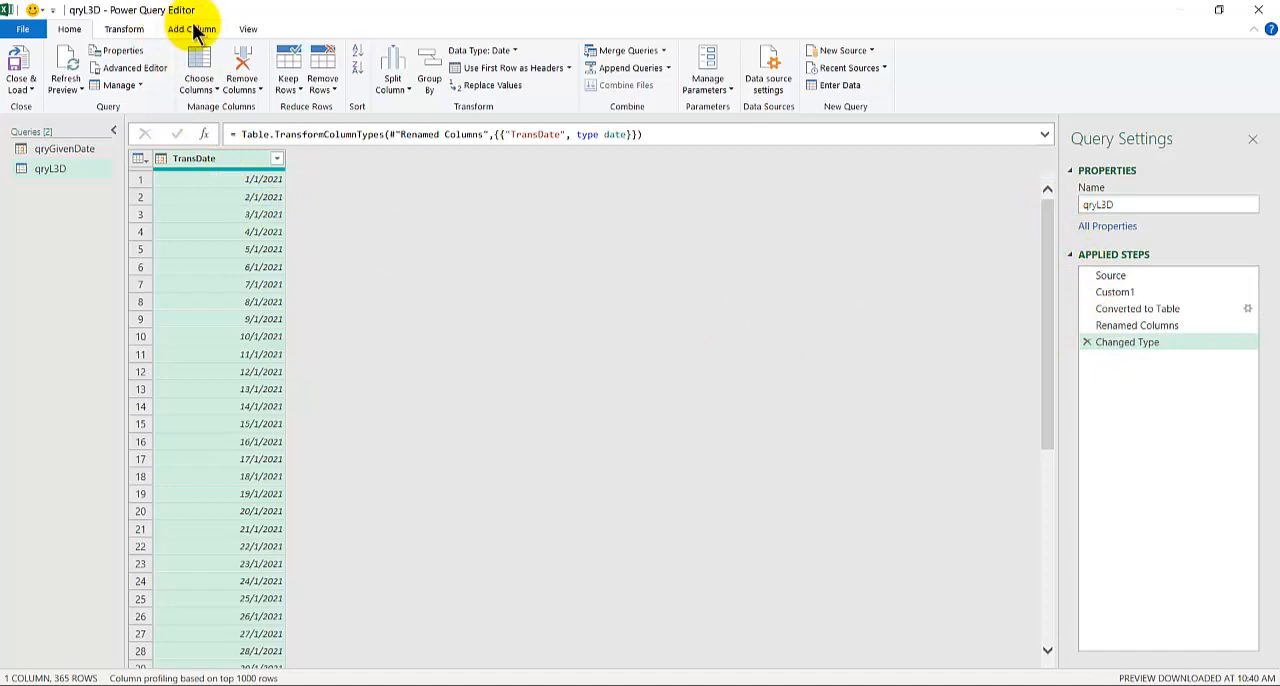
Add a Custom column with the formula [TransDate]=#date(2021,1,10)
left_click(191, 28)
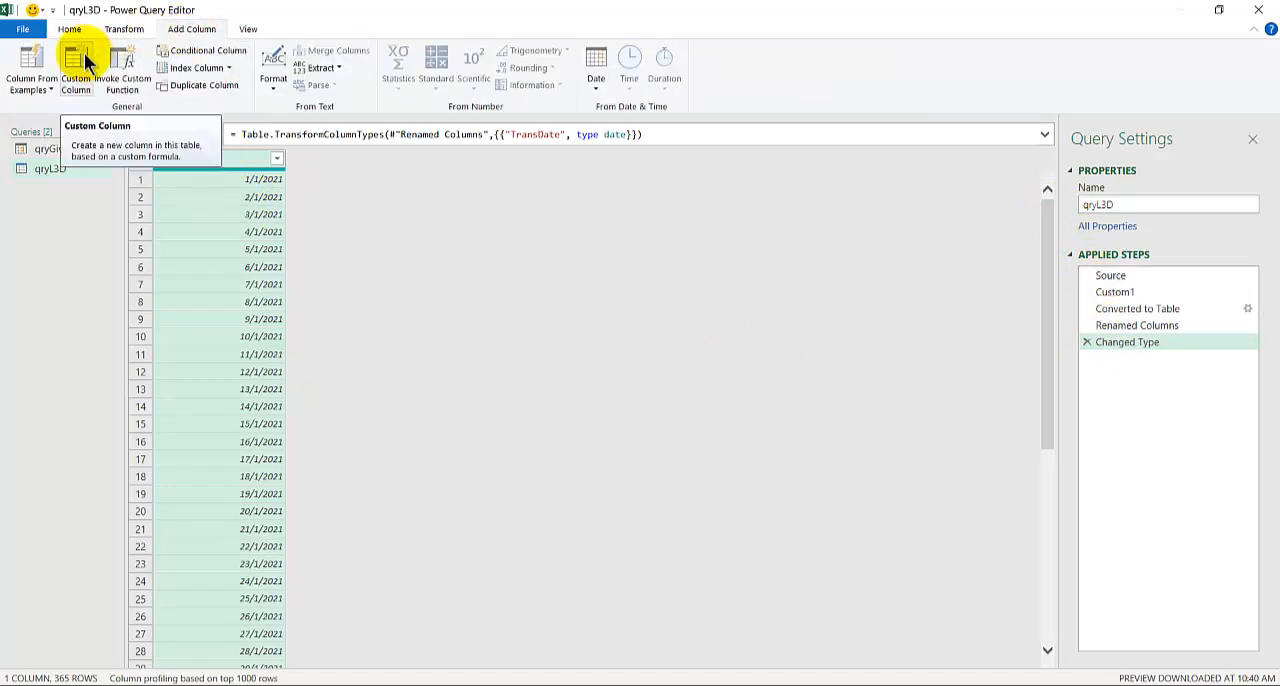
left_click(76, 65)
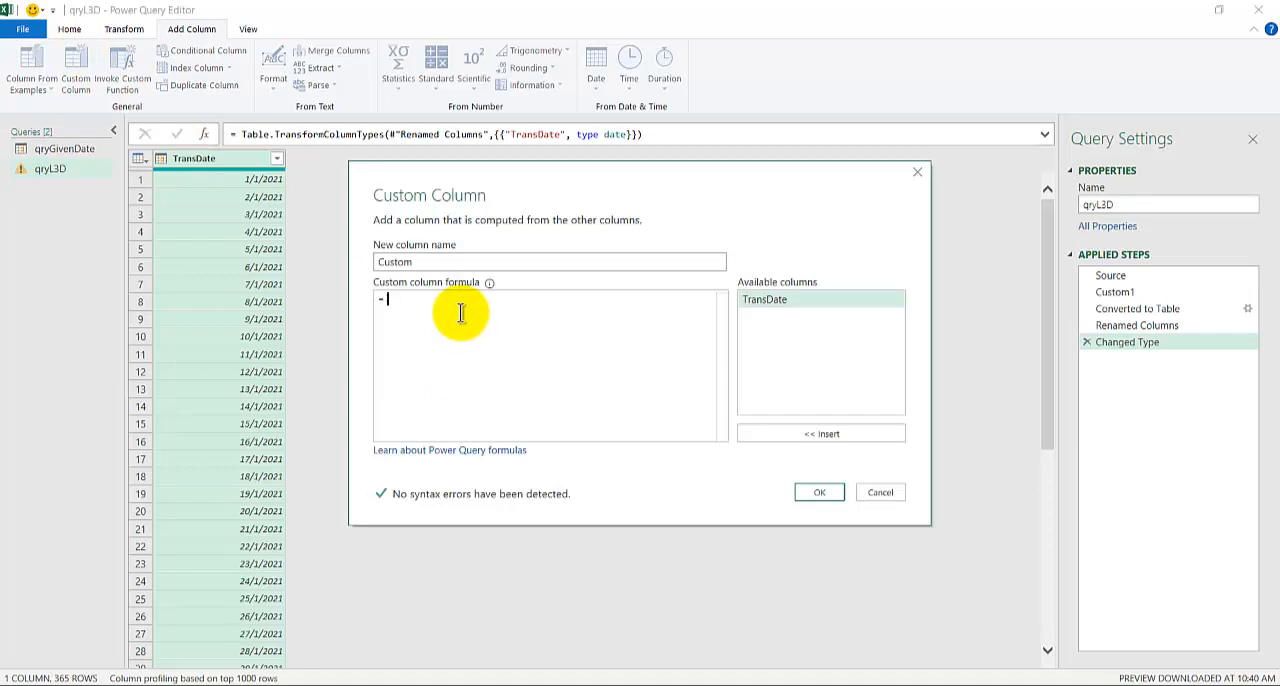
left_click(765, 299)
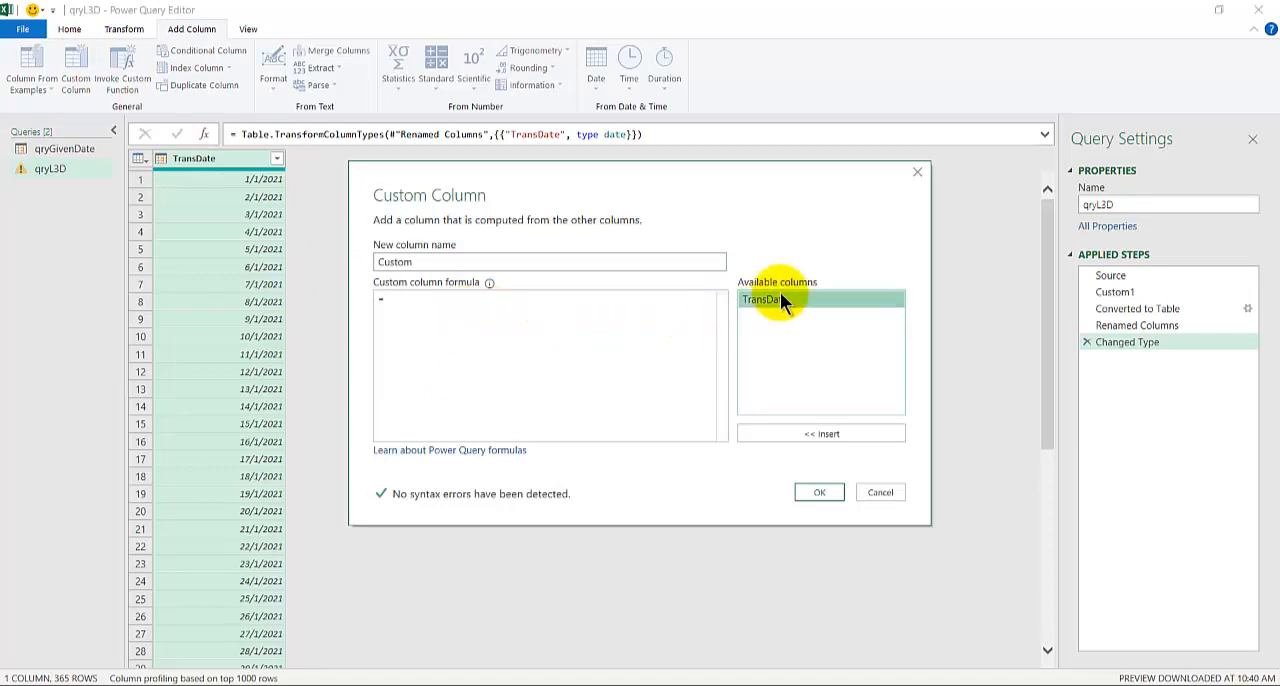
double_click(763, 299)
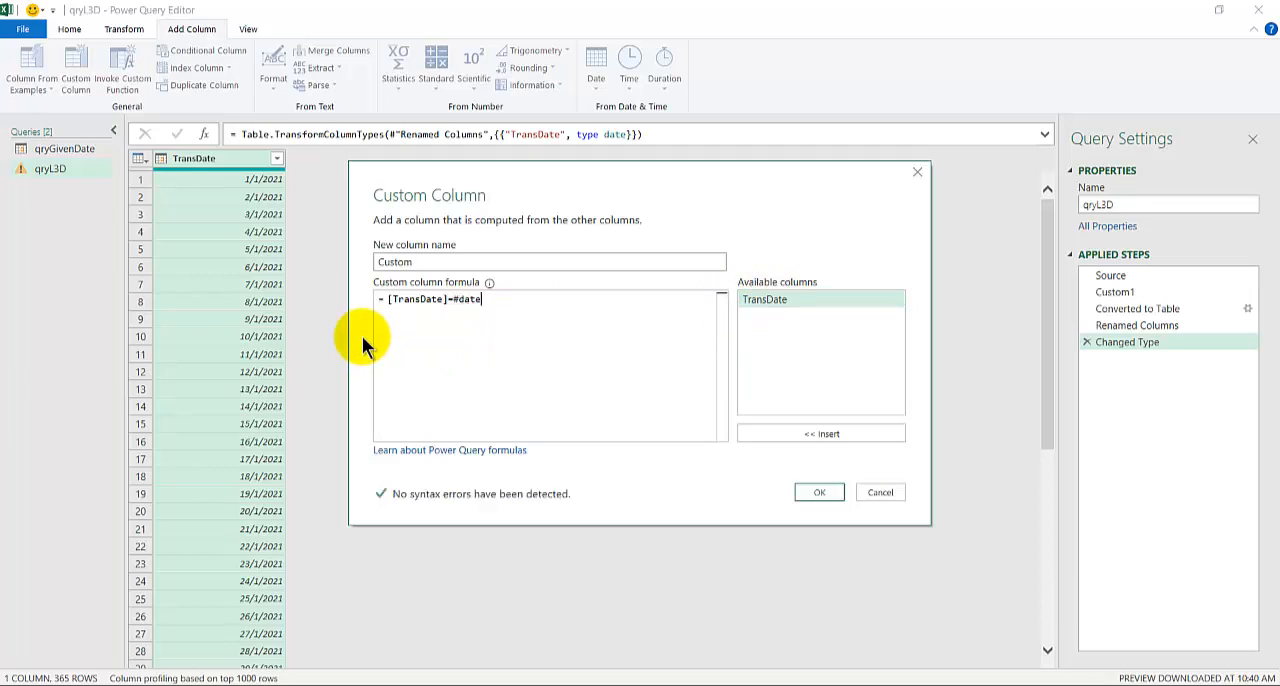
type("(")
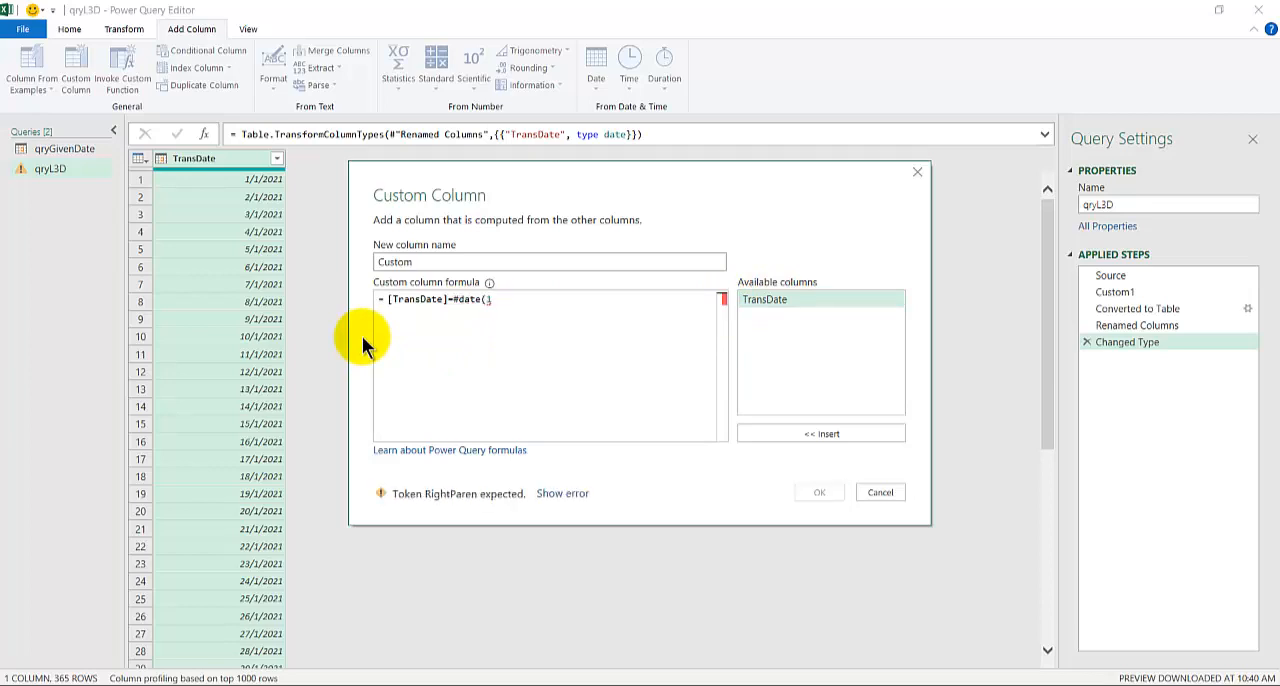
type("2021,")
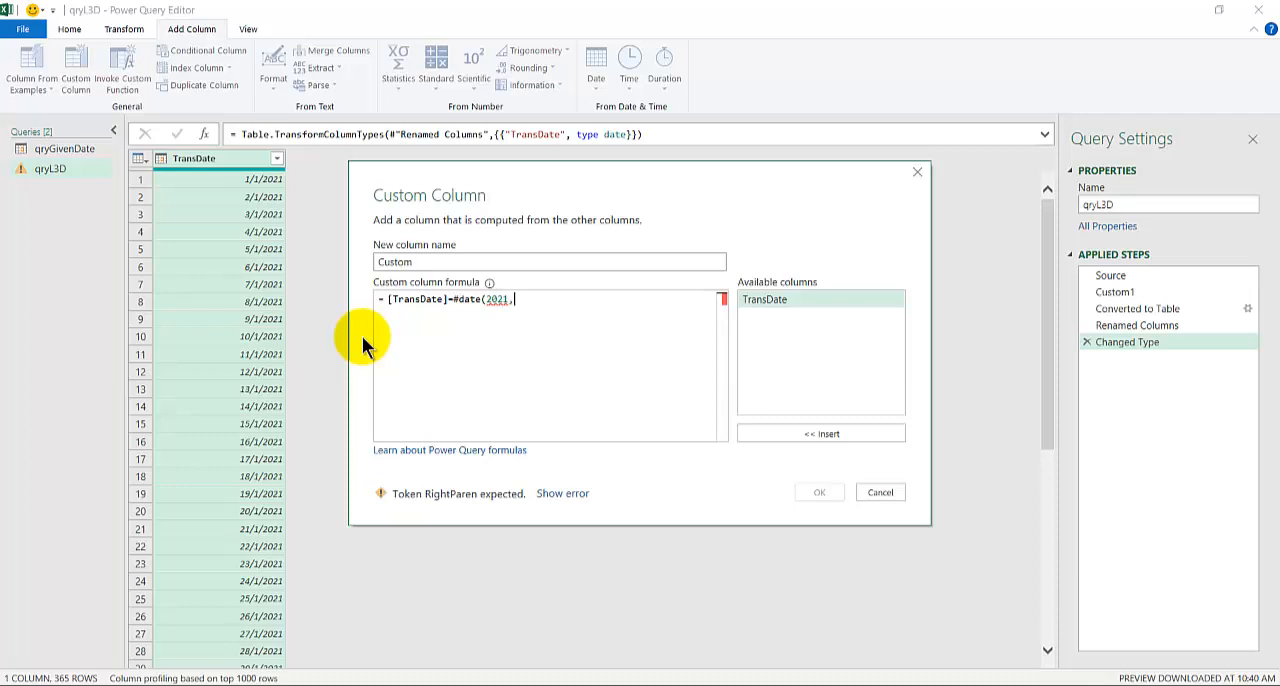
type("1,")
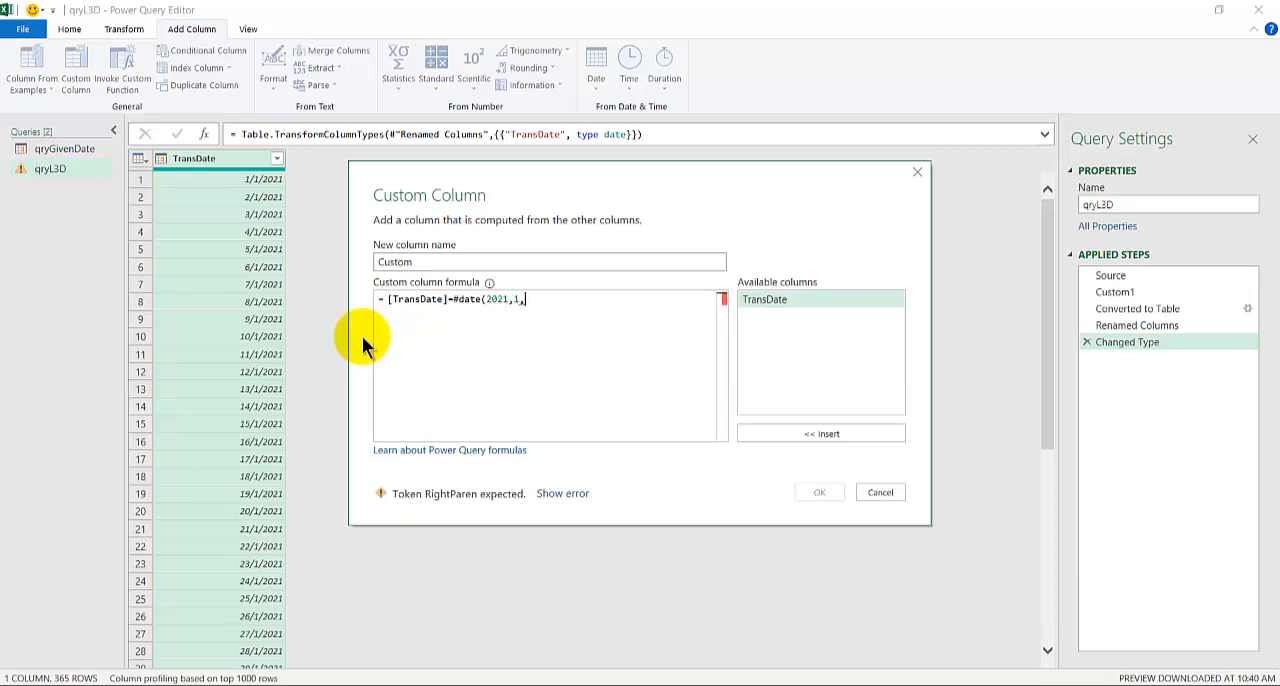
type("10)")
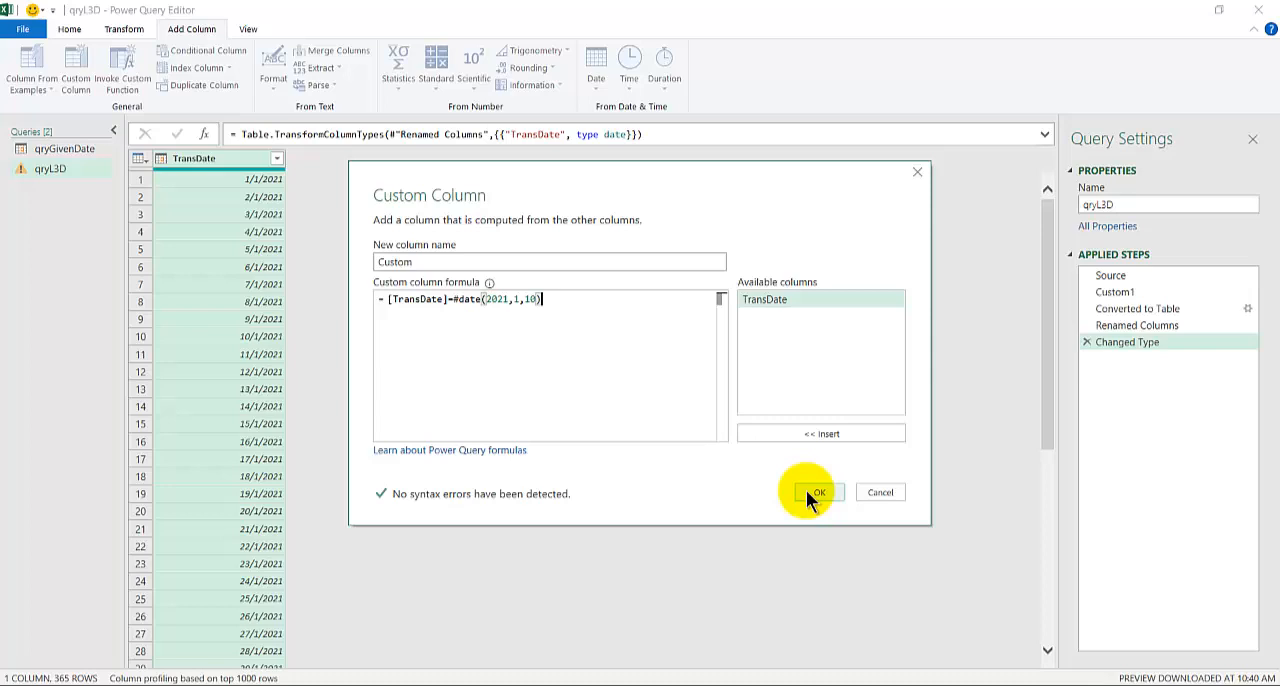
left_click(817, 492)
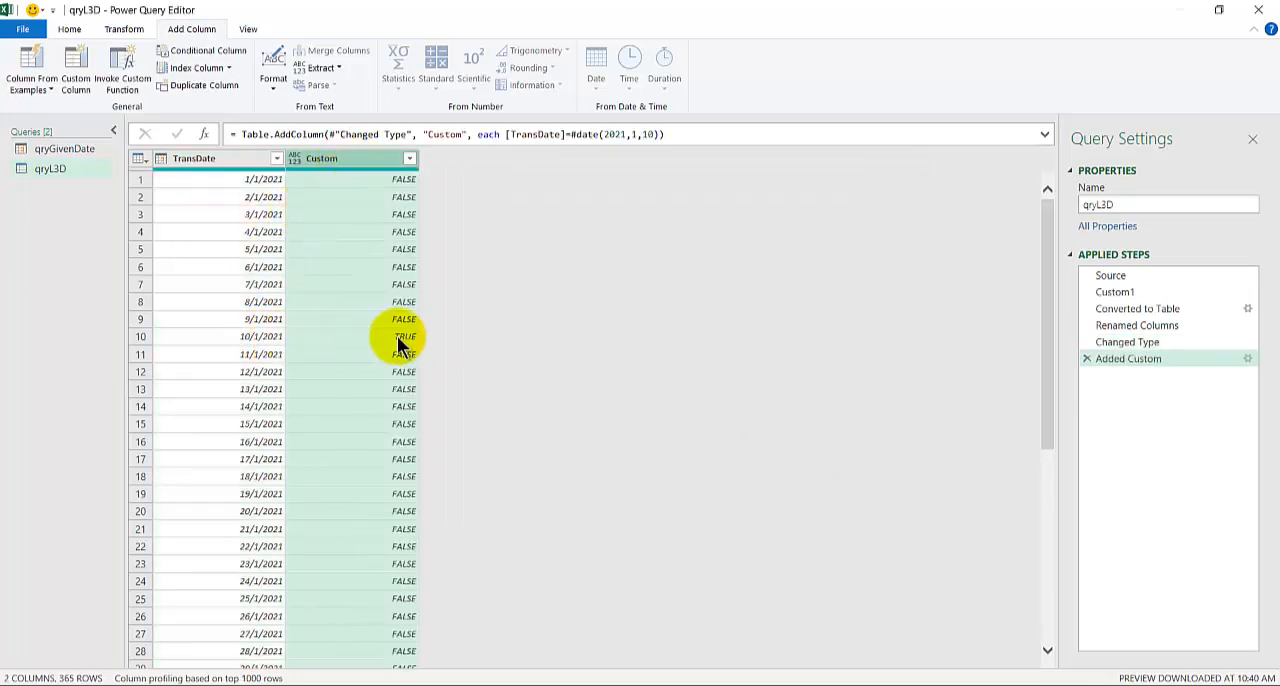
mouse_move(1128, 358)
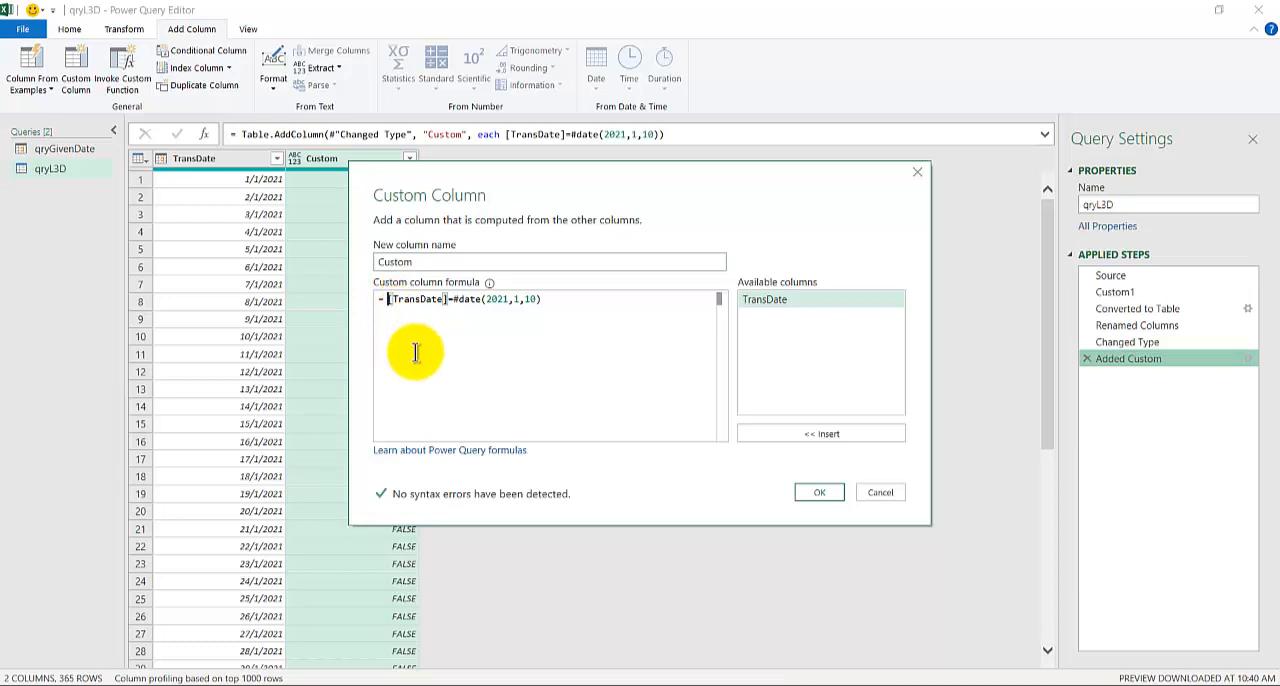
Wrap the Custom formula in Date.AddDays(...,-3), apply it, and reopen the Added Custom step
type("Date.AddDays(")
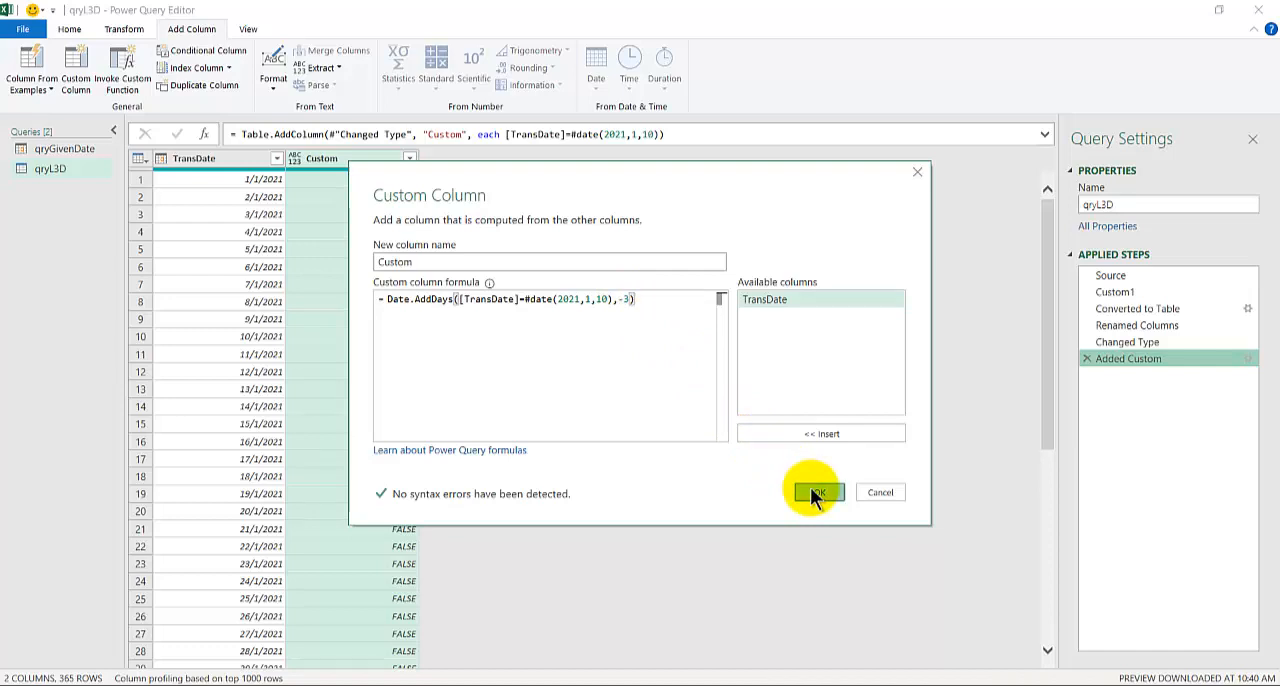
left_click(814, 492)
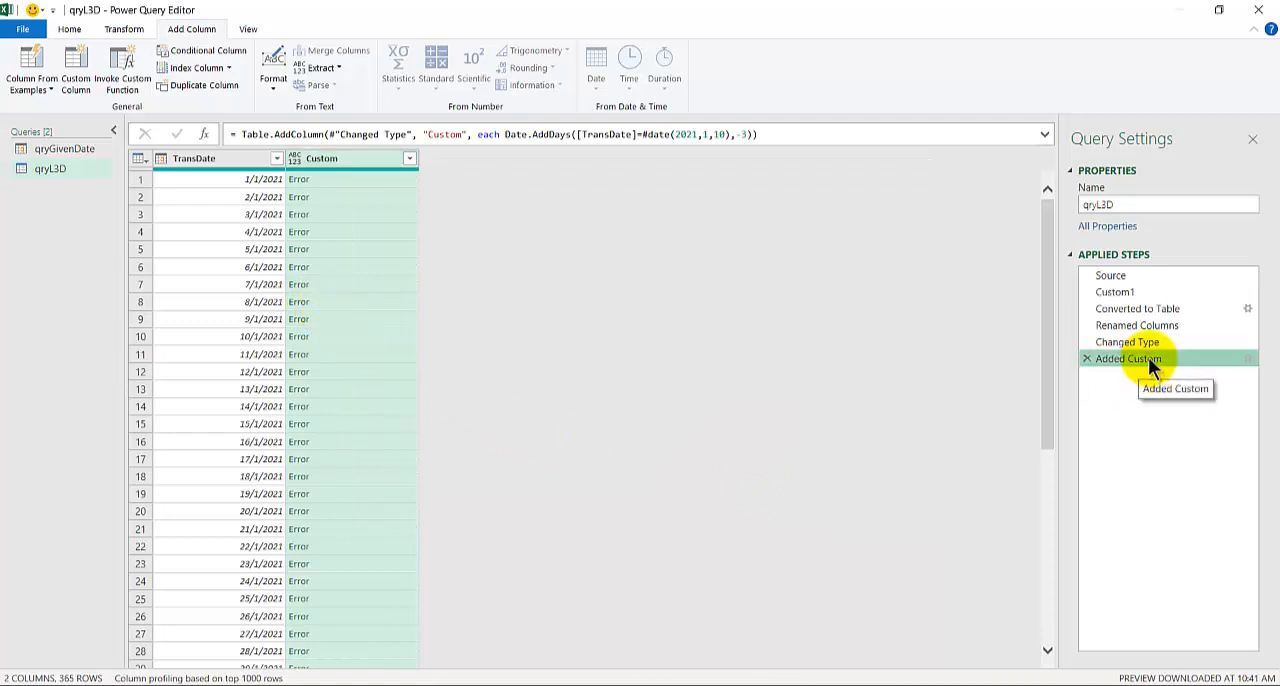
double_click(1128, 358)
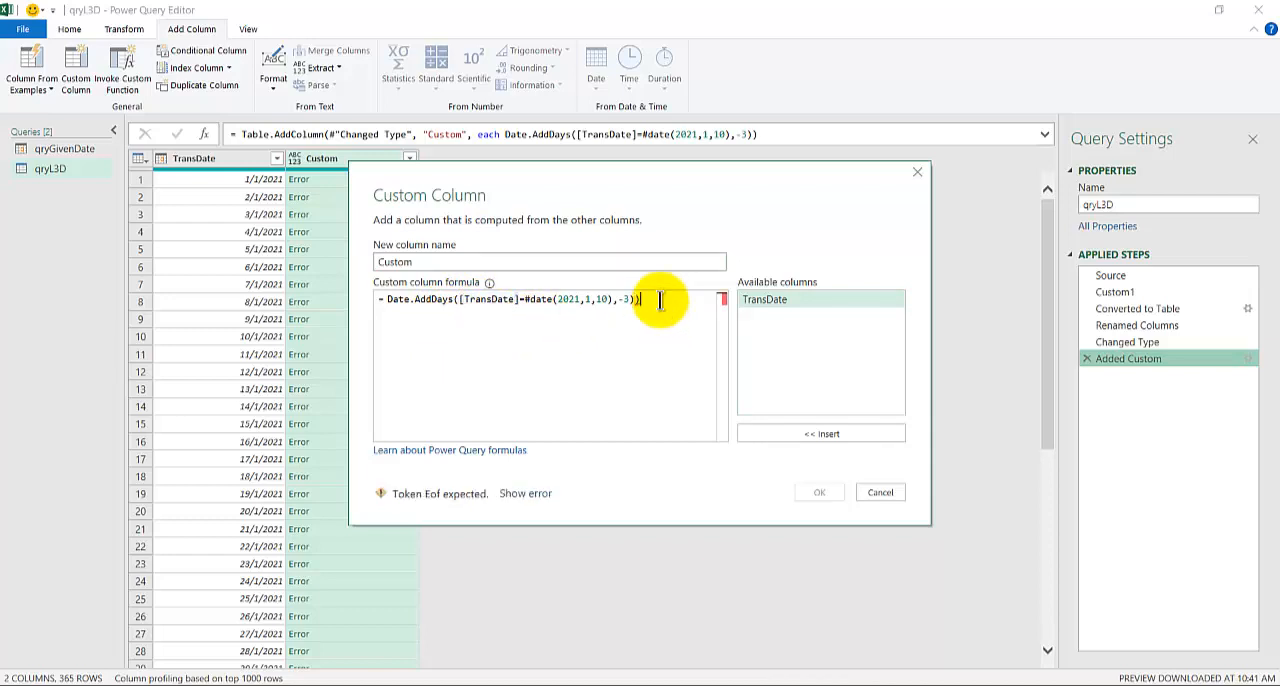
mouse_move(613, 373)
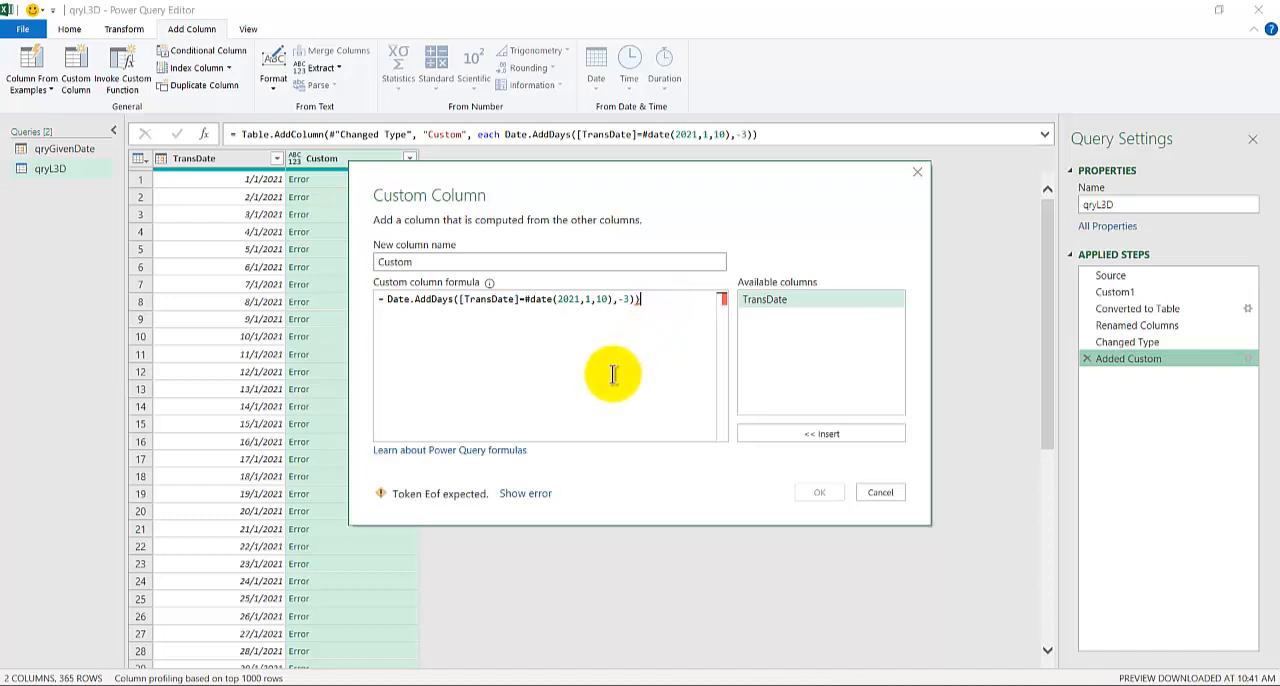
mouse_move(460, 300)
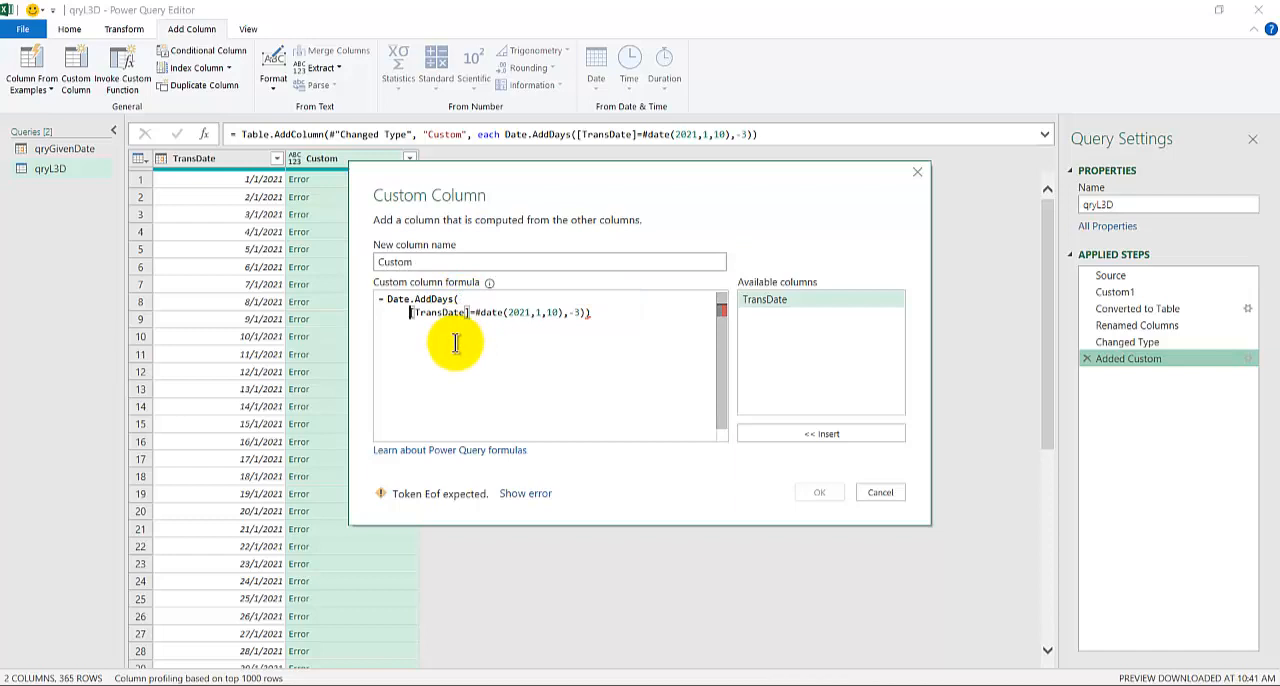
mouse_move(489, 328)
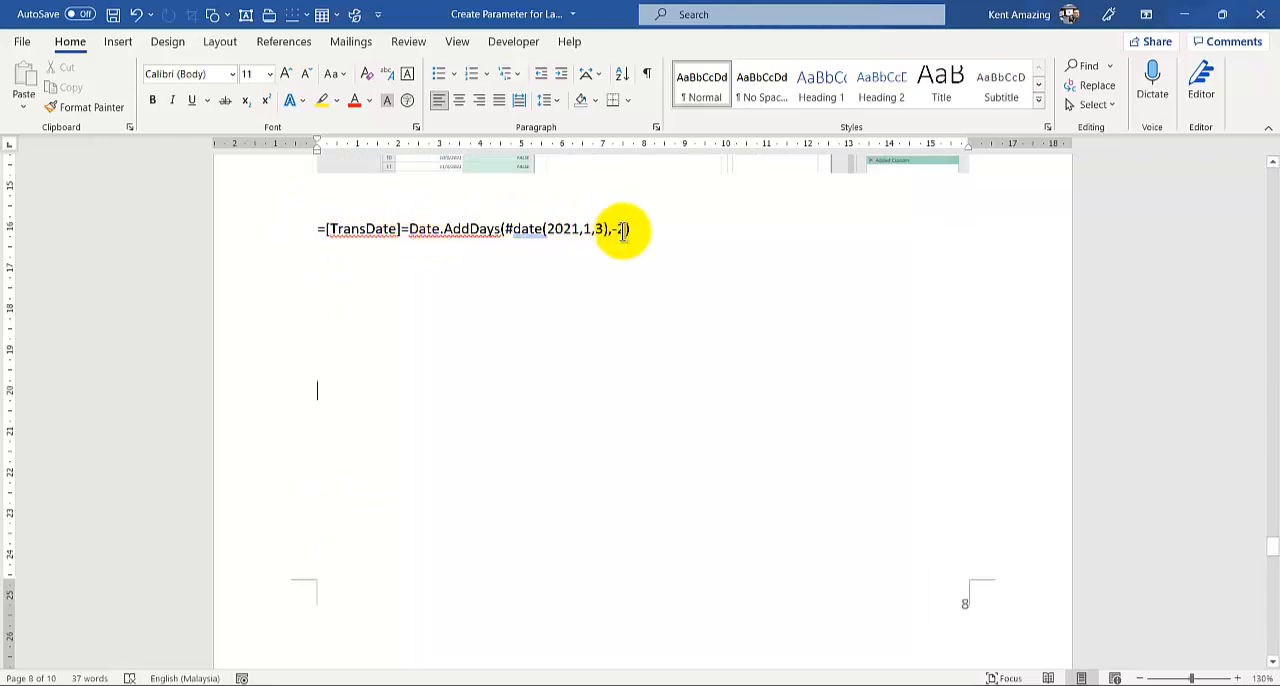
Change the noted Date.AddDays offset to -2 in Word, then return to Excel
type("2")
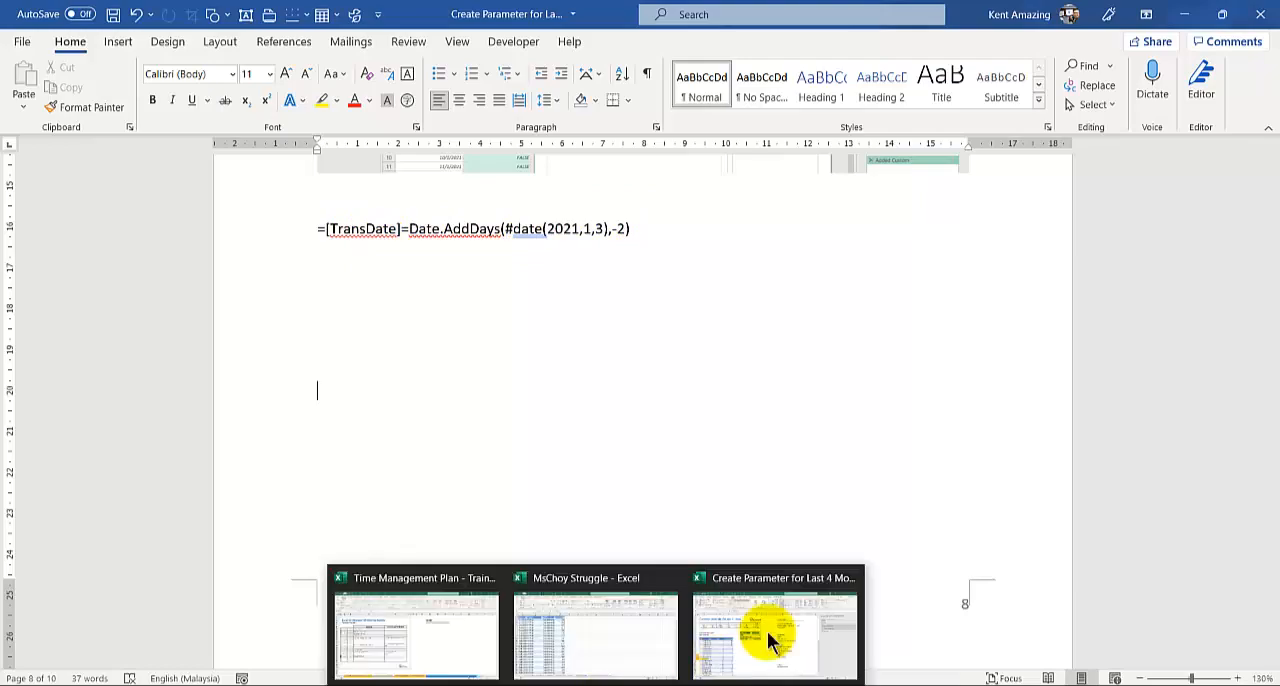
left_click(774, 637)
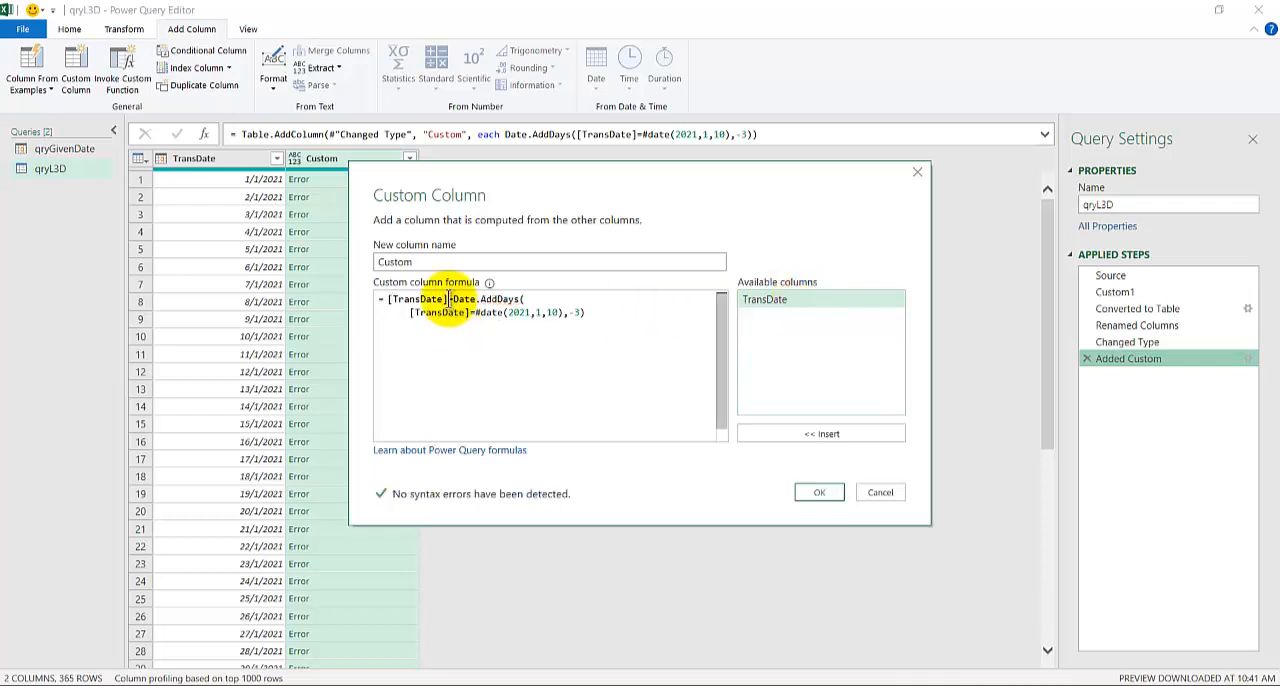
Fix the Custom formula to [TransDate]=Date.AddDays(#date(2021,1,10),-3), flagging 7/1/2021
left_click_drag(420, 299, 590, 312)
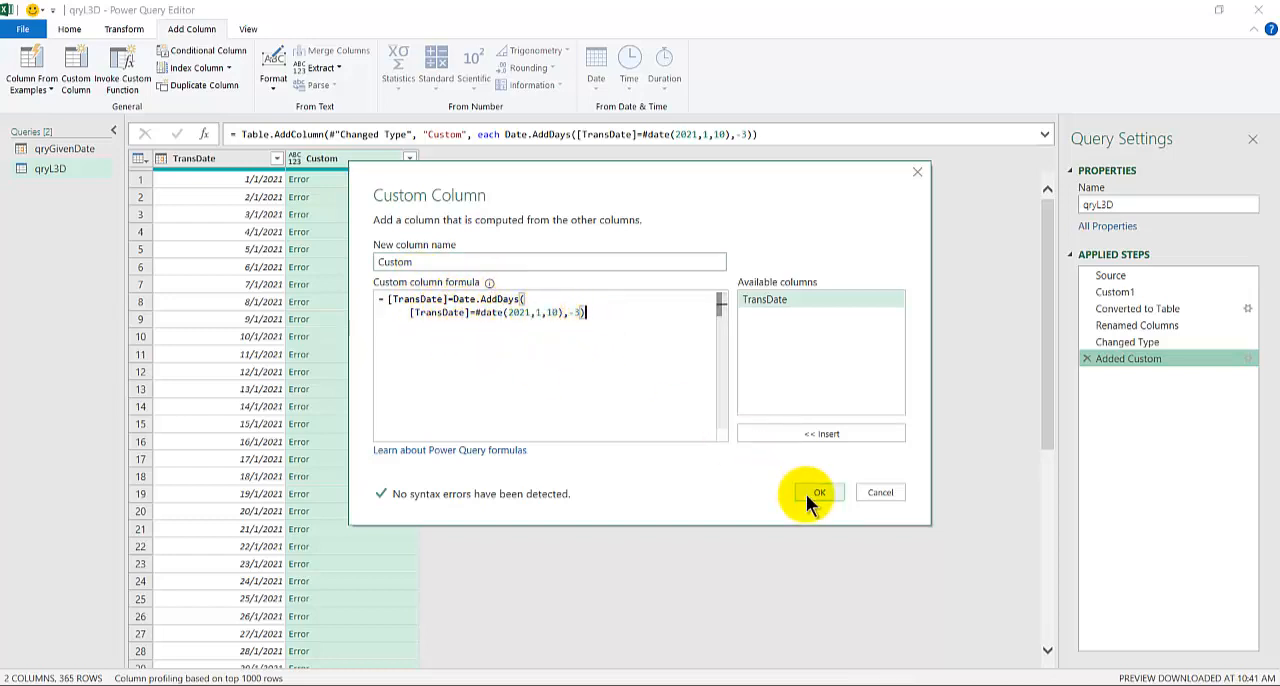
left_click(818, 492)
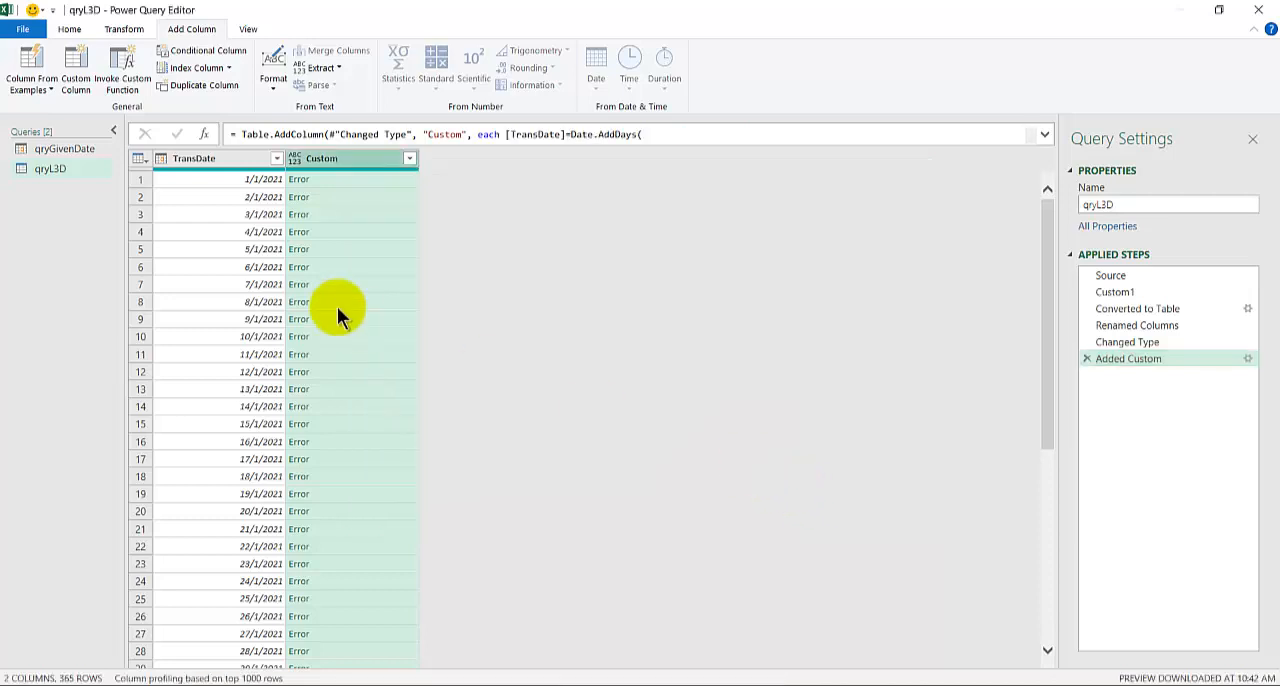
mouse_move(1155, 358)
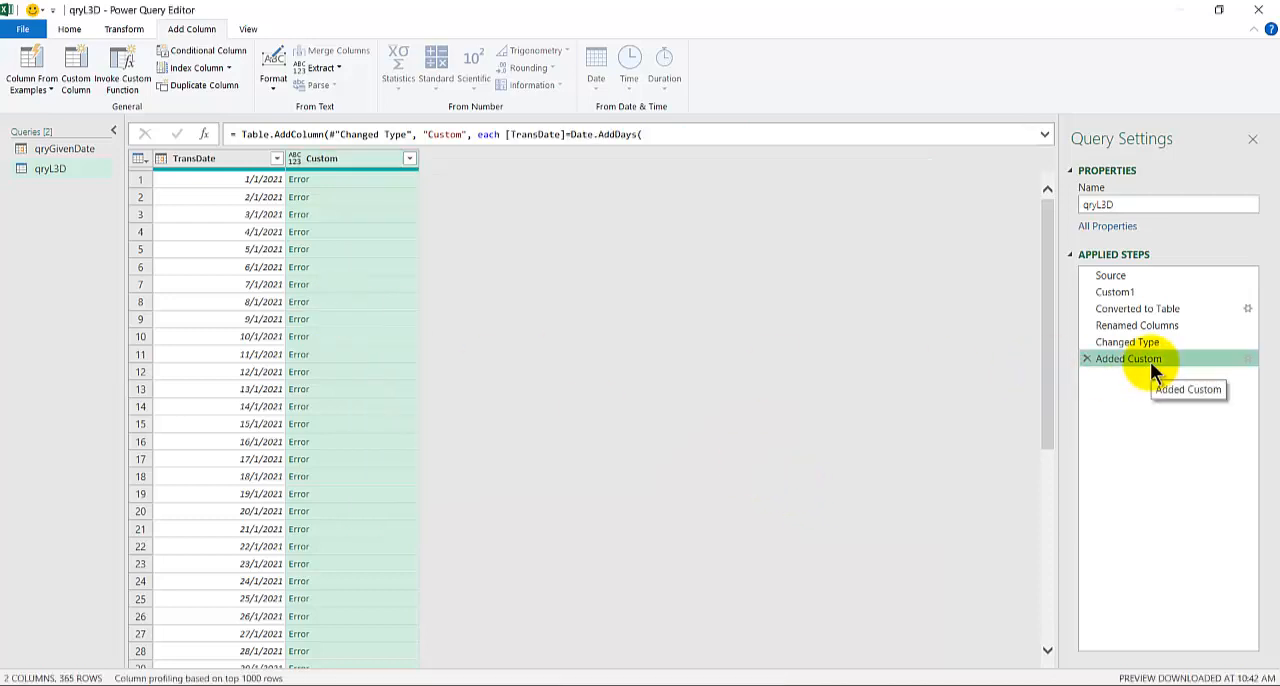
left_click(1248, 358)
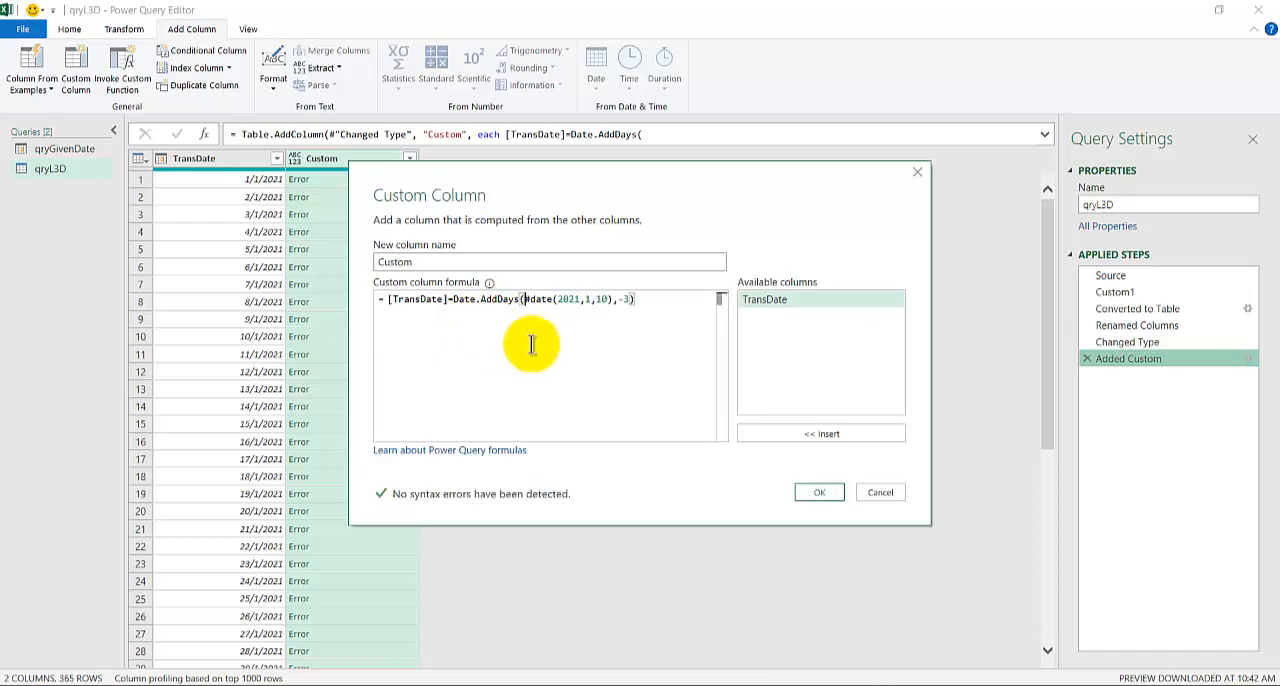
left_click(818, 492)
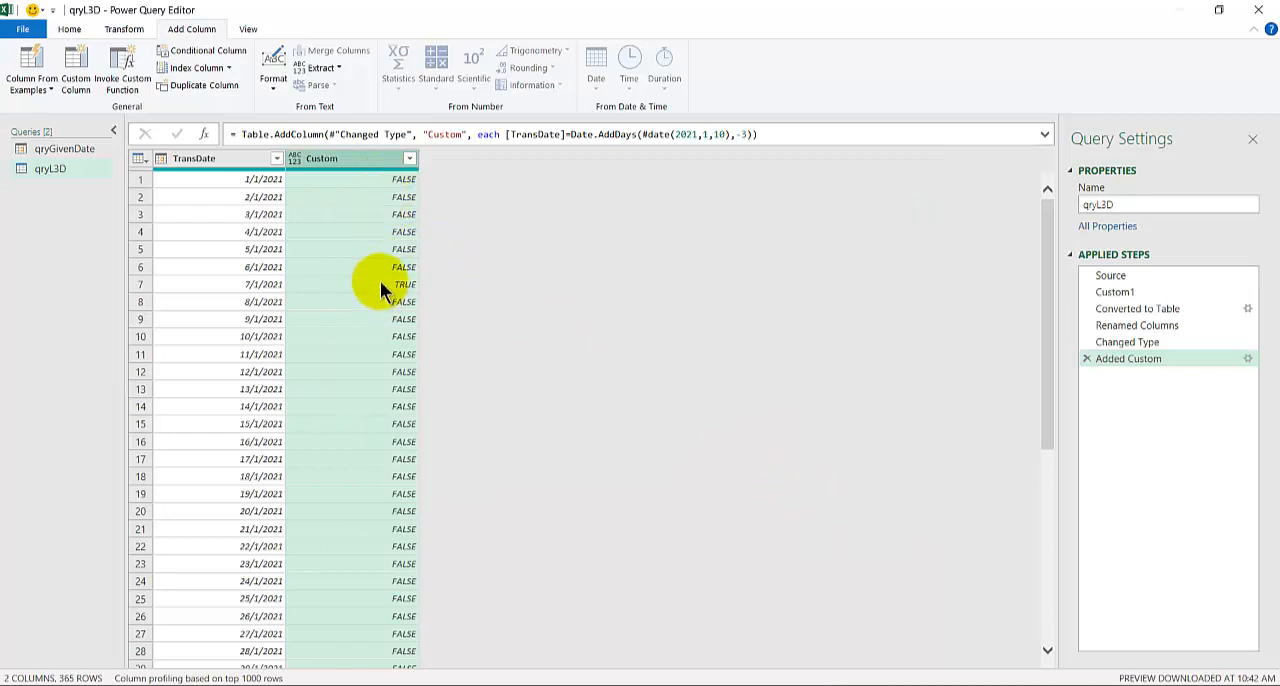
mouse_move(253, 347)
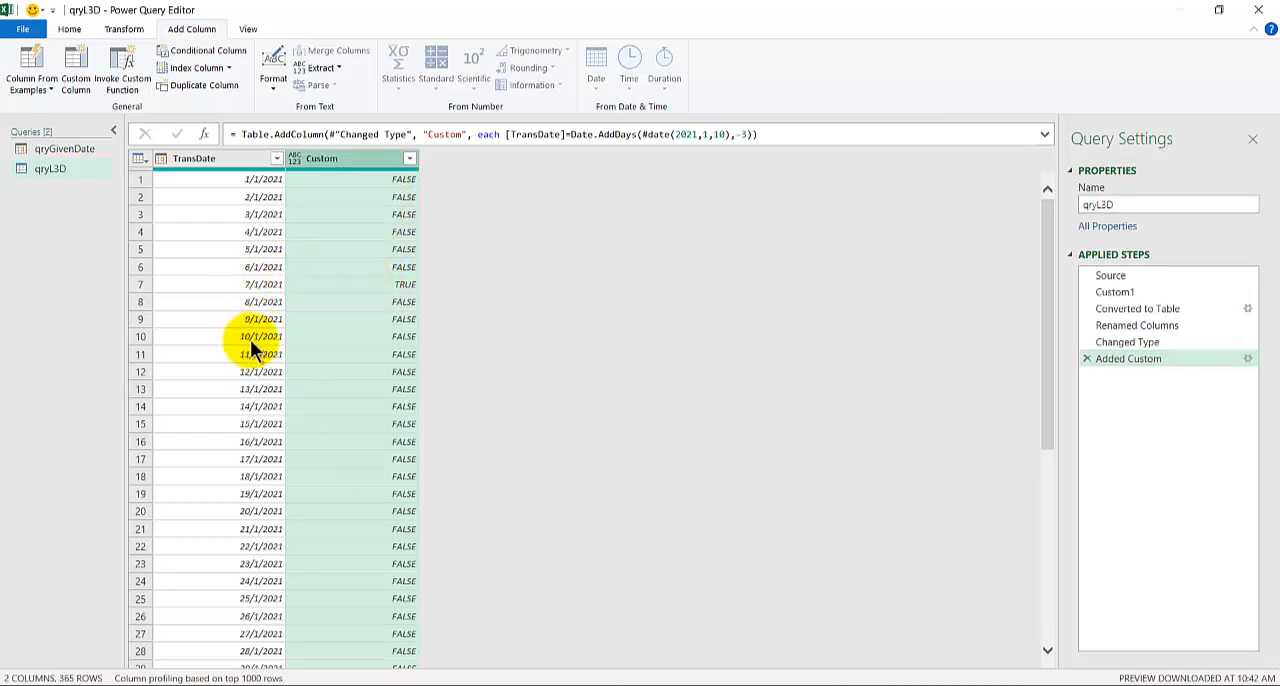
mouse_move(620, 390)
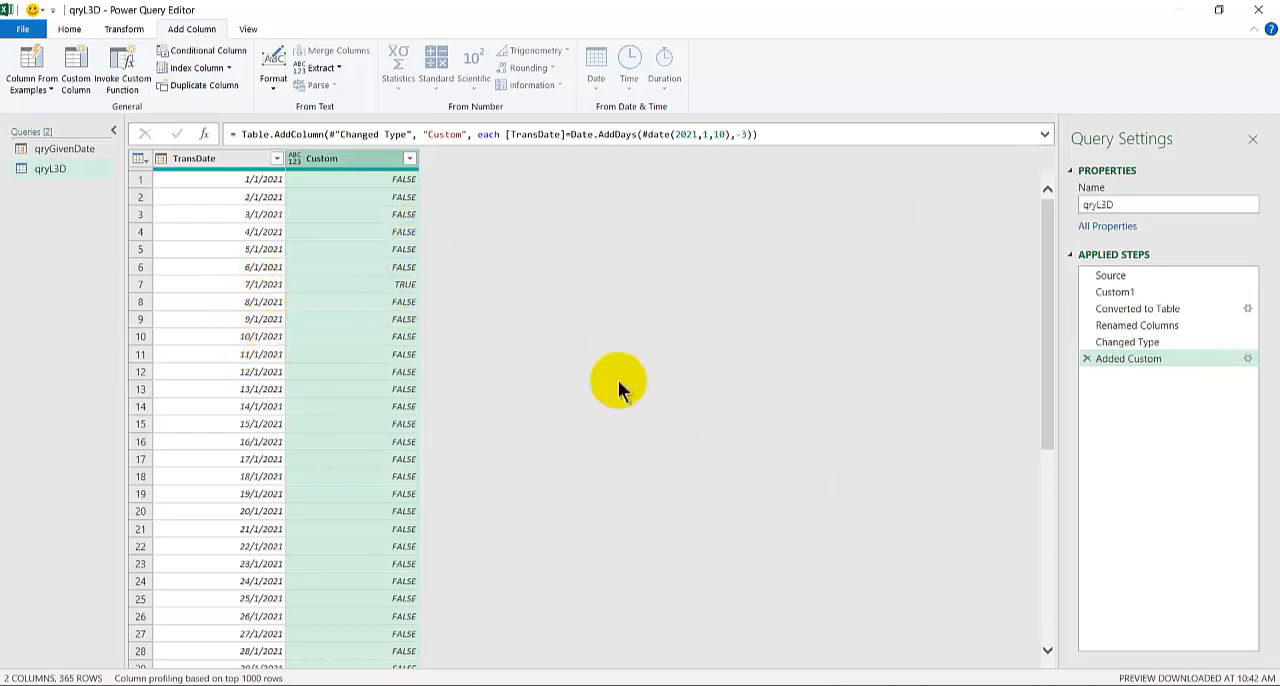
mouse_move(685, 680)
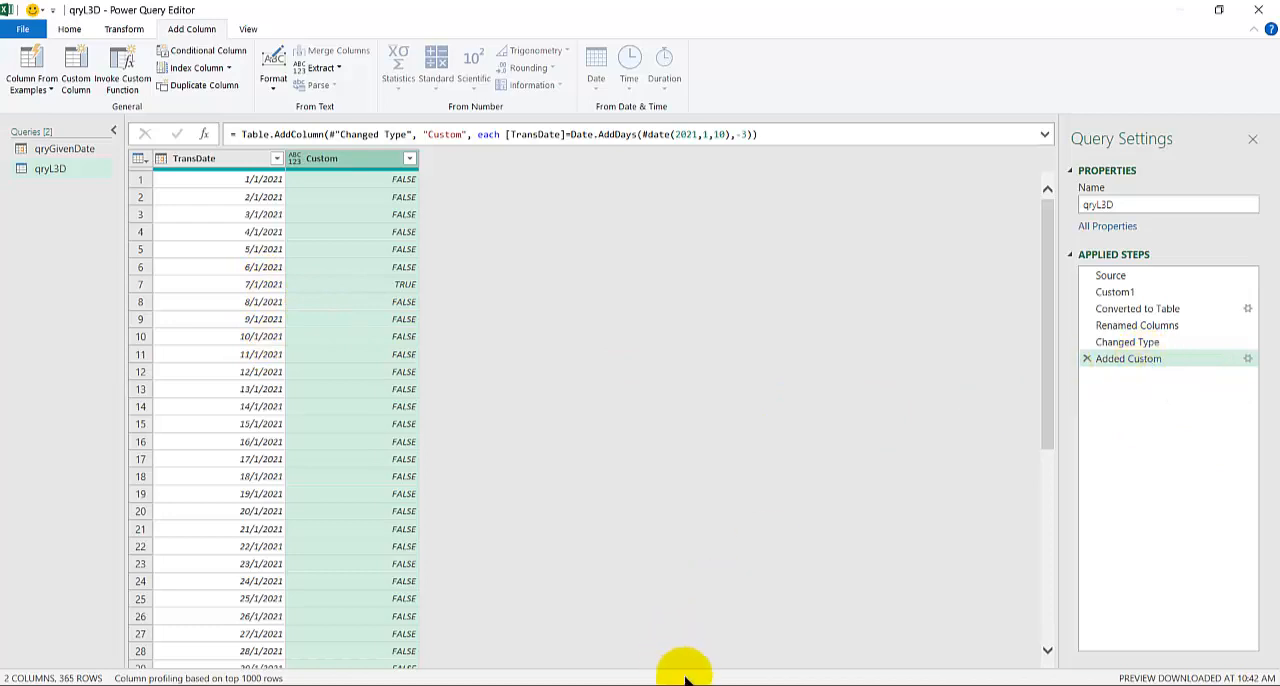
mouse_move(385, 300)
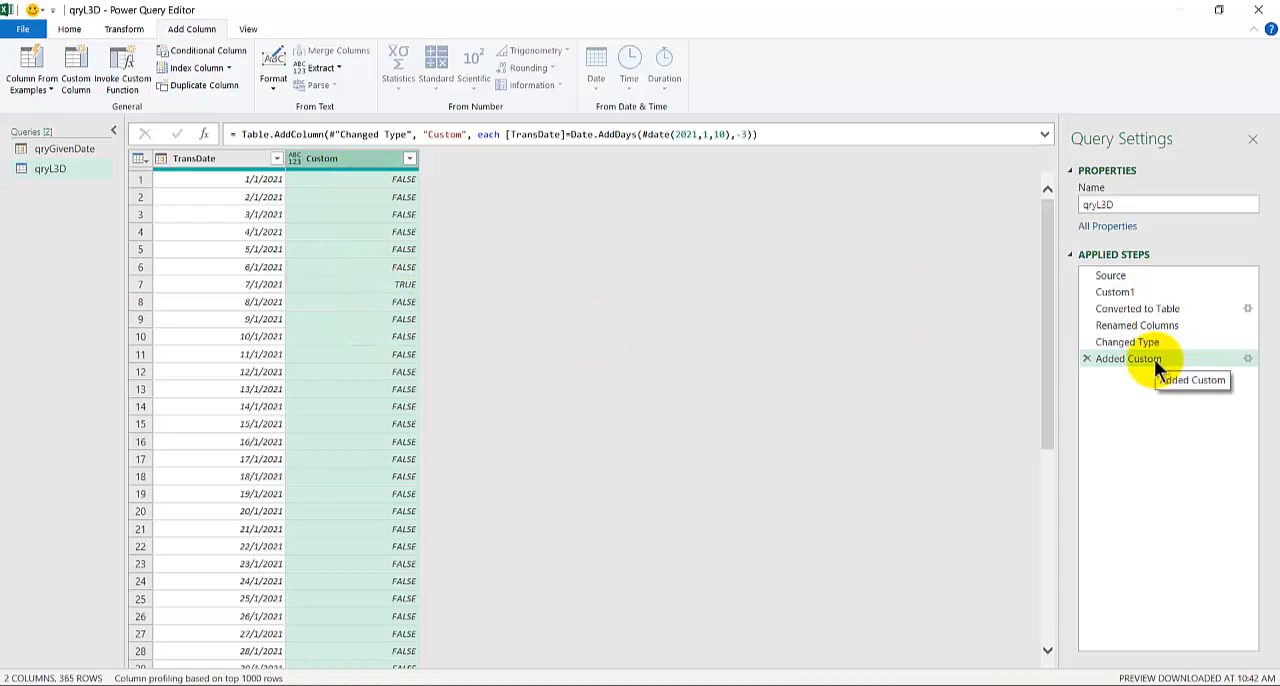
mouse_move(367, 277)
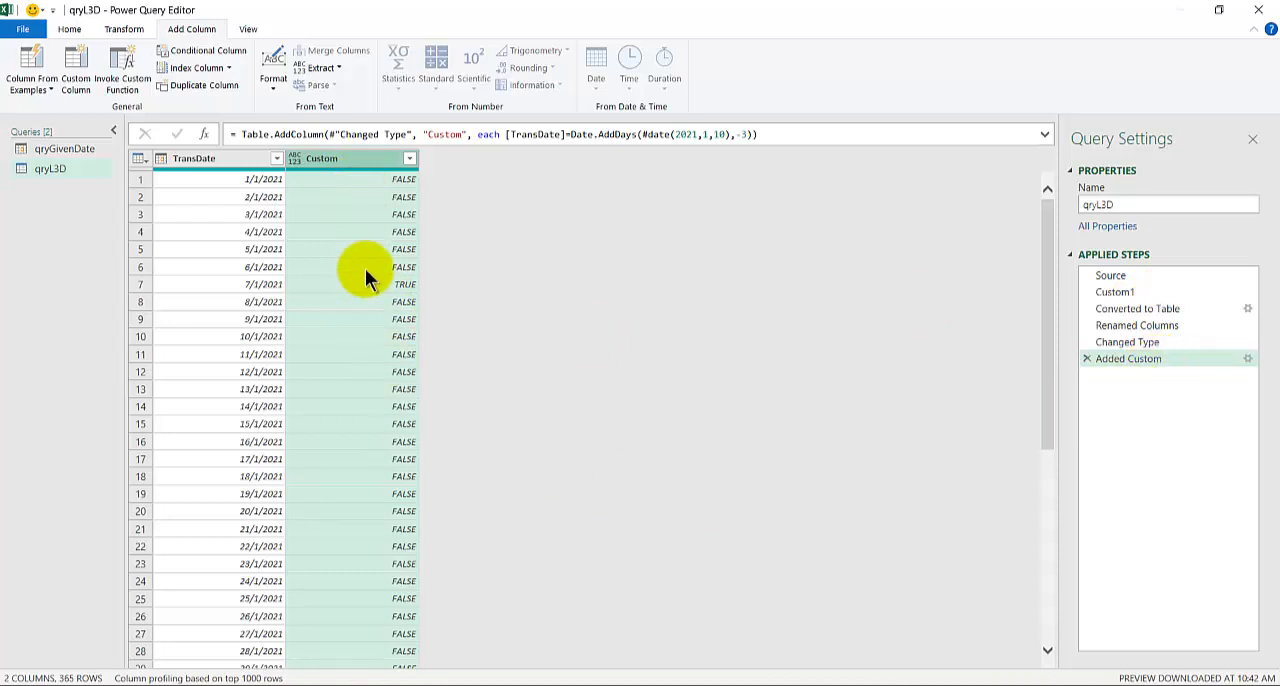
mouse_move(243, 345)
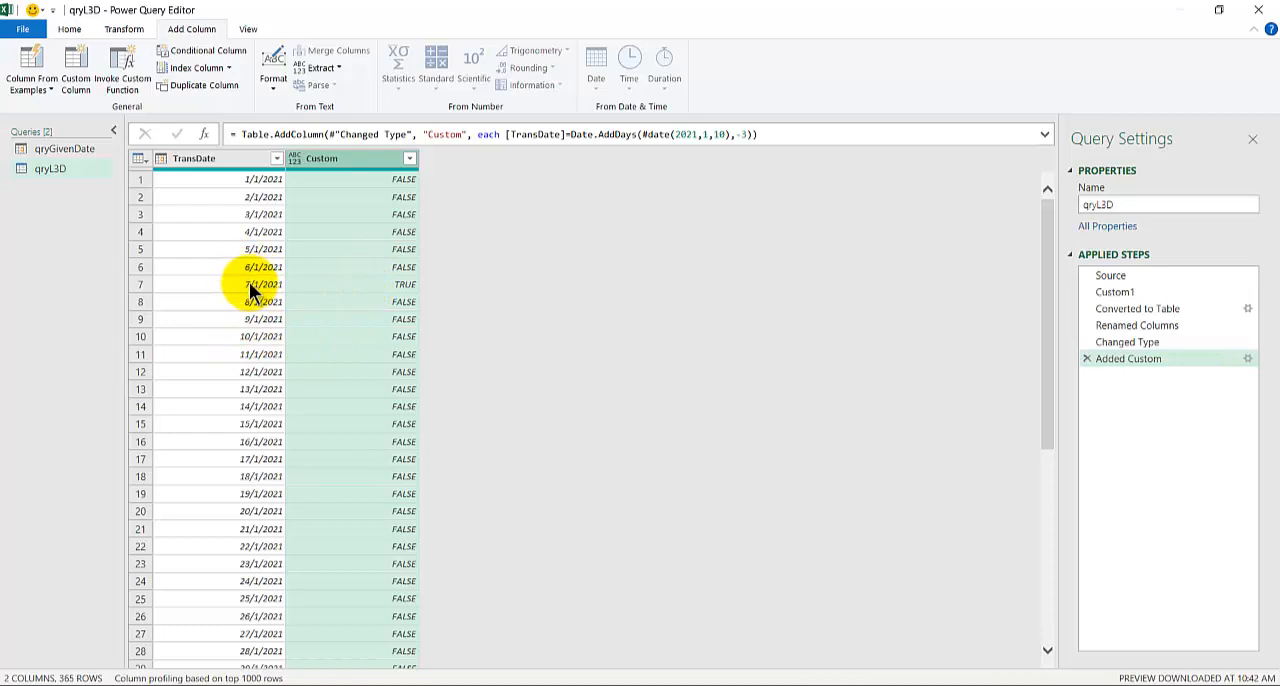
mouse_move(1150, 358)
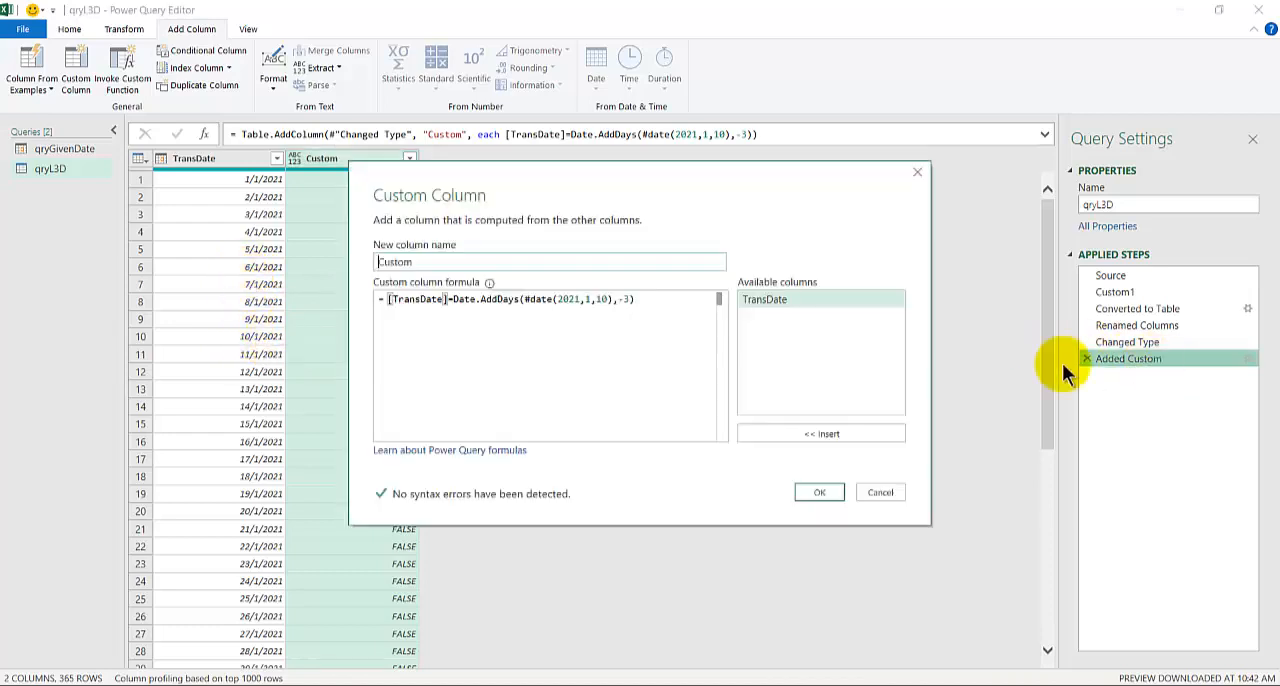
mouse_move(385, 375)
type(">")
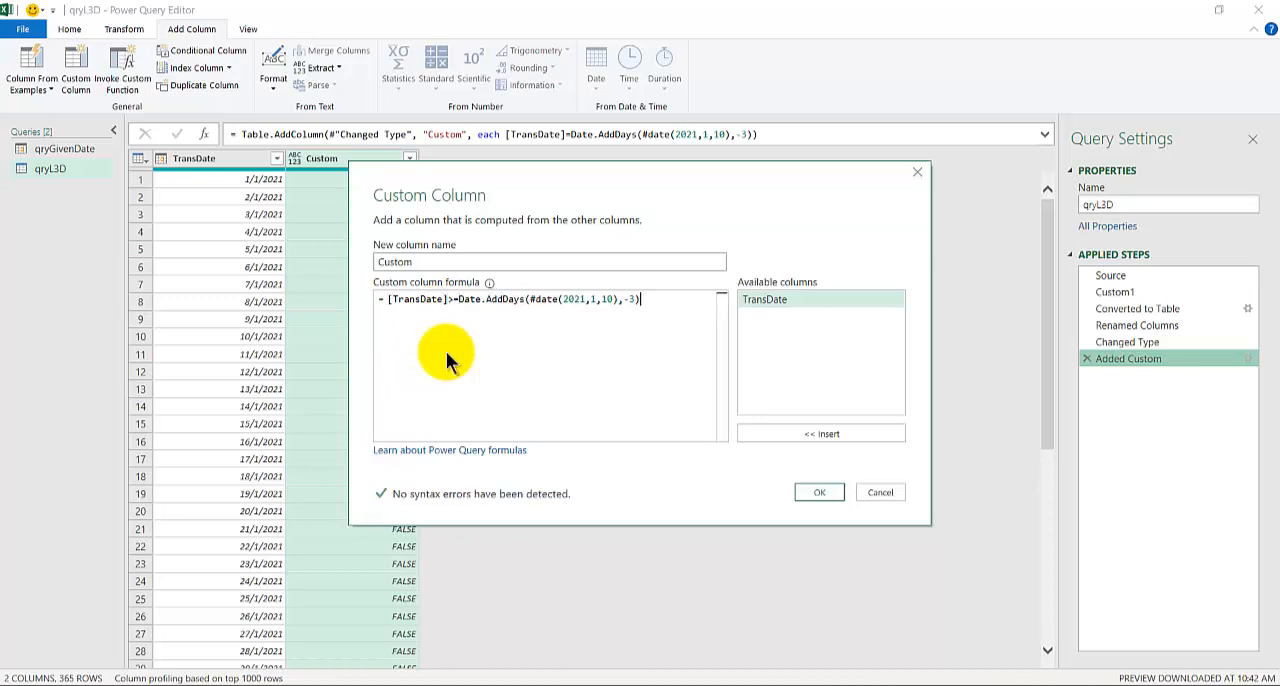
Change the formula to TransDate >= Date.AddDays(#date(2021,1,10),-3) and <= #date(2021,1,10)
type("and")
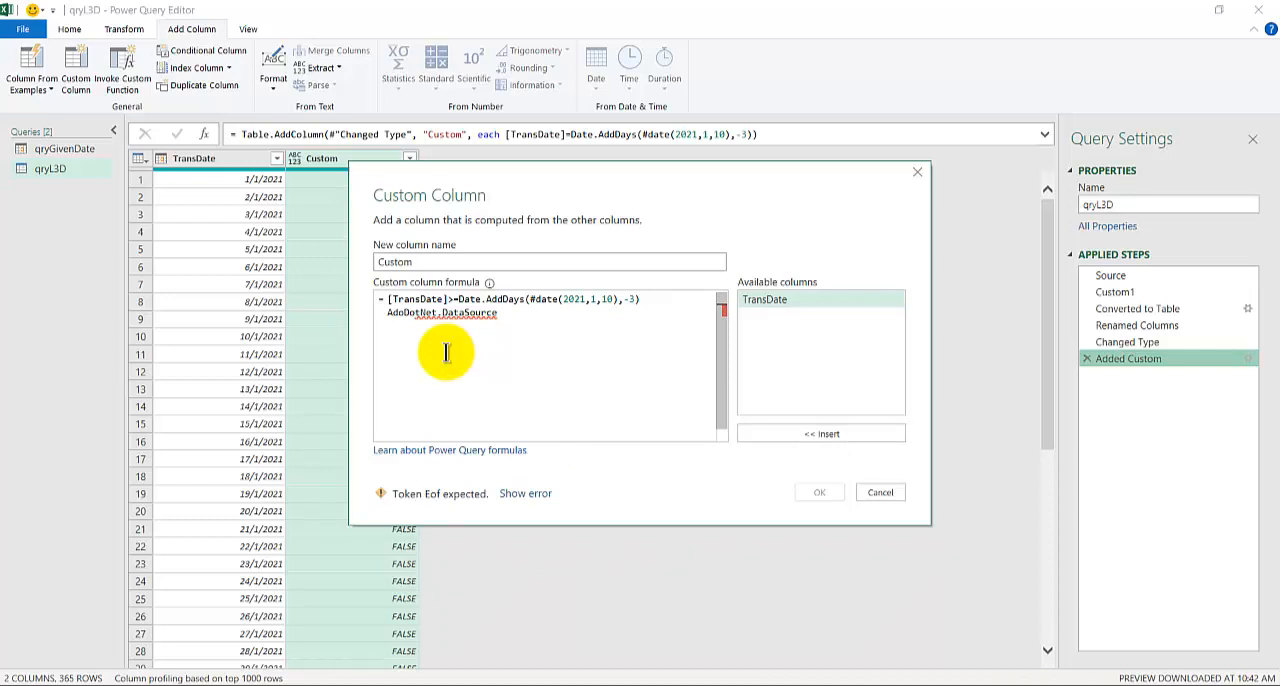
type("and [Trans")
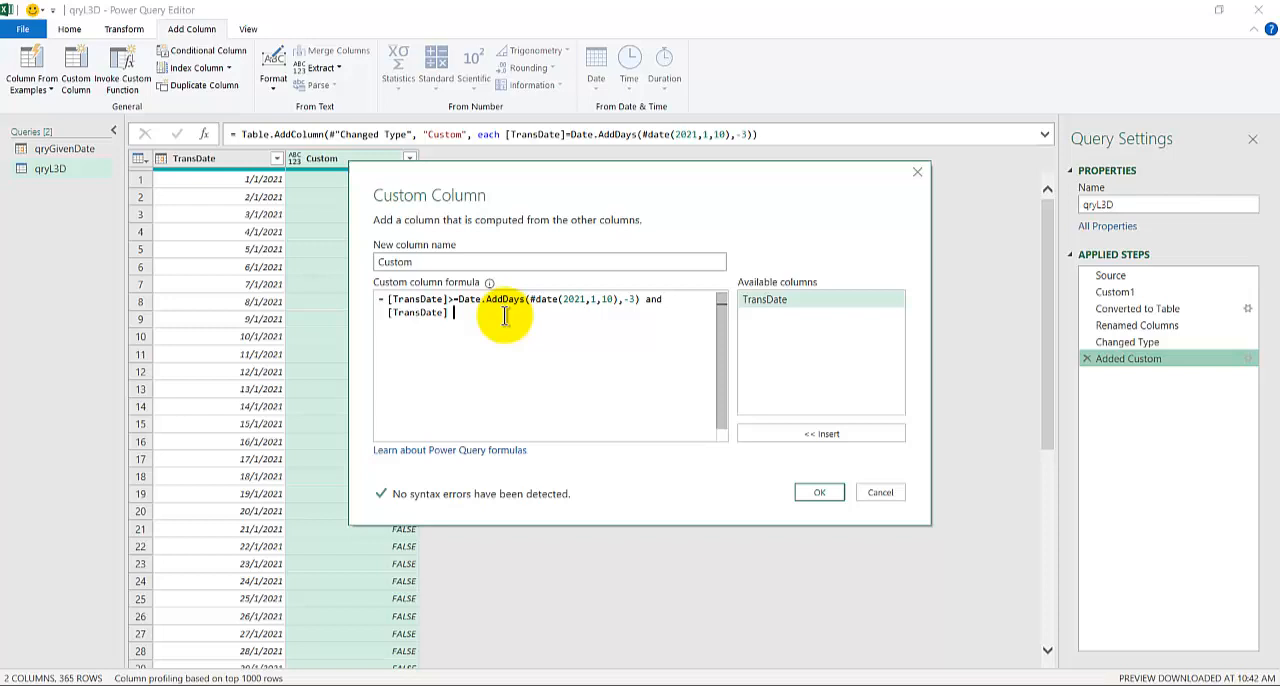
type("<= #")
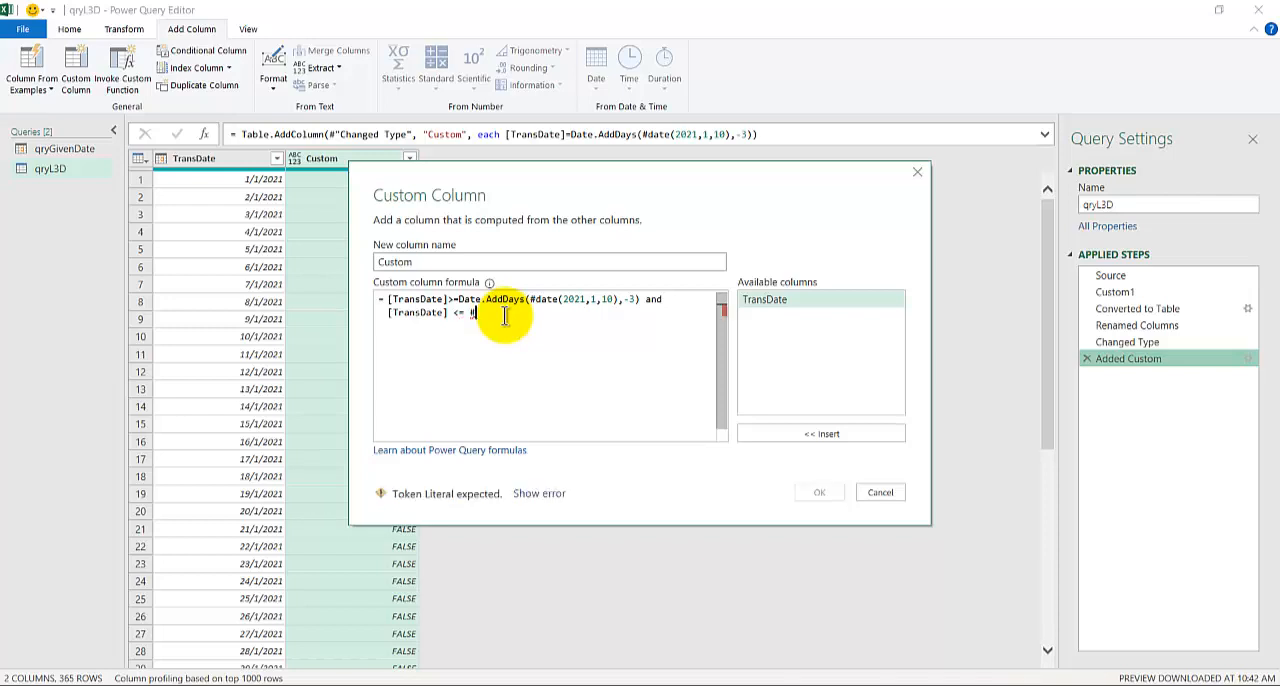
type("date(20")
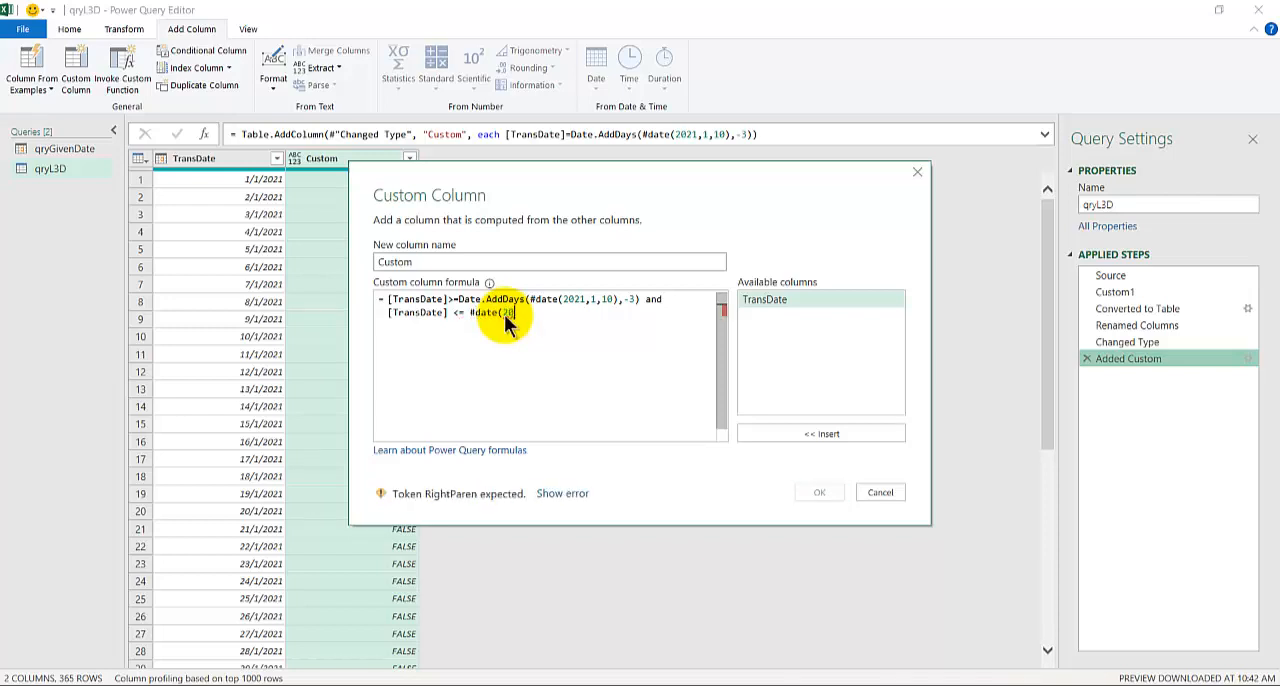
type("21,1,10")
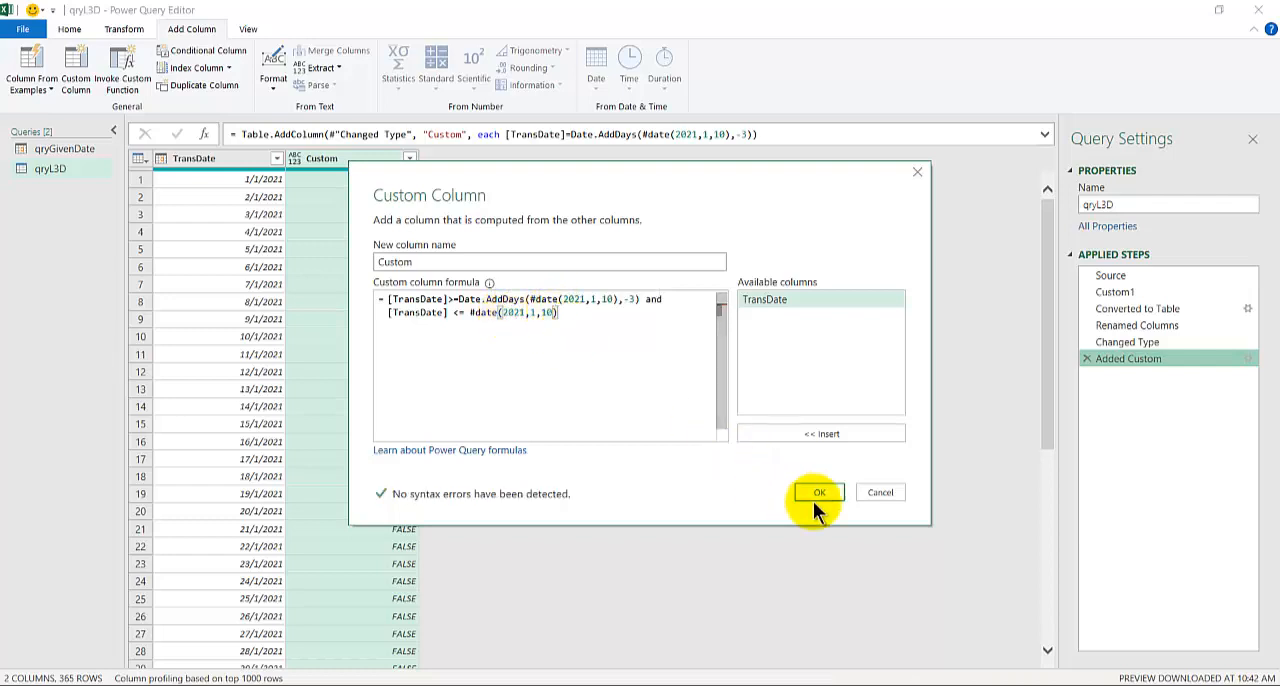
Apply the range formula and filter Custom to keep only the four TRUE rows
left_click(818, 492)
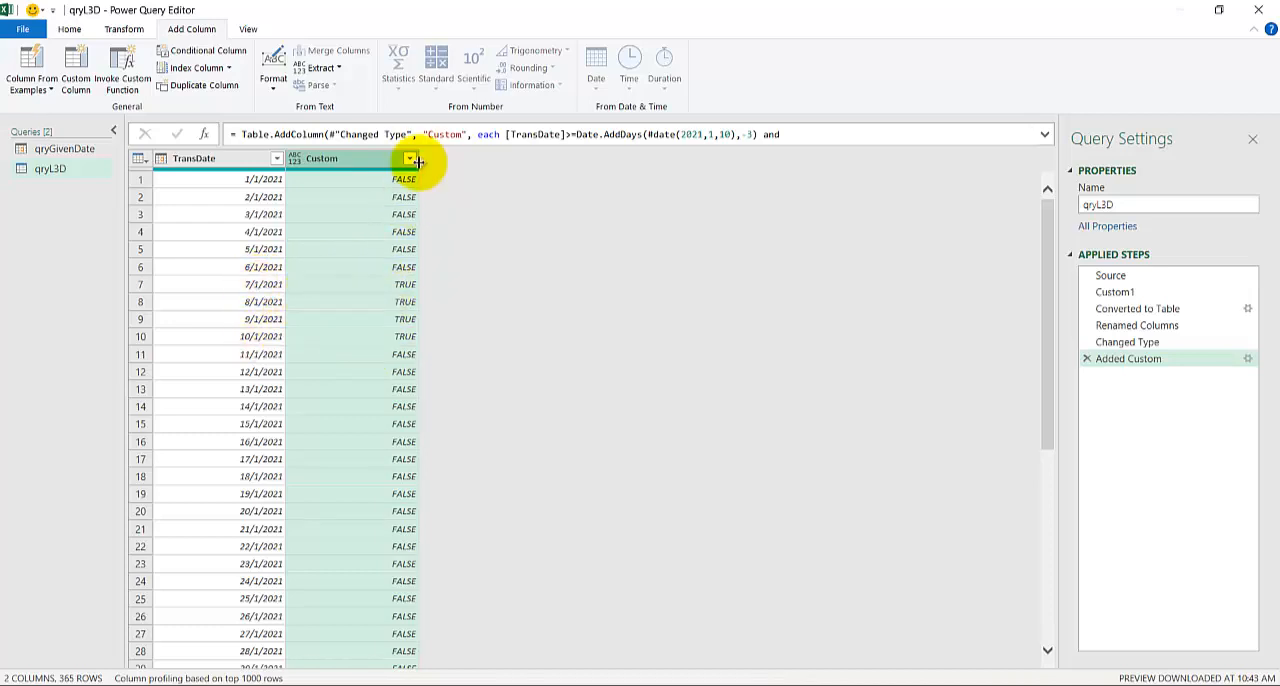
left_click(408, 158)
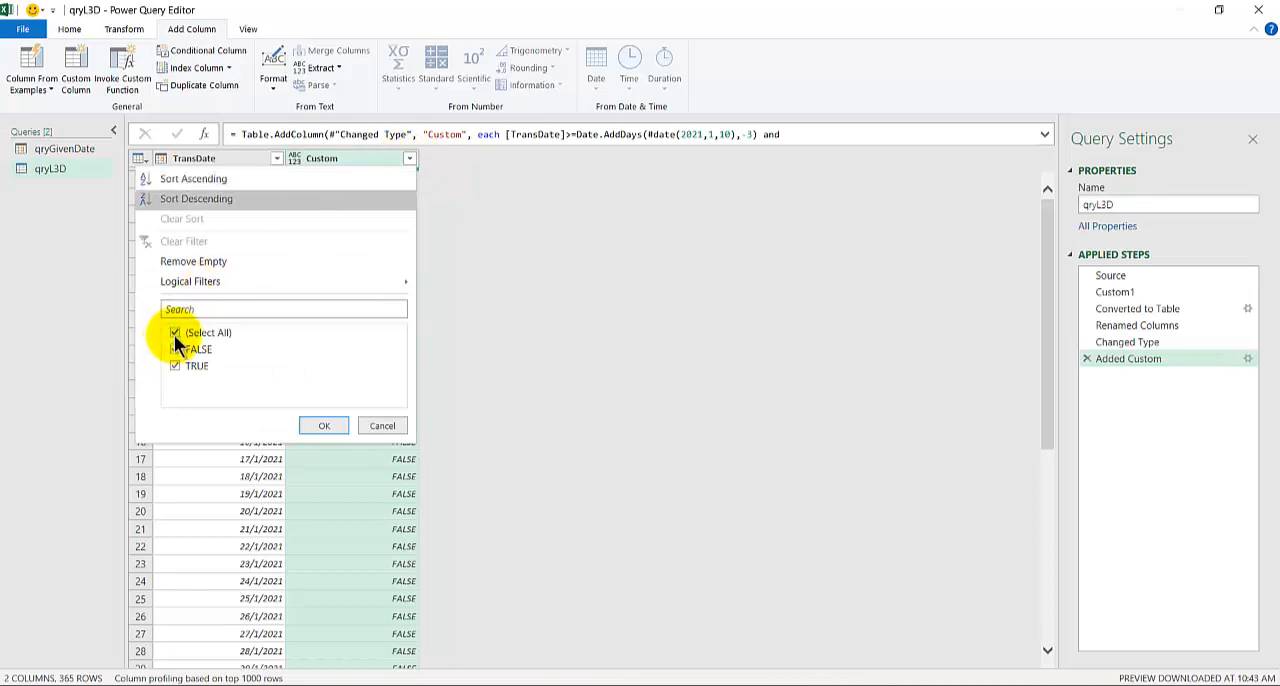
left_click(324, 425)
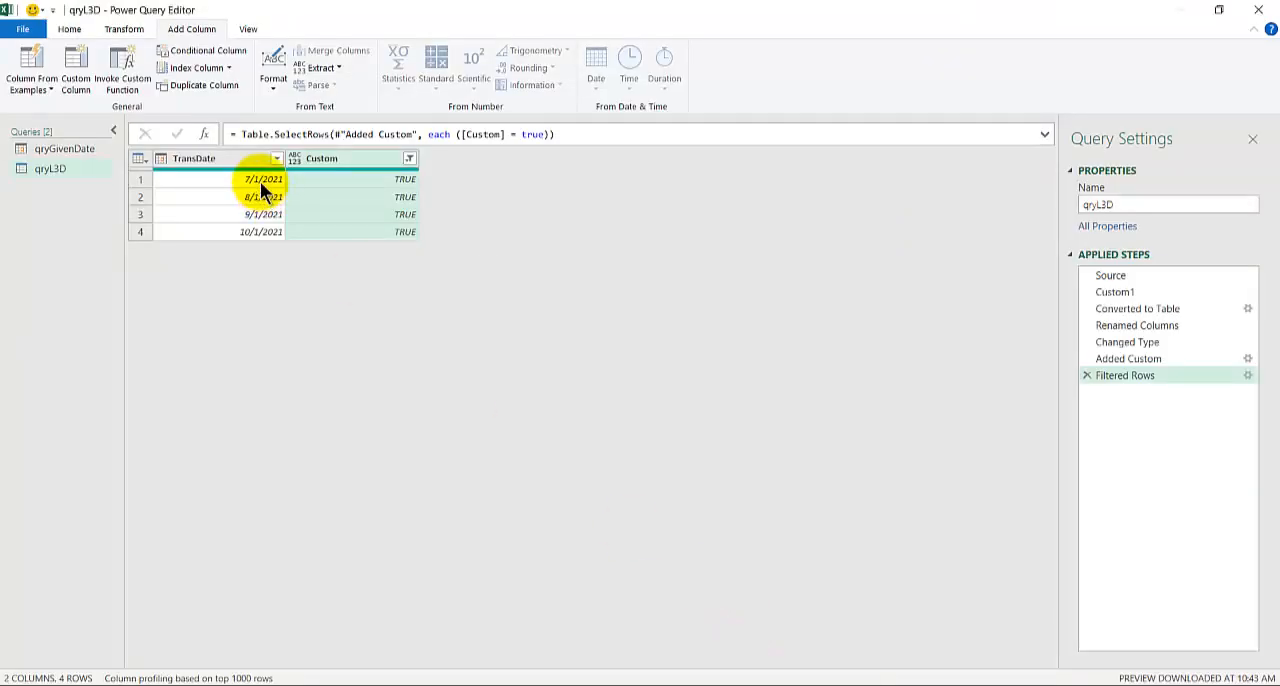
mouse_move(370, 186)
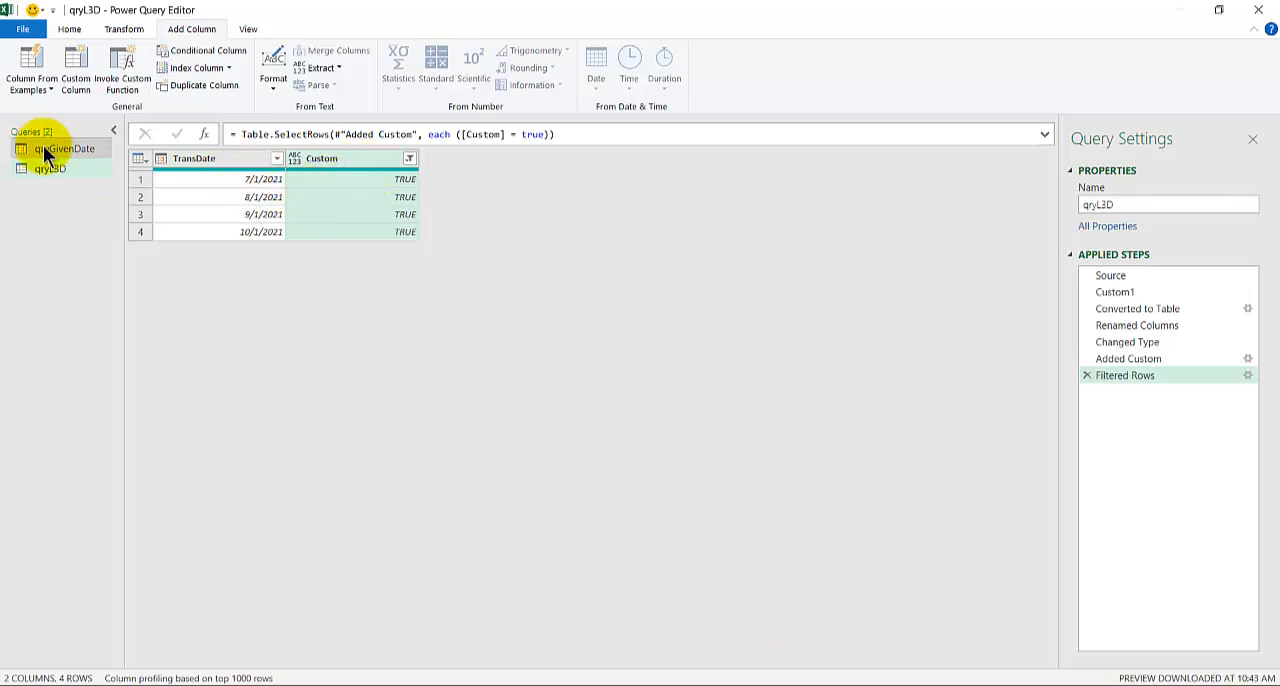
Replace both hard-coded #date(2021,1,10) values in the Custom formula with qryGivenDate
left_click(65, 148)
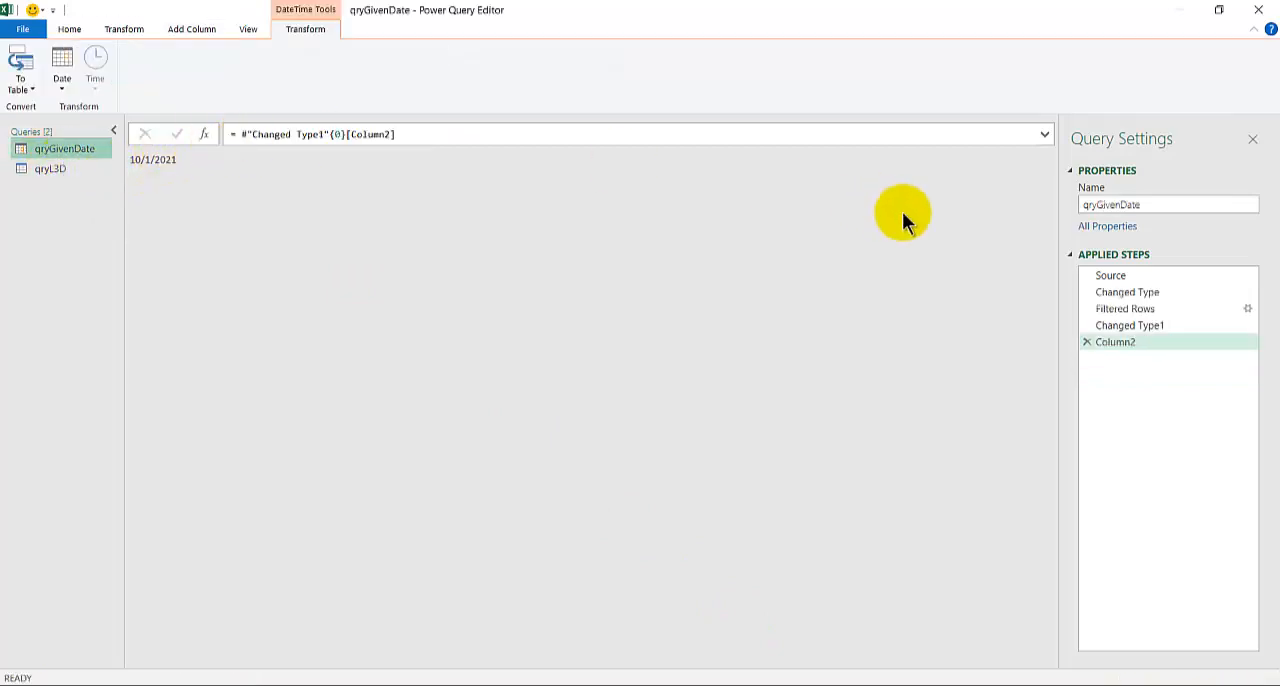
left_click(50, 168)
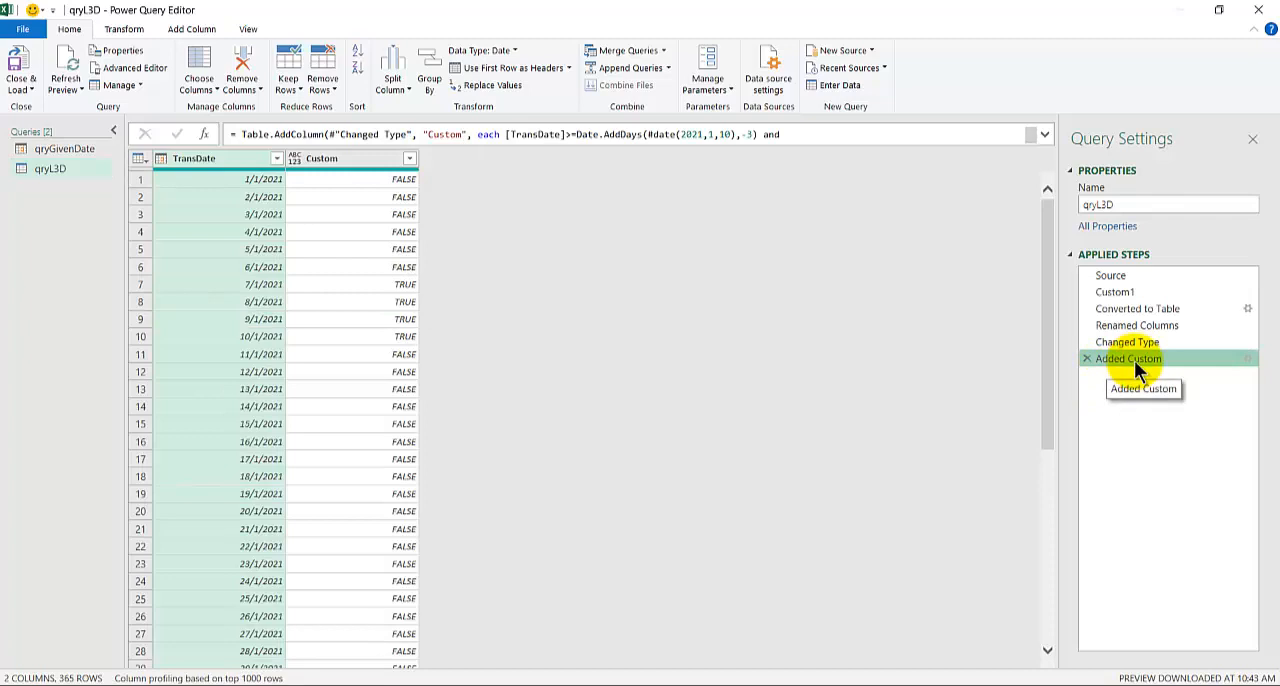
double_click(1128, 358)
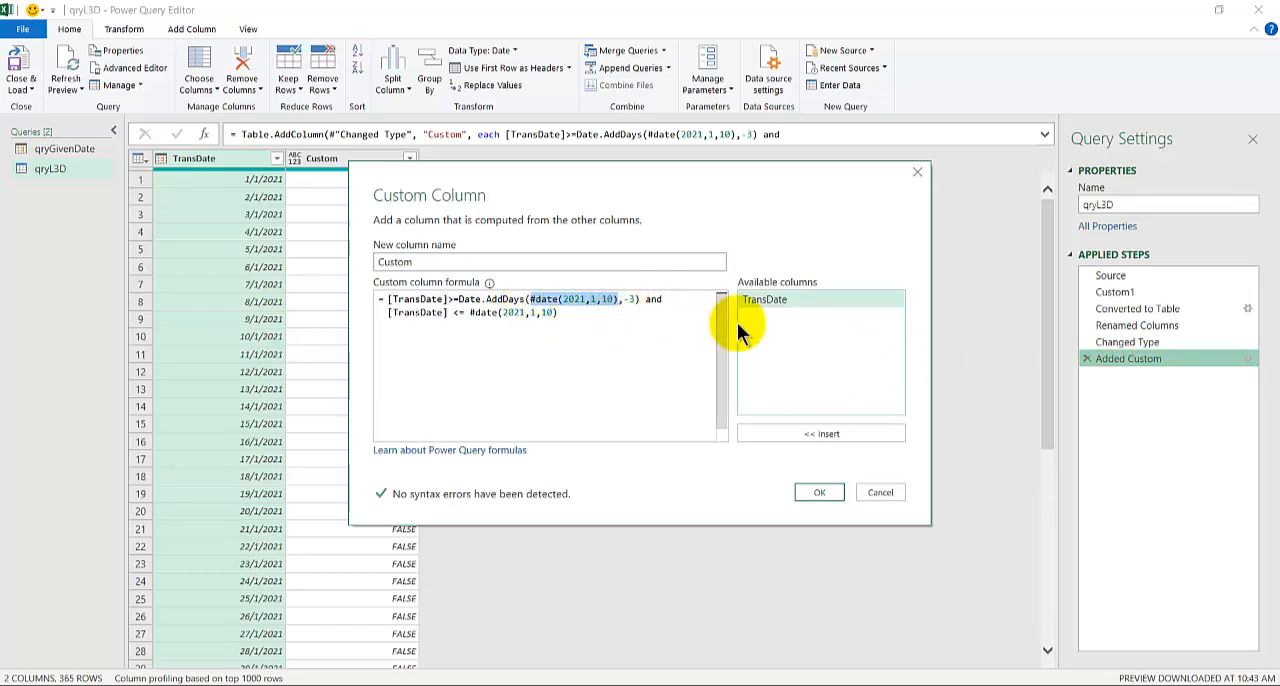
type("qryl")
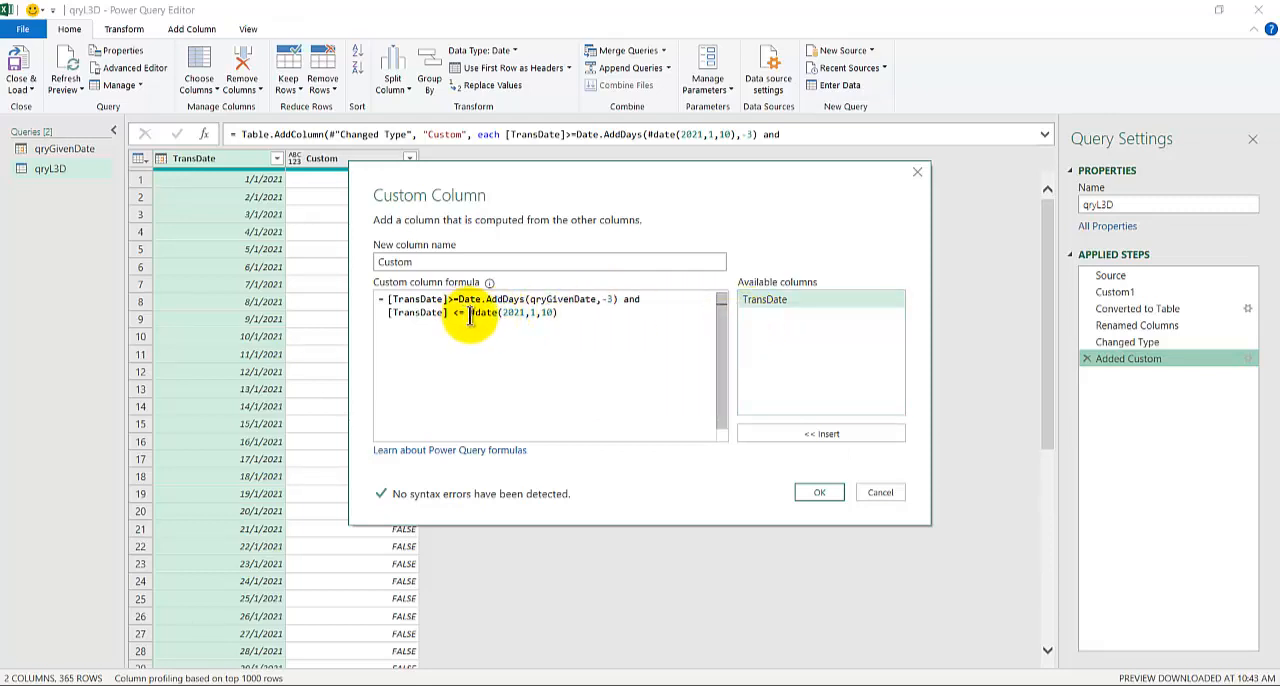
type("qryGivenD")
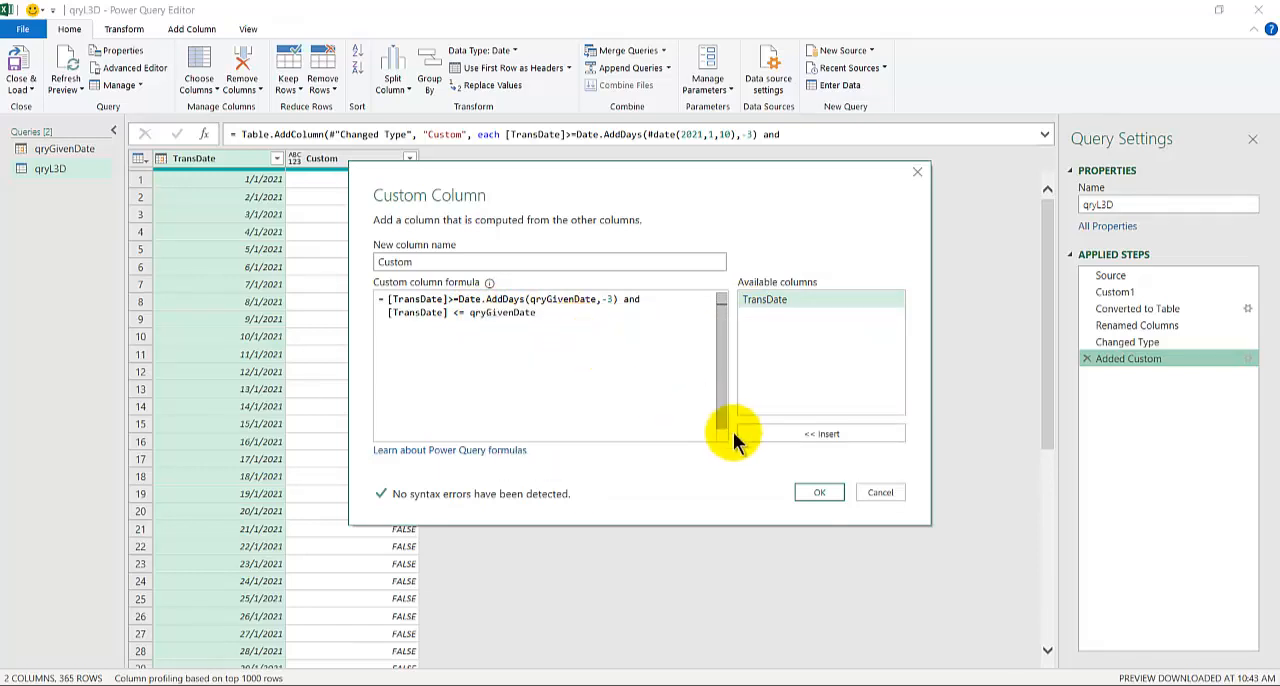
left_click(818, 492)
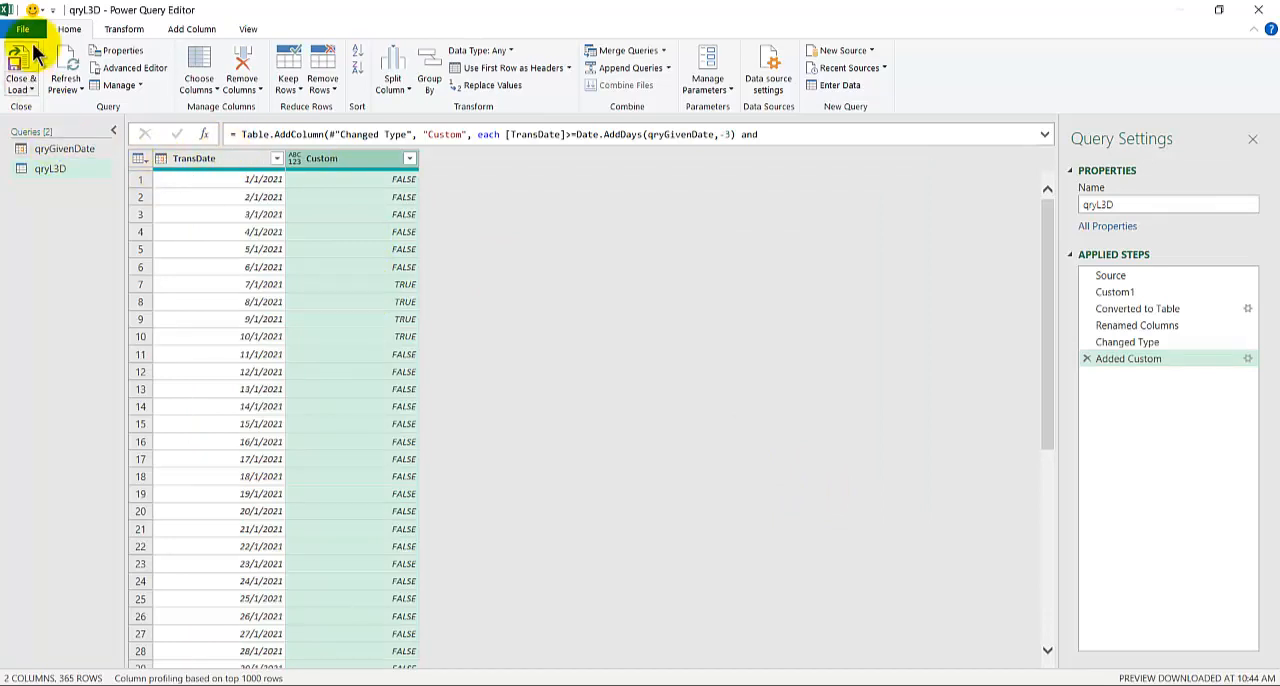
Close & Load qryL3D as a 365-row worksheet table, then show the Last3Day sheet
left_click(20, 80)
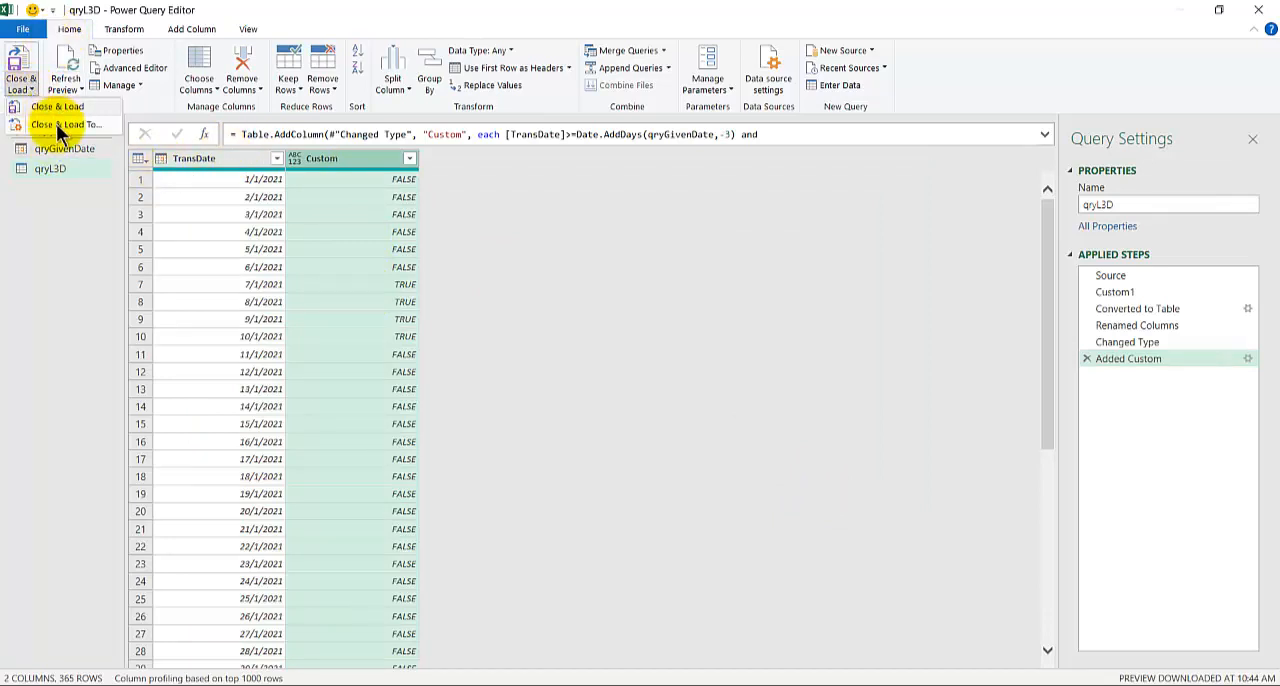
left_click(57, 106)
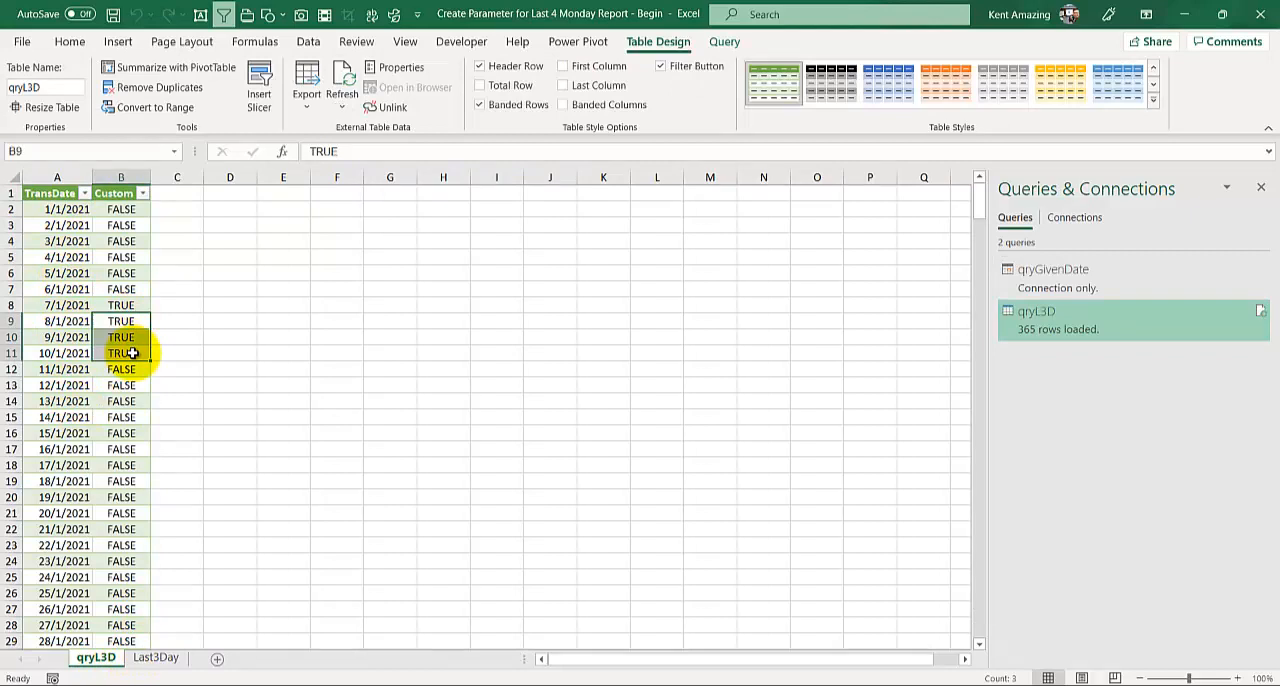
left_click(155, 658)
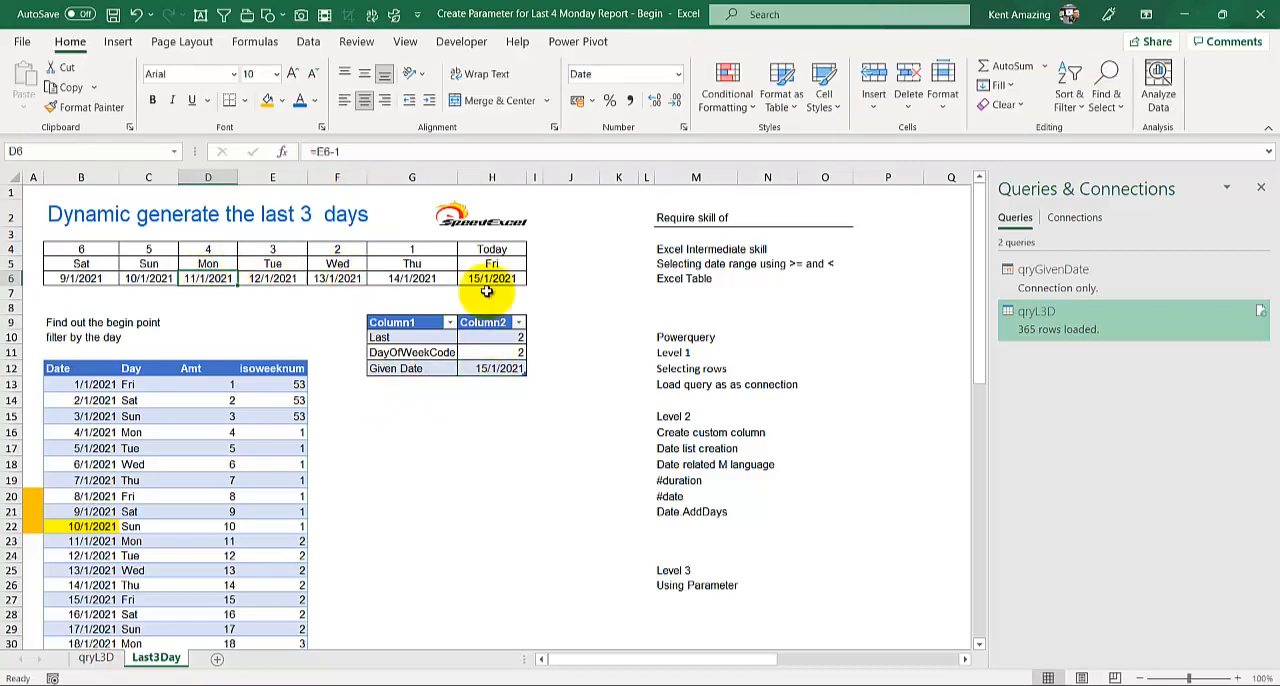
On the refreshed qryL3D sheet, check TRUE flags for 12/1–15/1/2021 against Last3Day
left_click(95, 657)
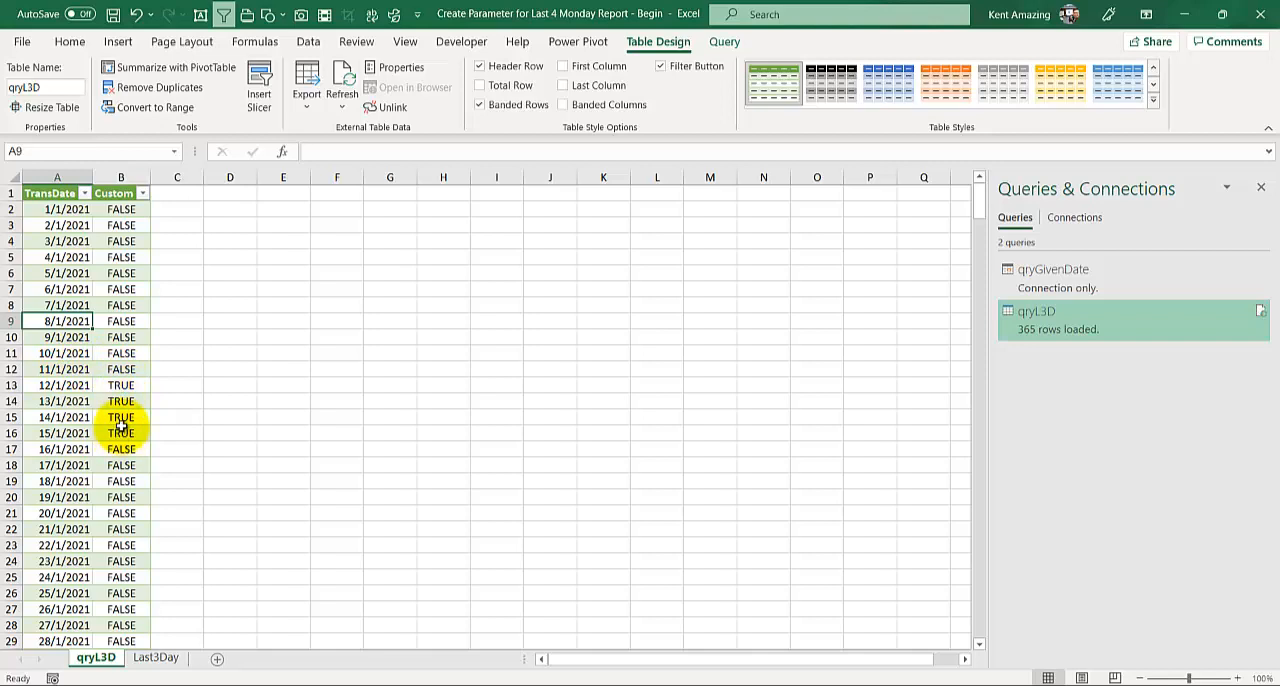
left_click(121, 385)
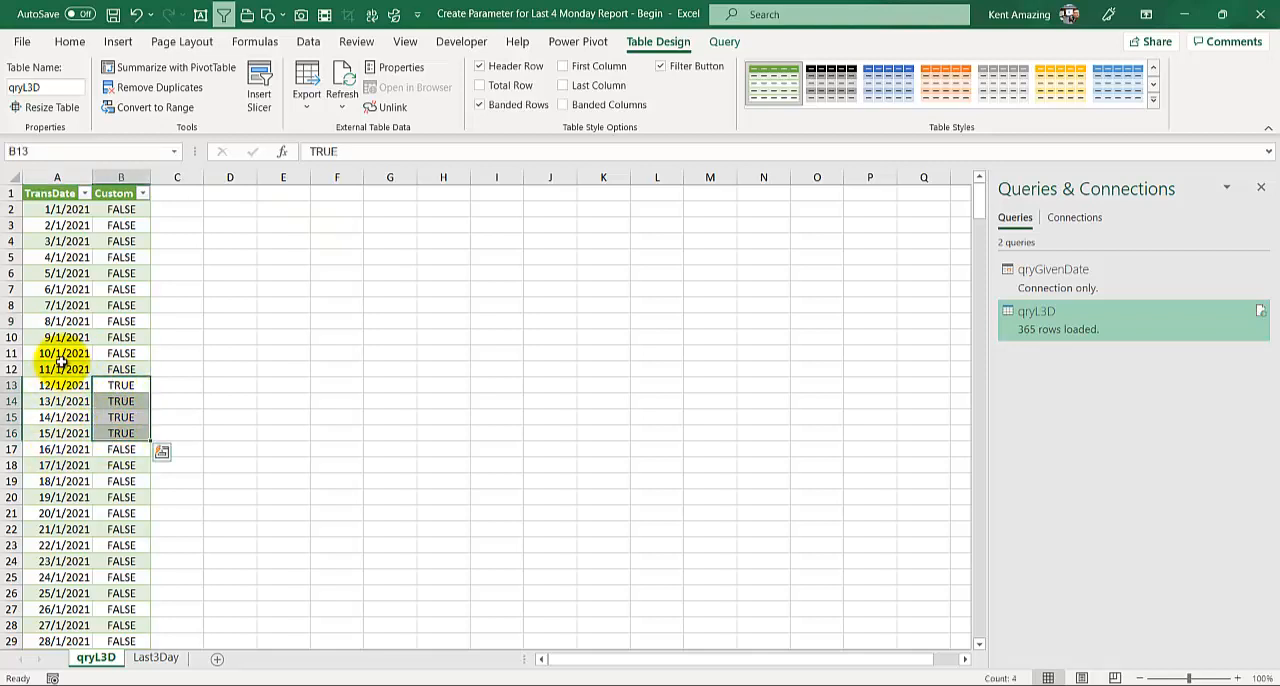
left_click(155, 657)
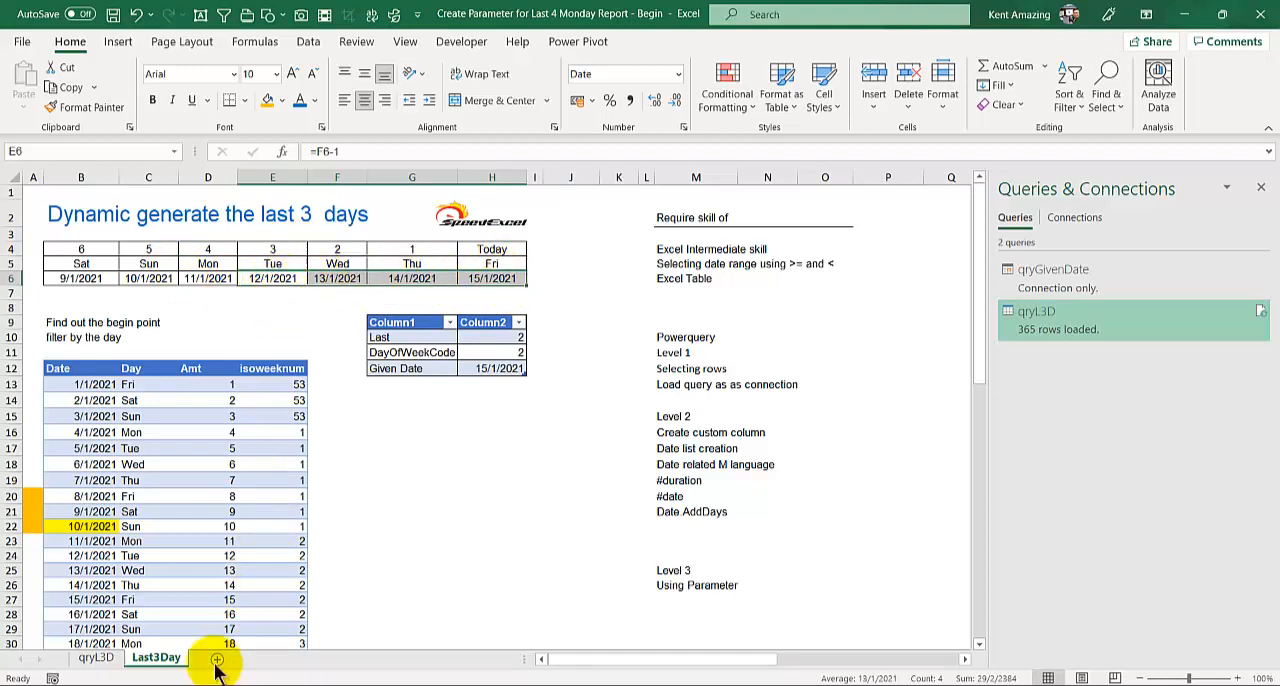
left_click(96, 657)
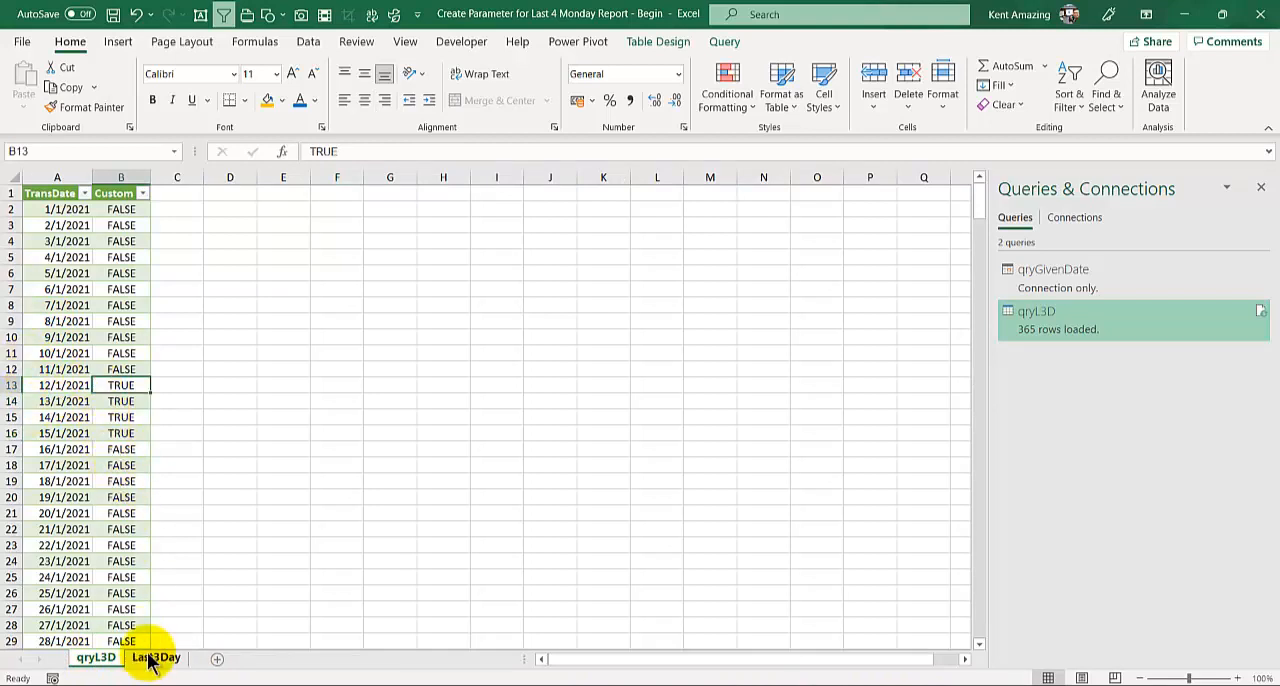
left_click(155, 658)
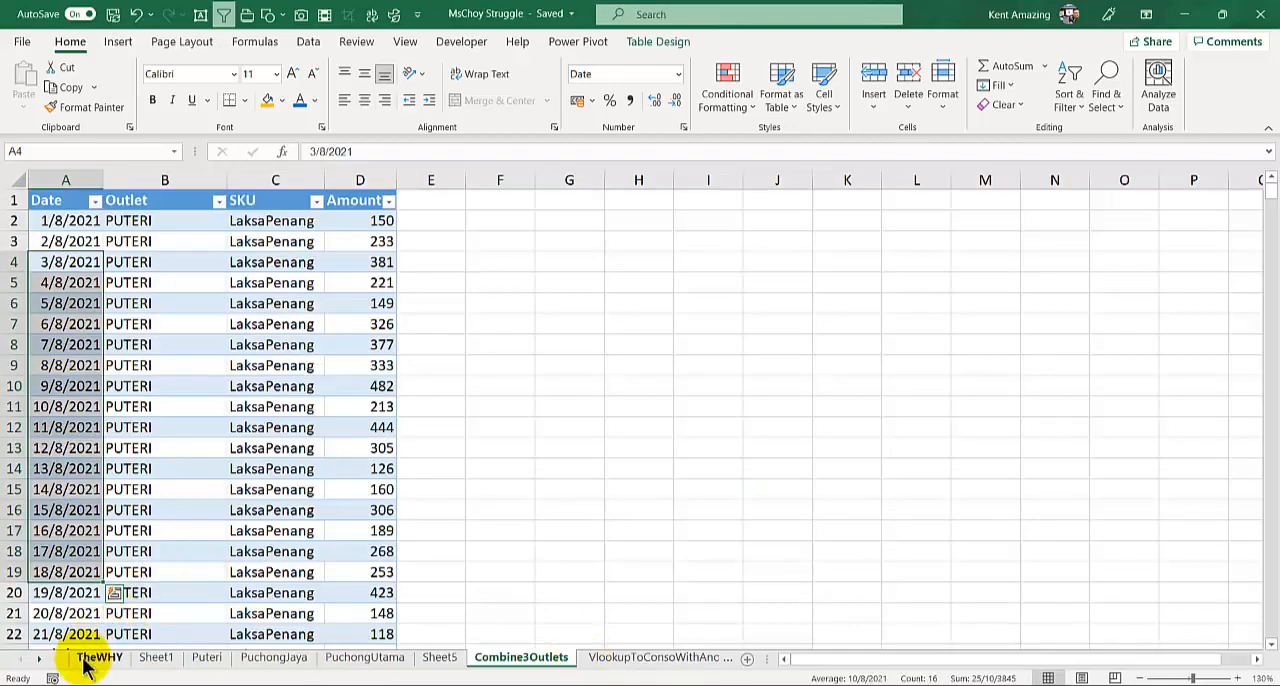
left_click(98, 657)
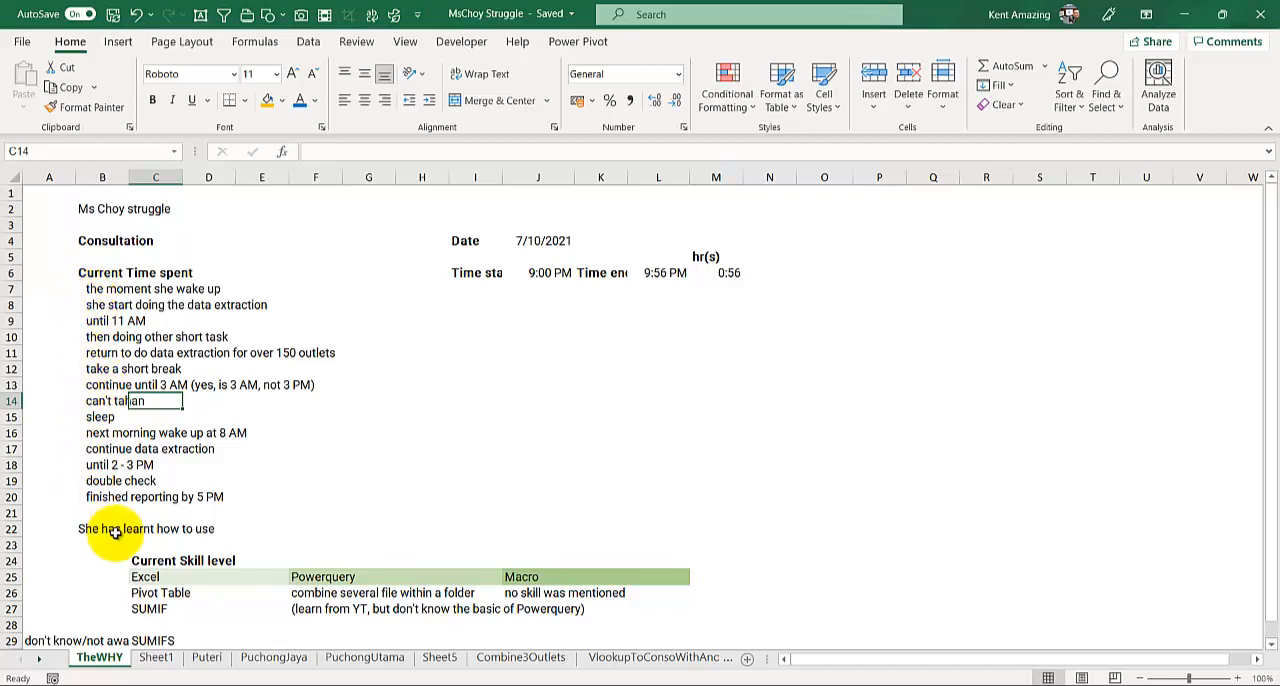
mouse_move(140, 507)
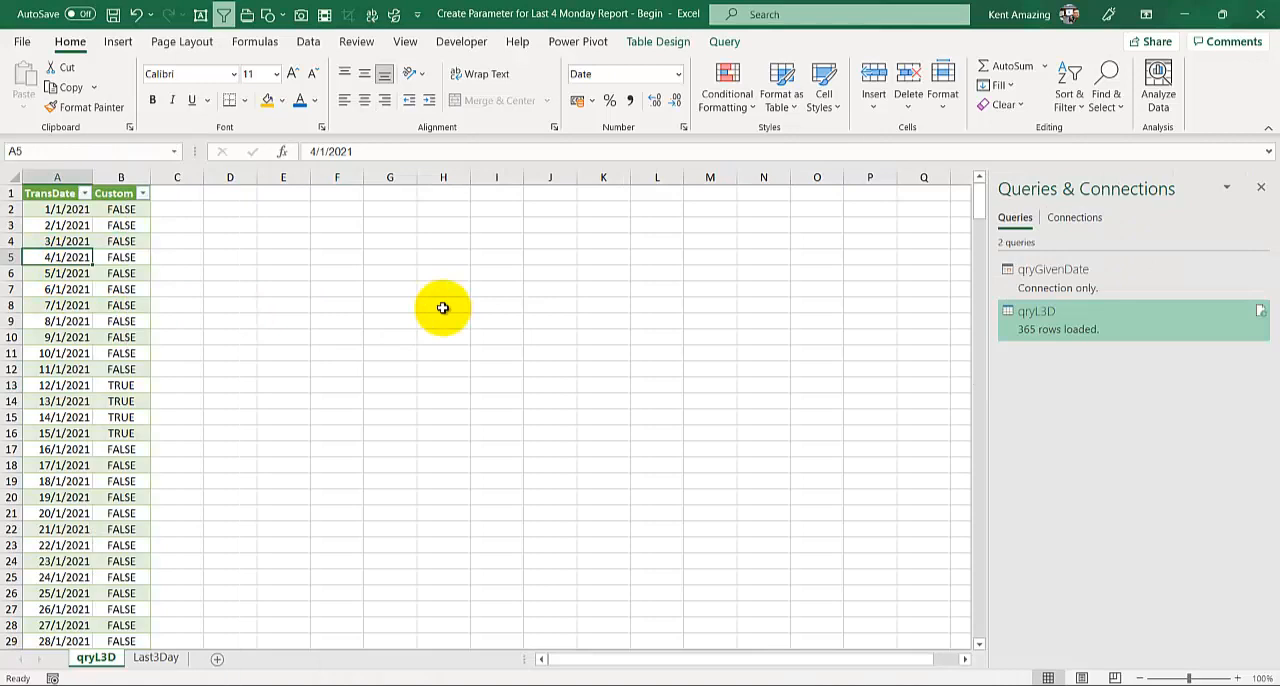
left_click(155, 657)
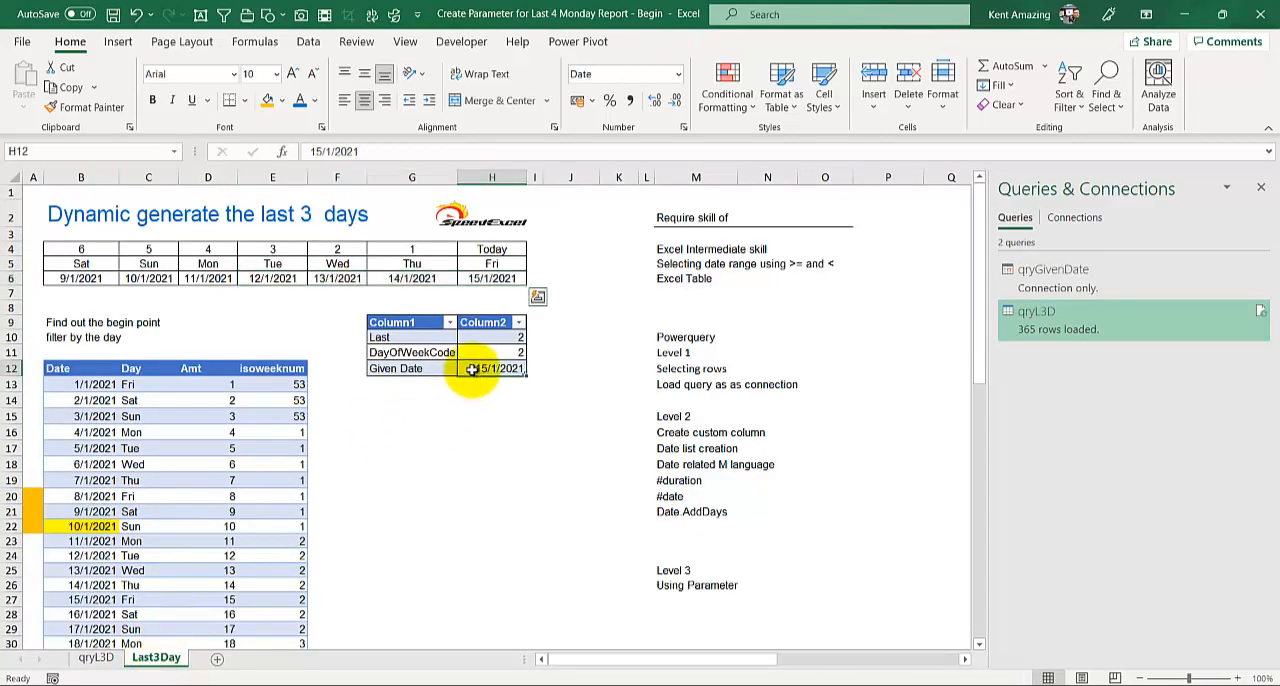
left_click(491, 351)
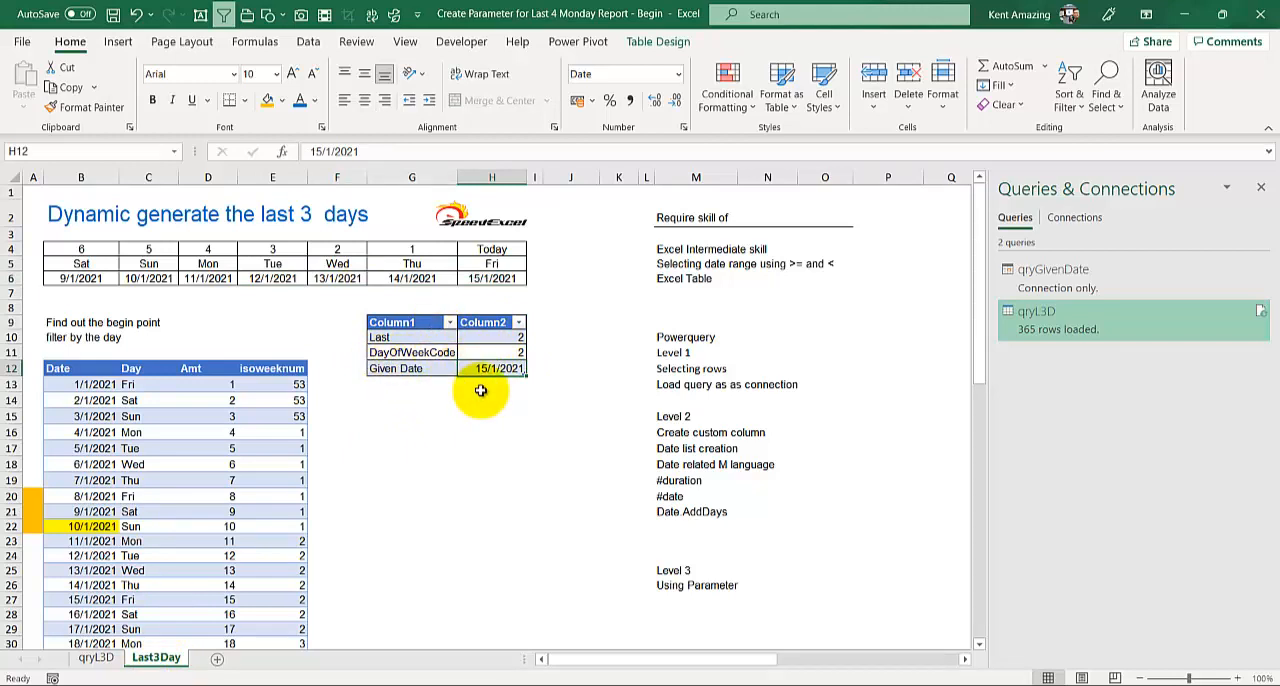
left_click(95, 657)
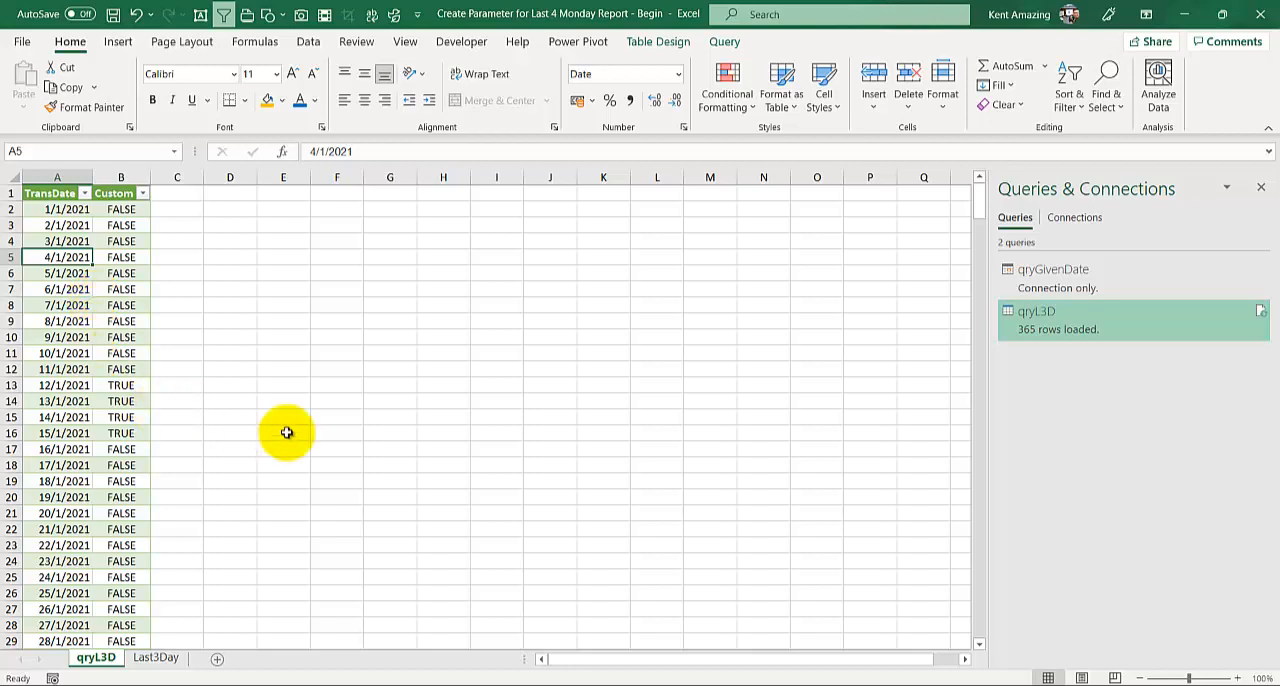
mouse_move(532, 480)
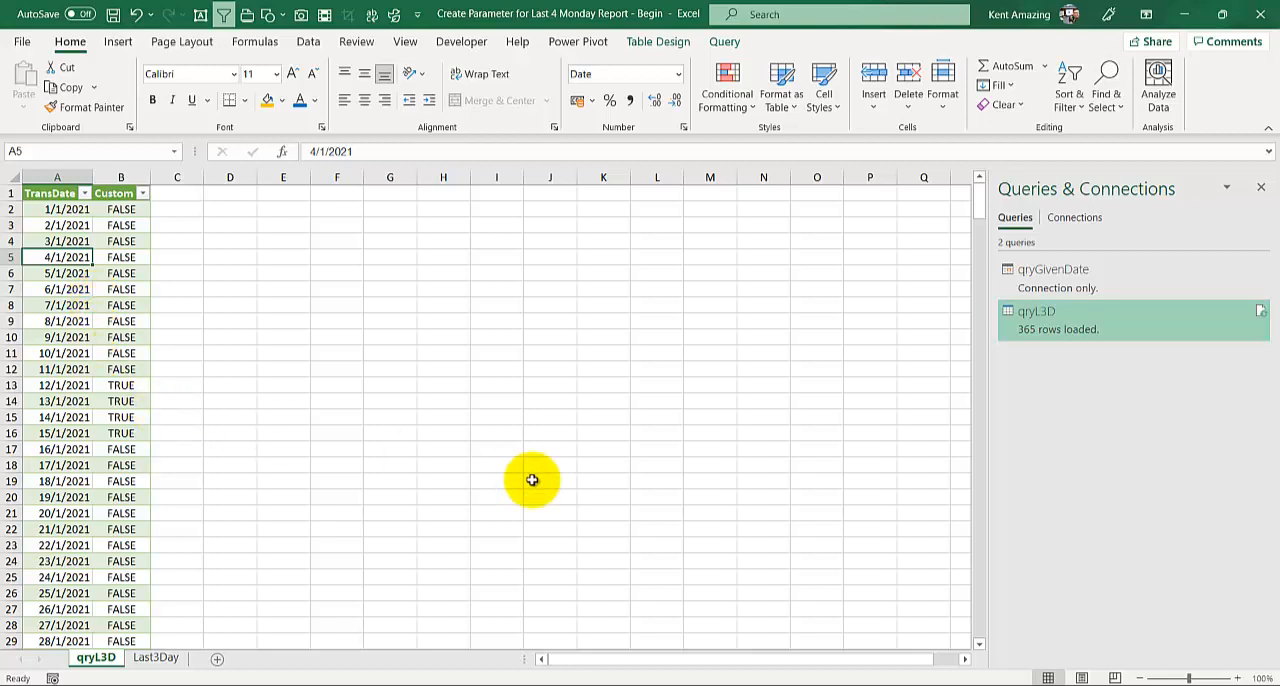
mouse_move(525, 629)
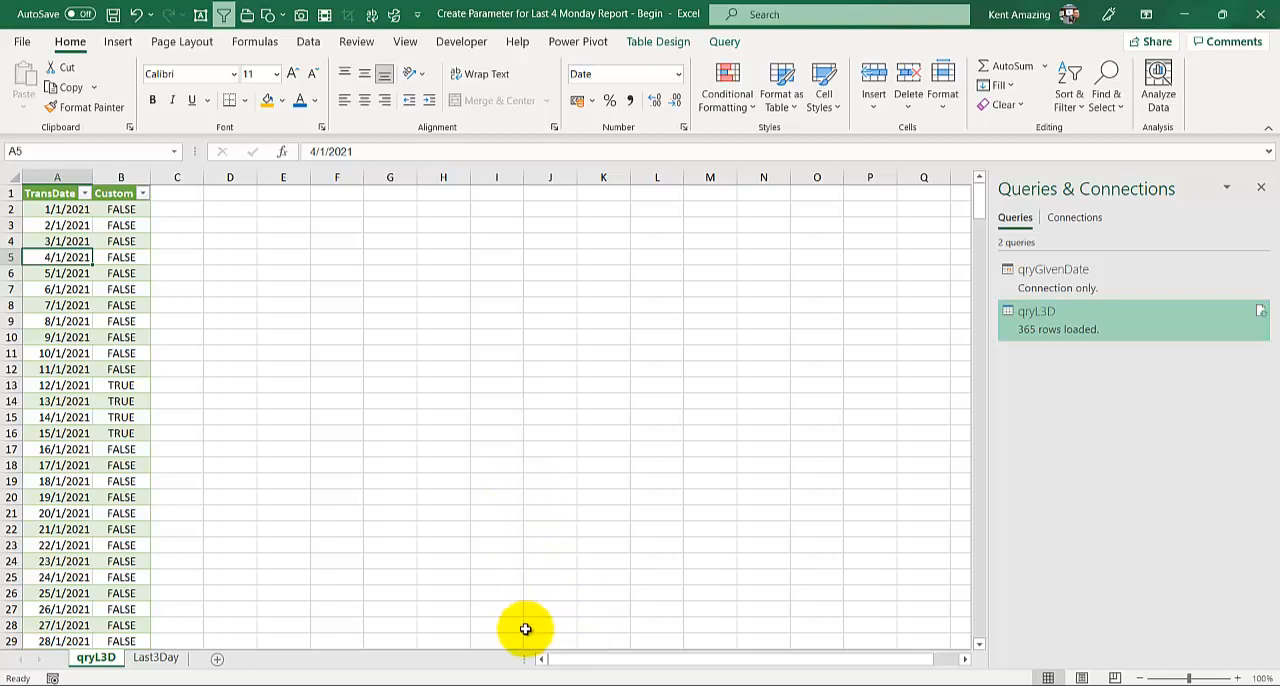
mouse_move(590, 670)
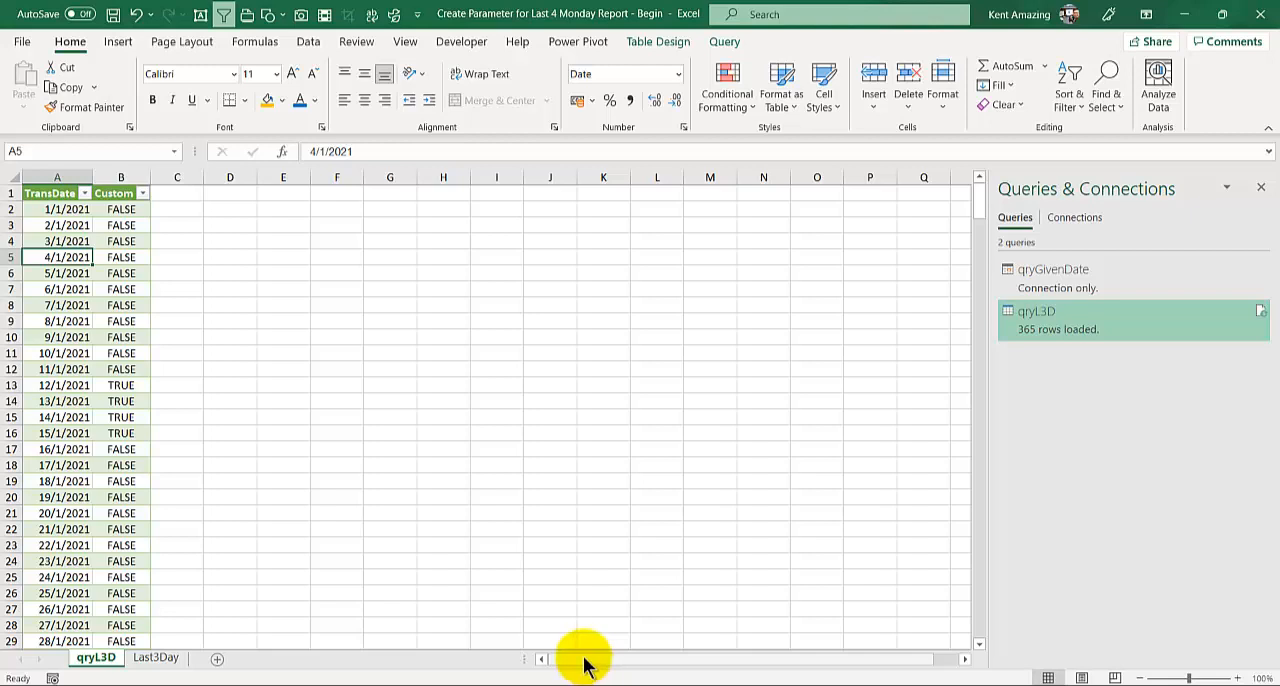
mouse_move(585, 665)
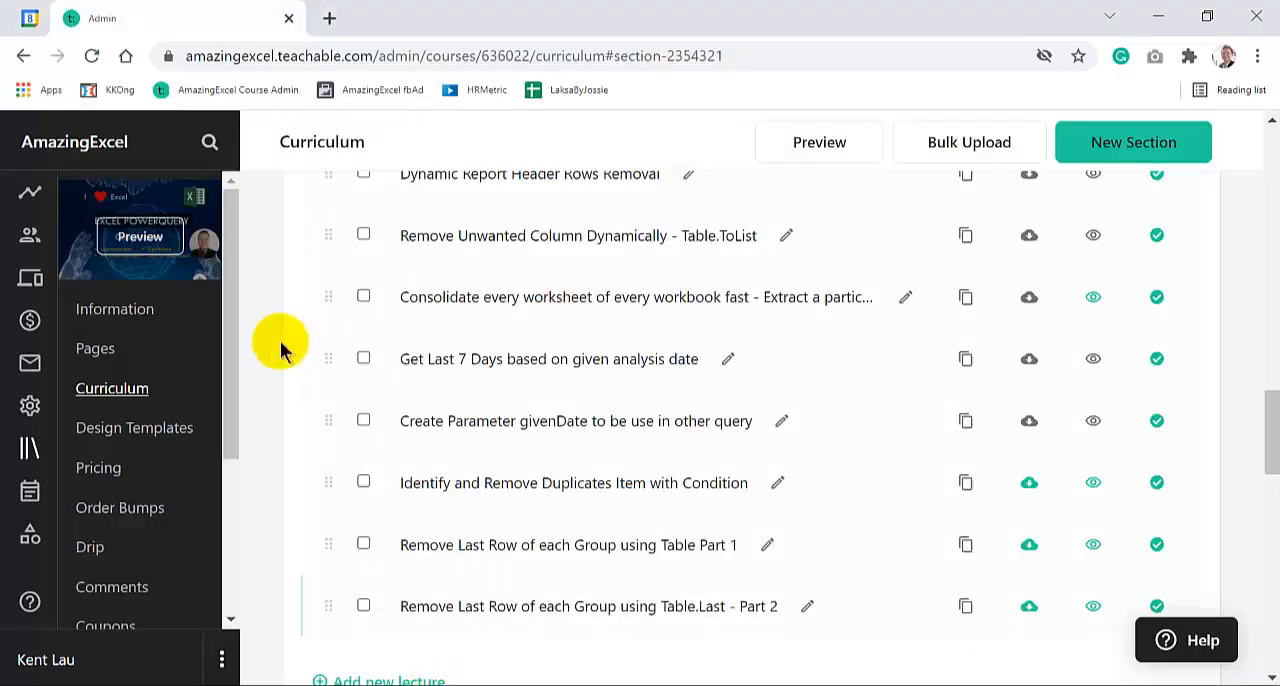
mouse_move(265, 325)
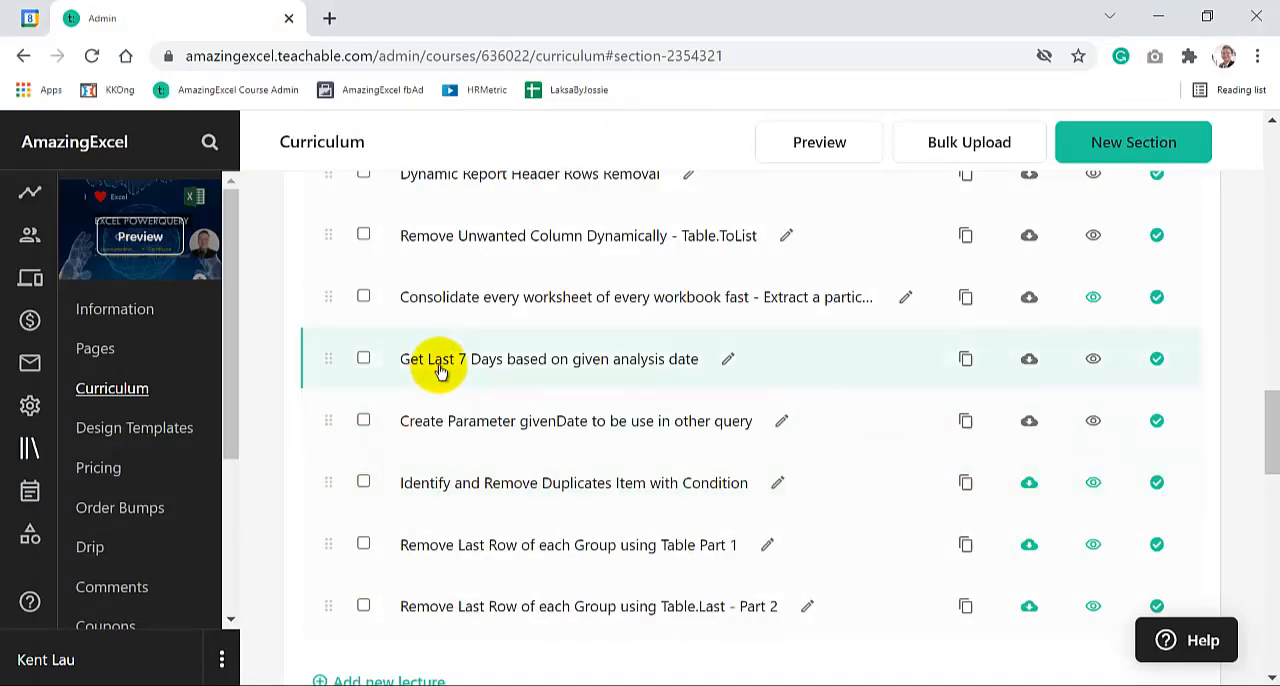
scroll("down", 3)
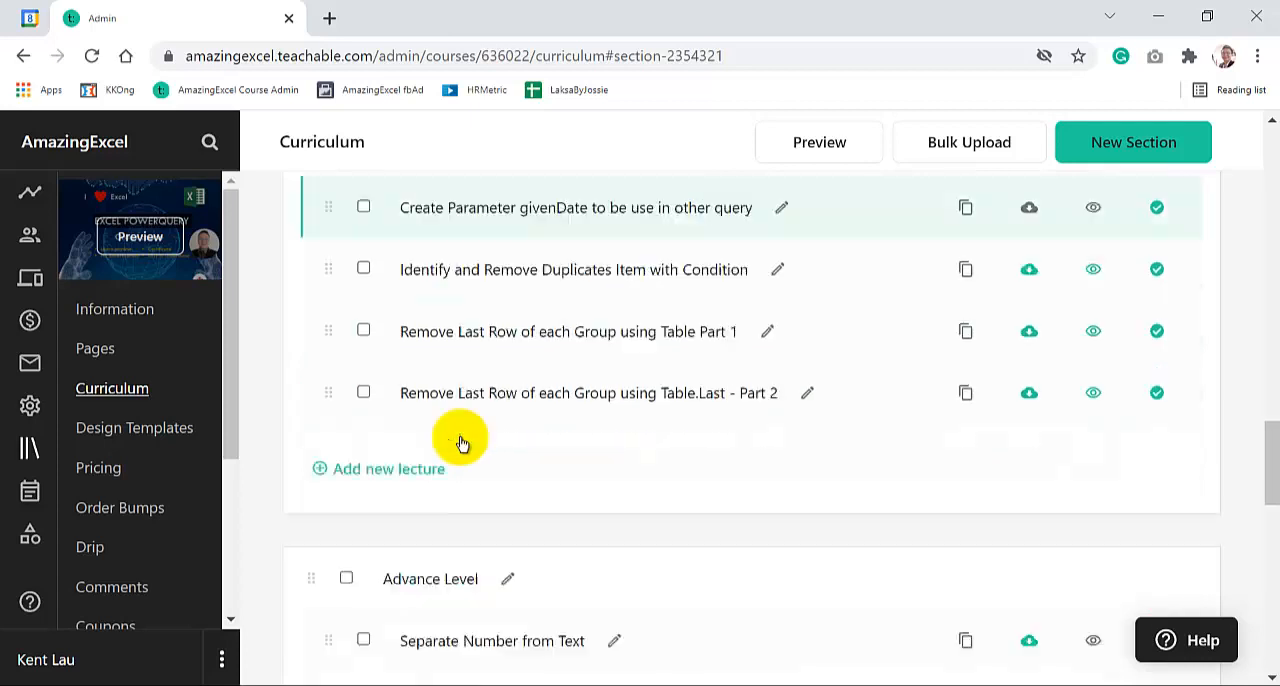
scroll("down", 3)
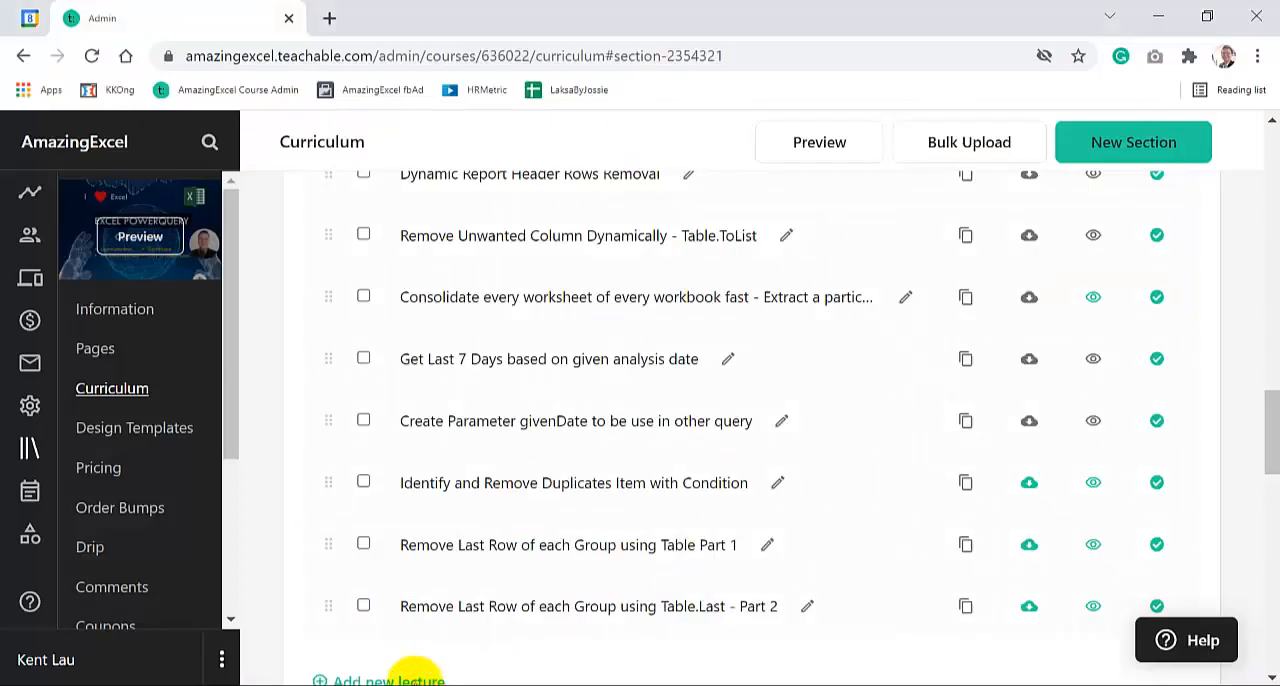
mouse_move(482, 350)
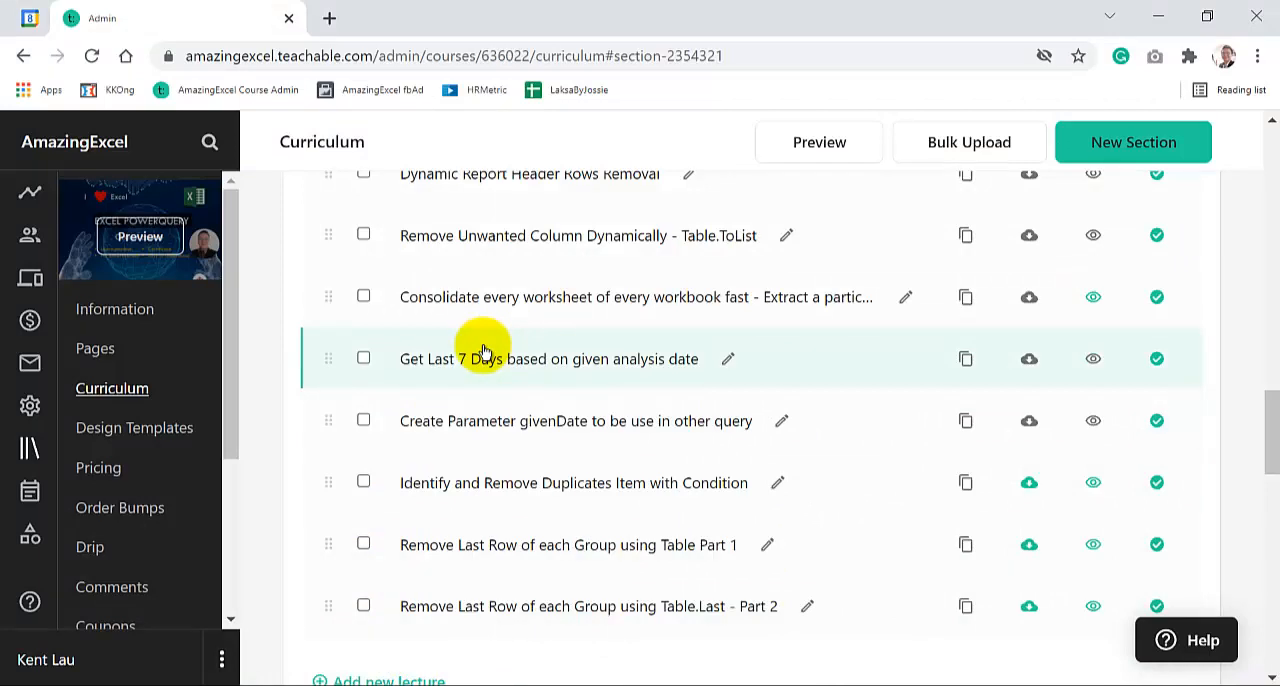